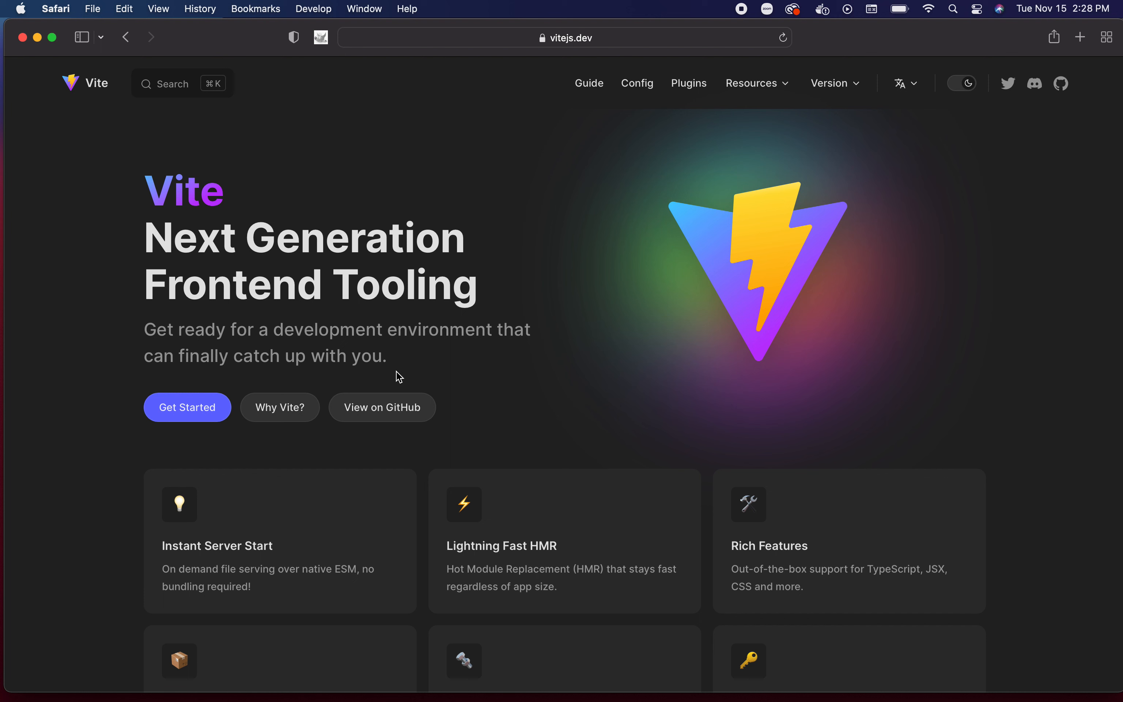
mouse_move(207, 209)
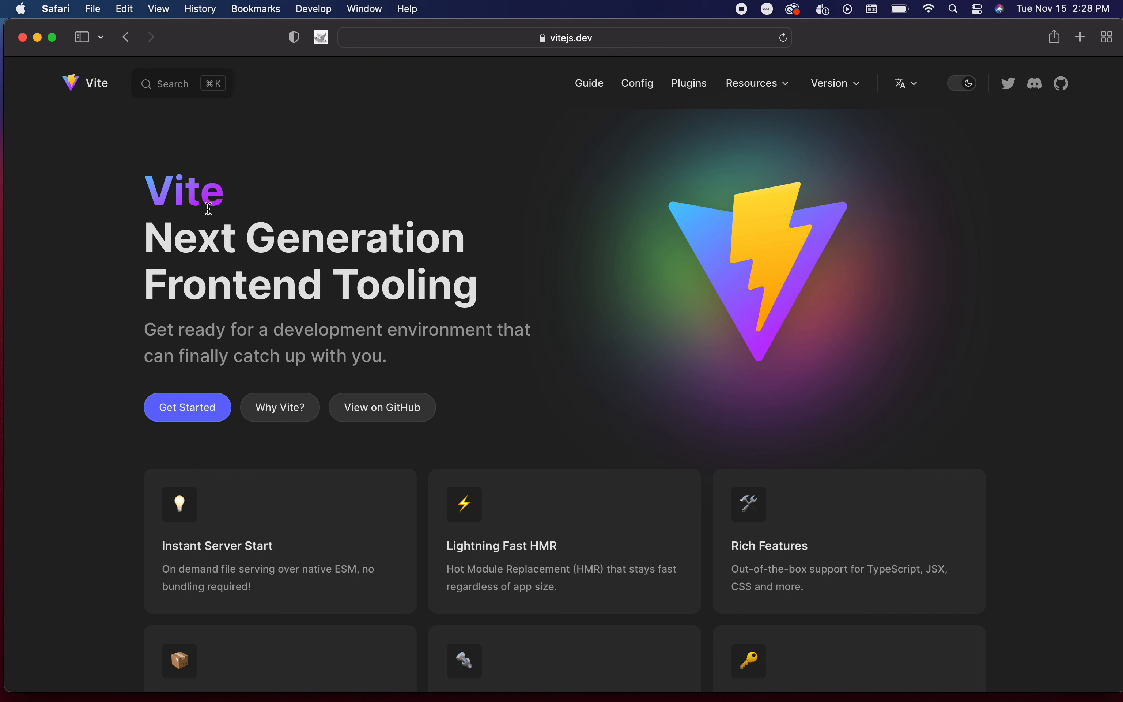
mouse_move(226, 194)
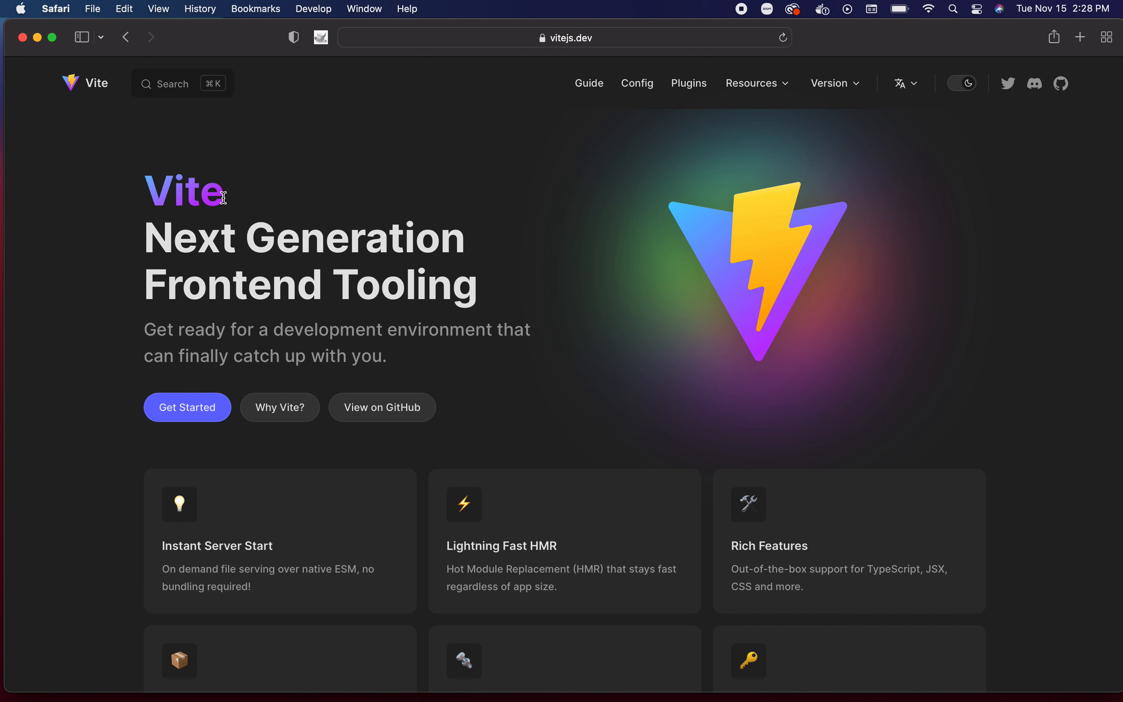
mouse_move(398, 360)
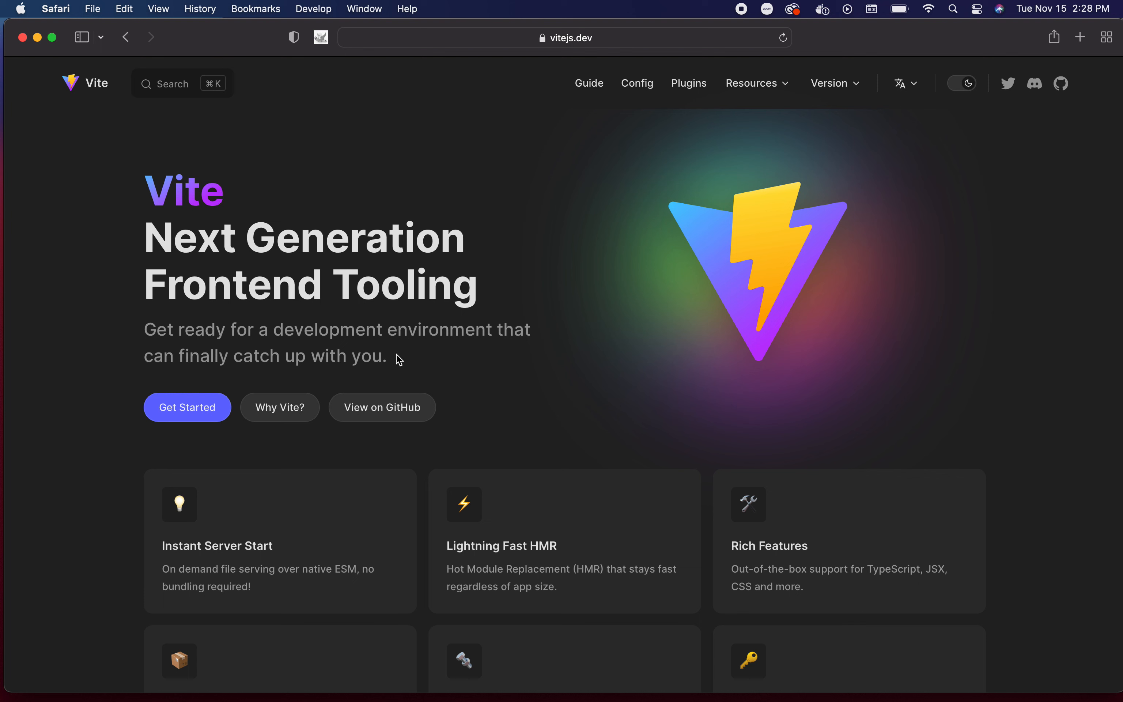
mouse_move(531, 537)
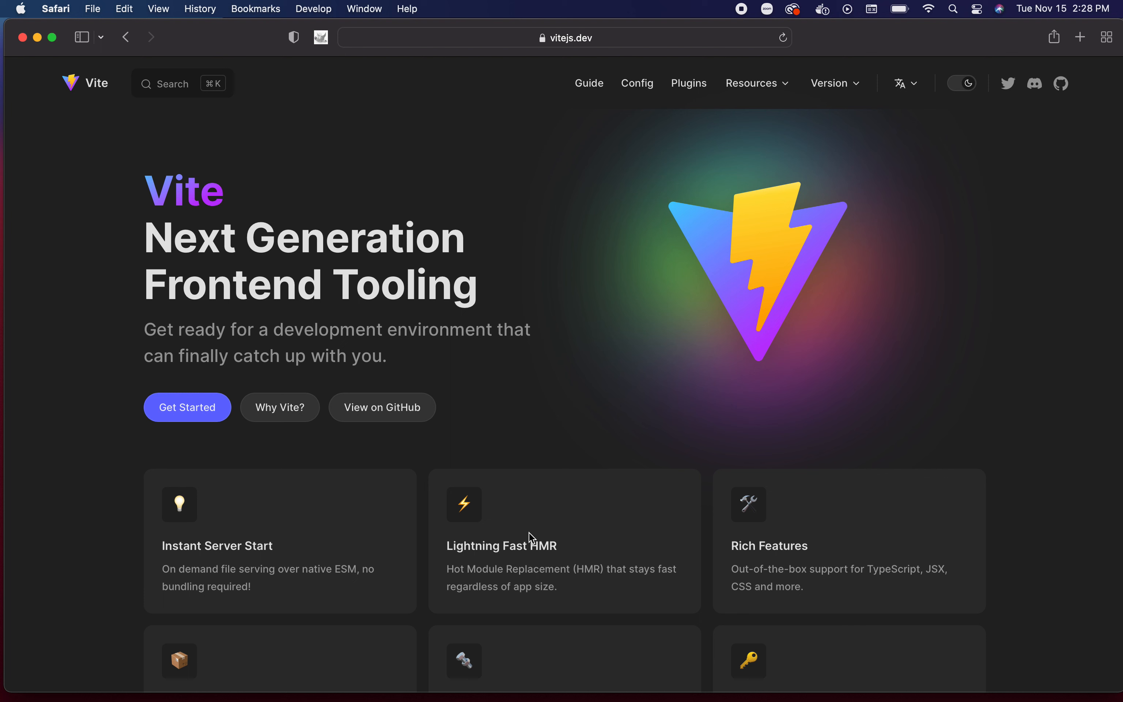
mouse_move(333, 347)
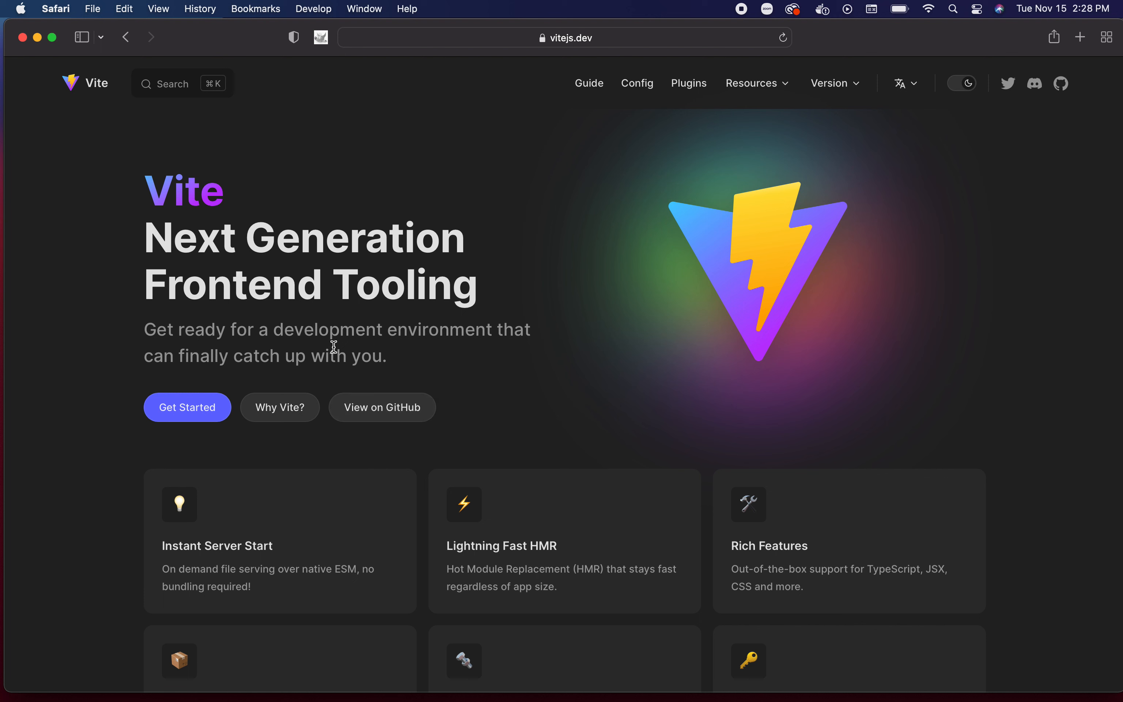
mouse_move(468, 356)
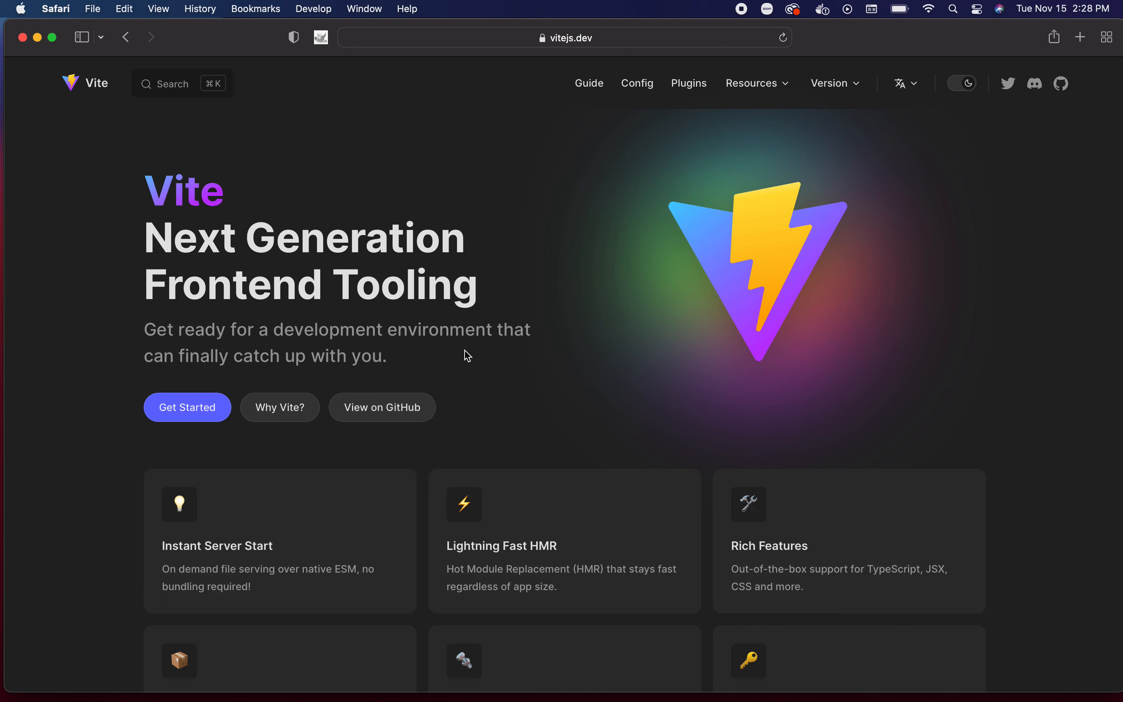
mouse_move(852, 36)
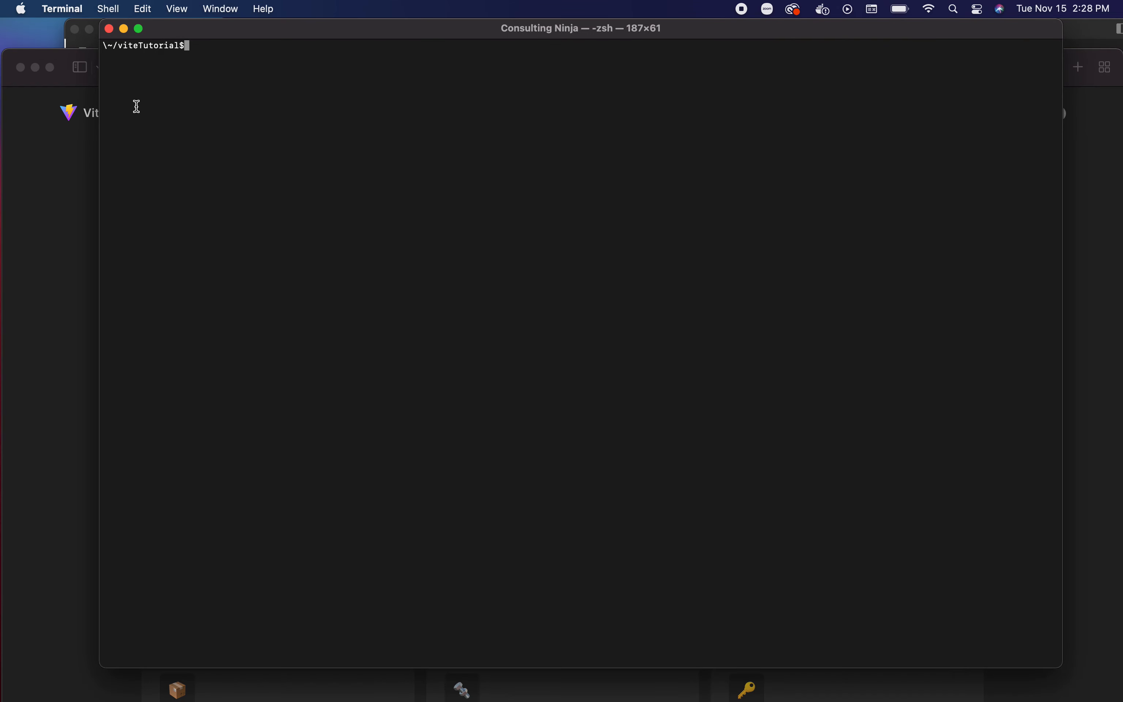
mouse_move(207, 37)
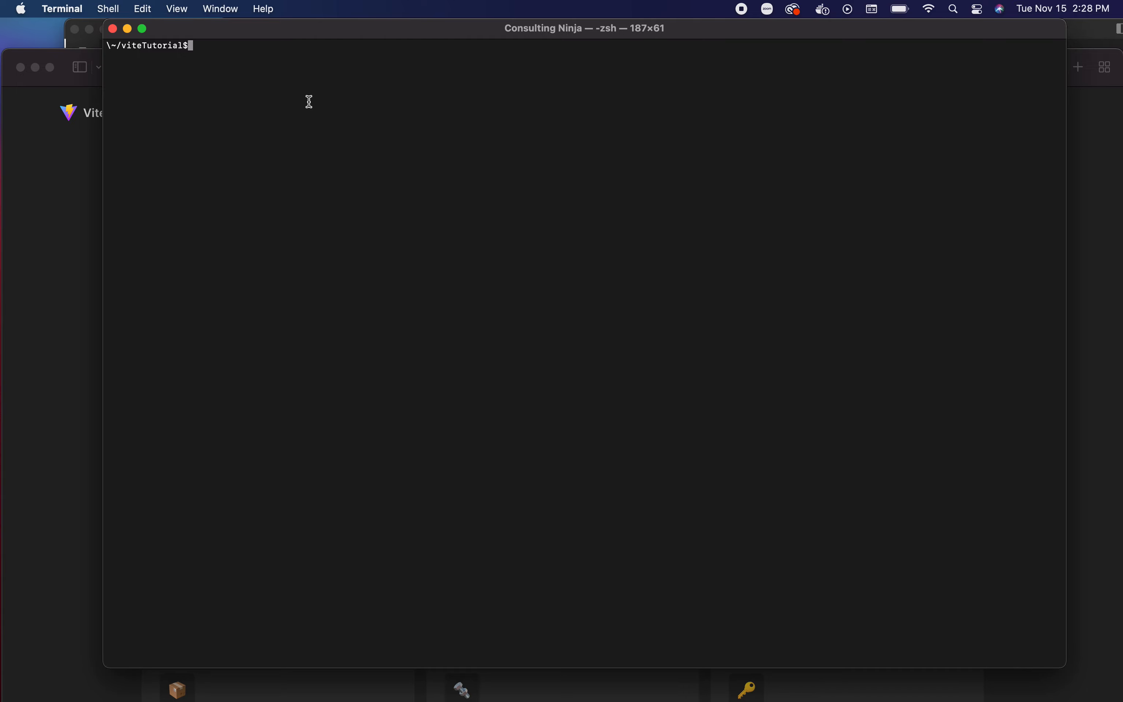
- Run npm create vite@latest in Terminal to start the Vite scaffolder
text(npm)
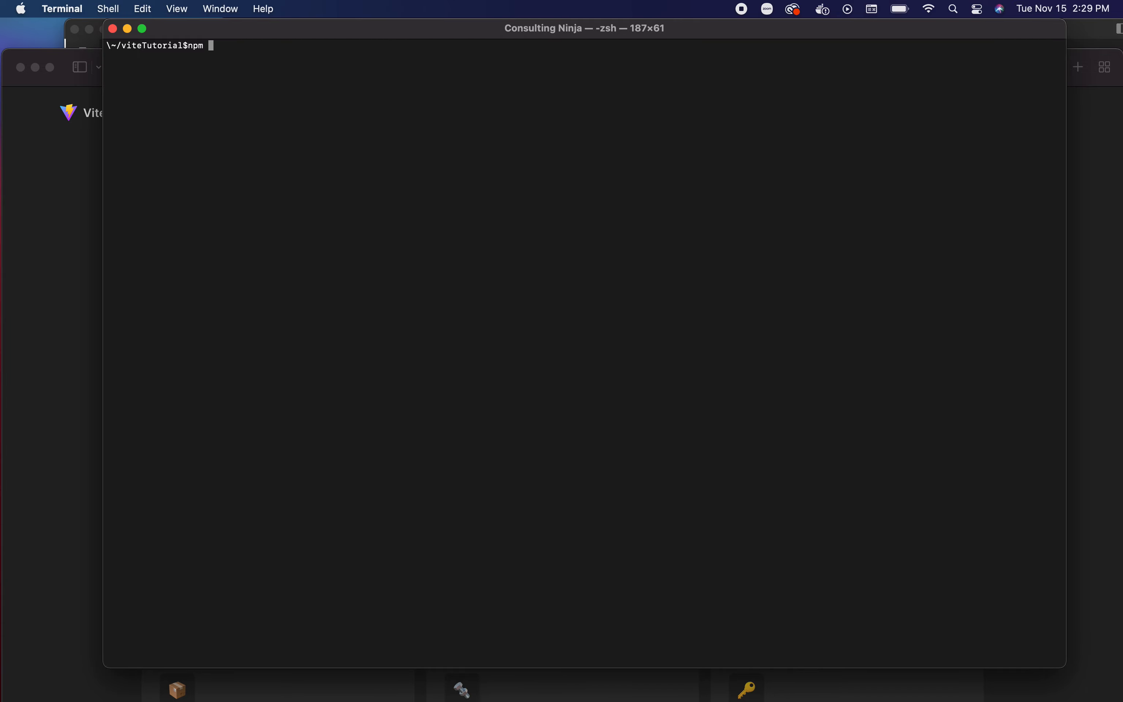
text(v)
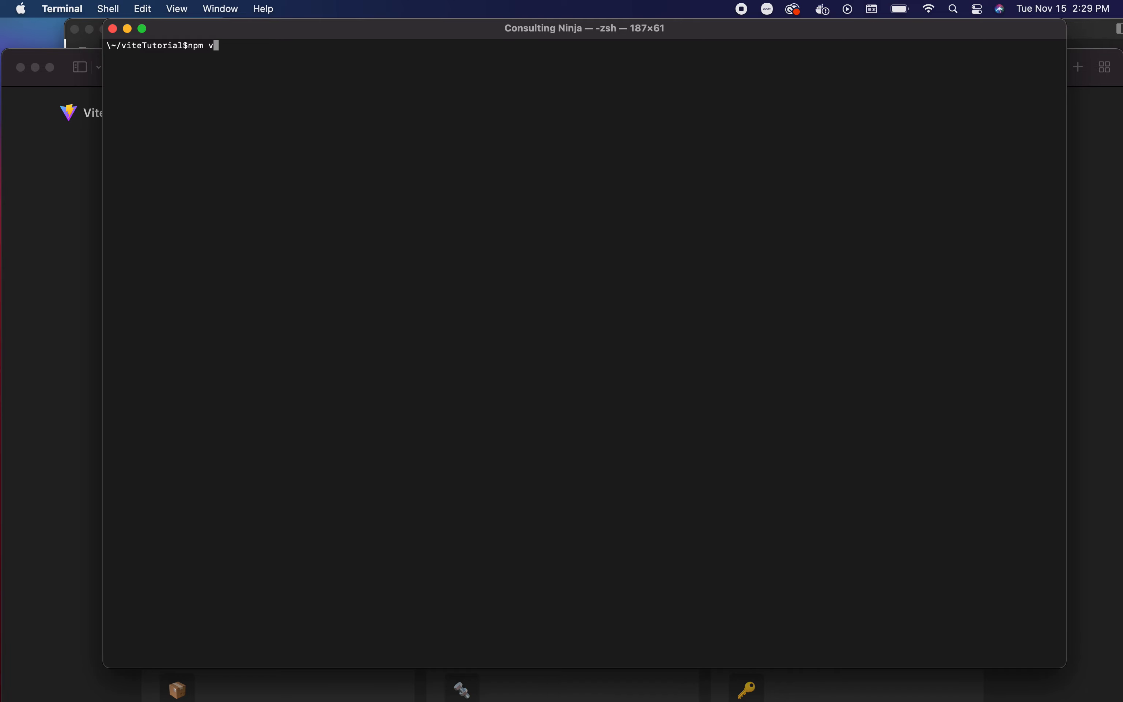
text(reate)
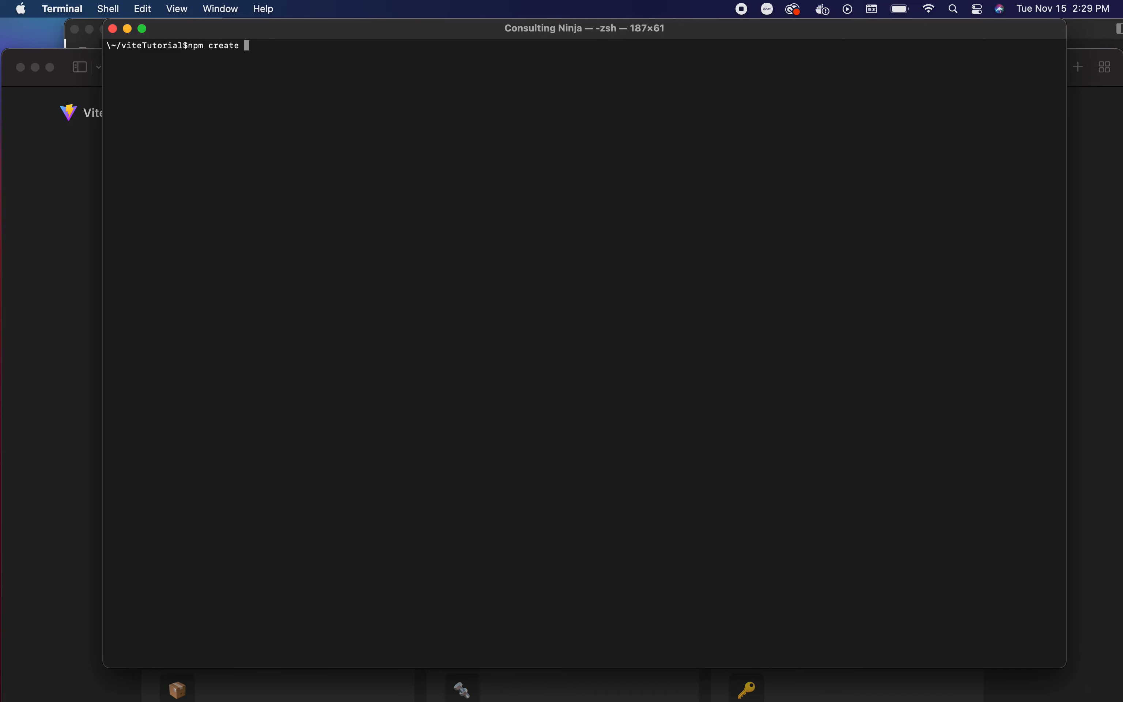
text(vite@latest)
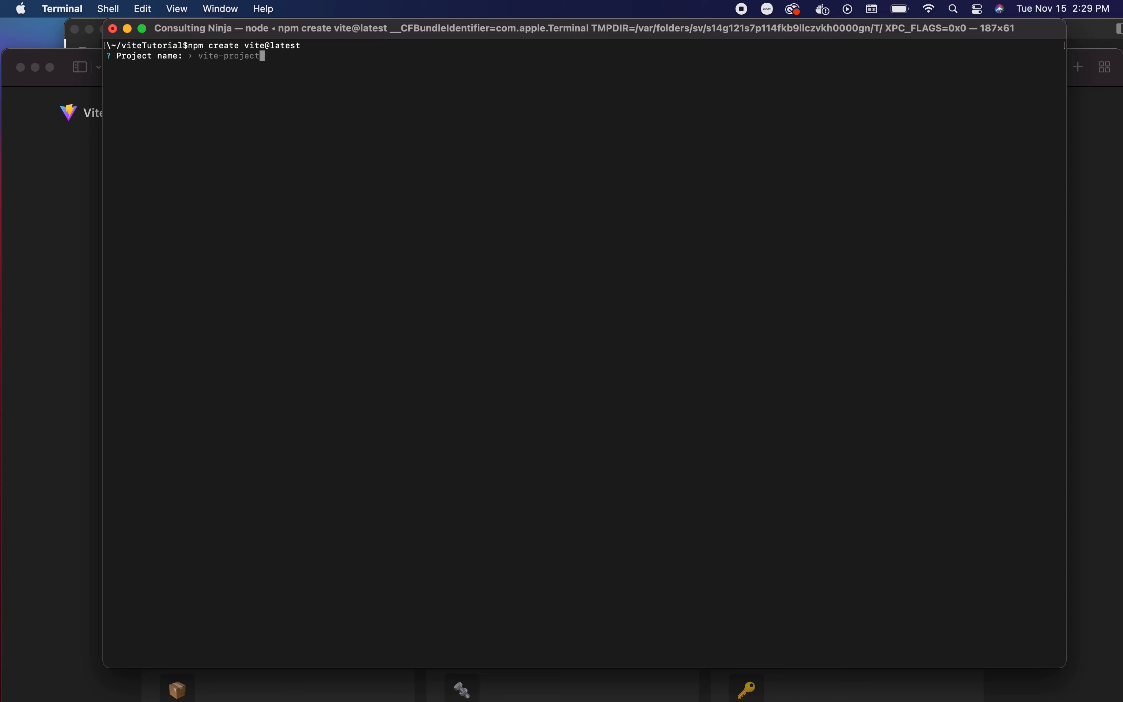
- Name the project MyCoolProject and accept the suggested package name mycoolproject
text(My)
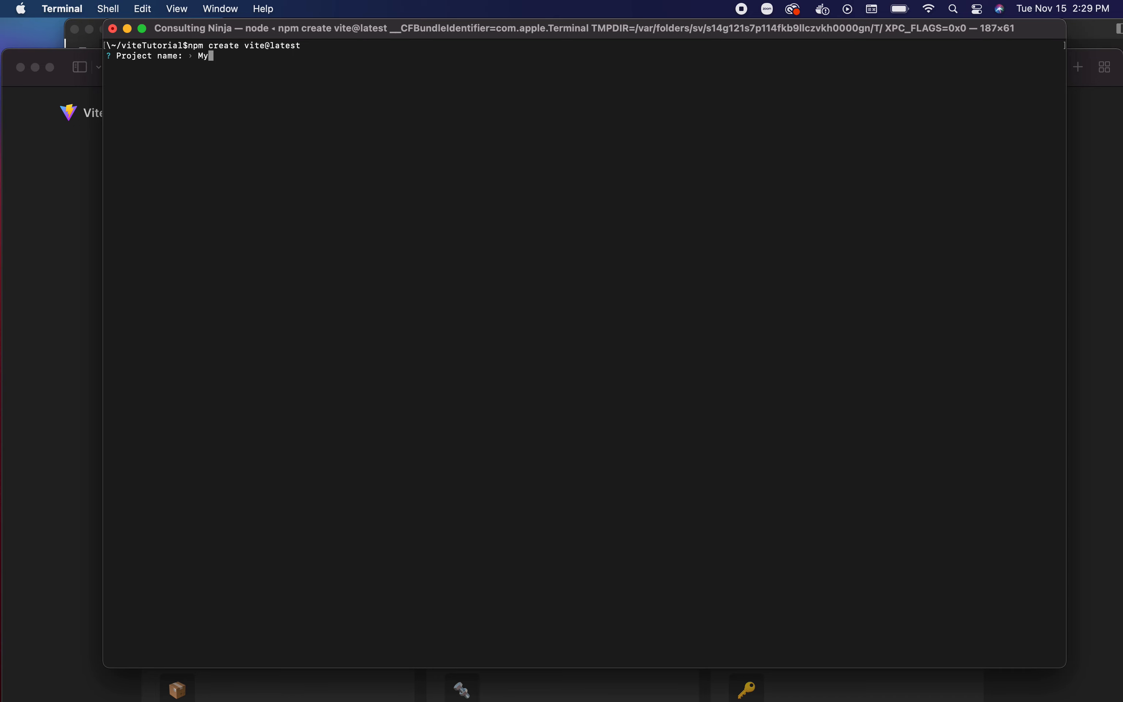
text(CoolProject)
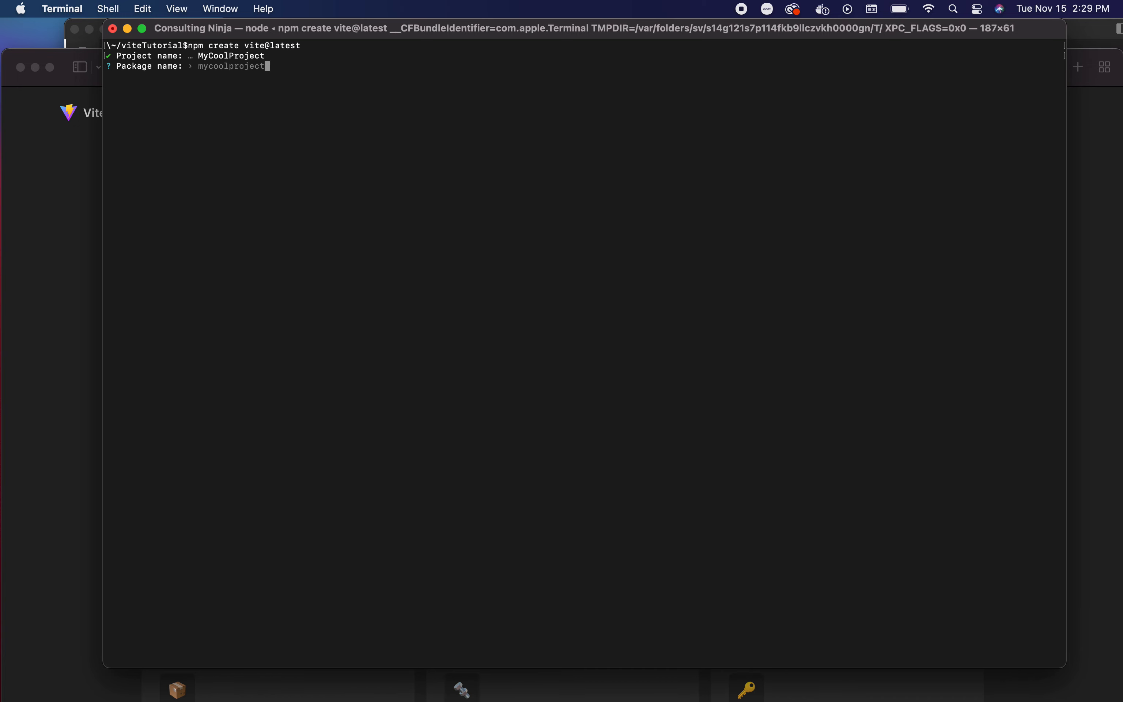
key(Return)
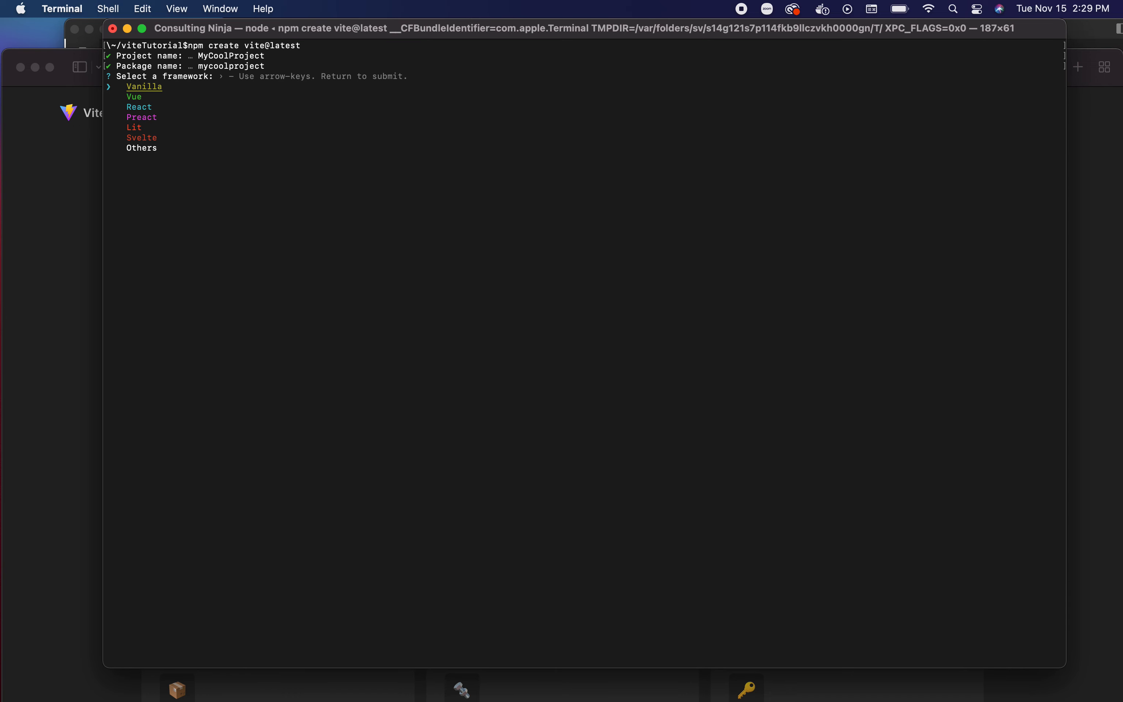
- Choose React with the JavaScript variant so MyCoolProject is scaffolded
key(down)
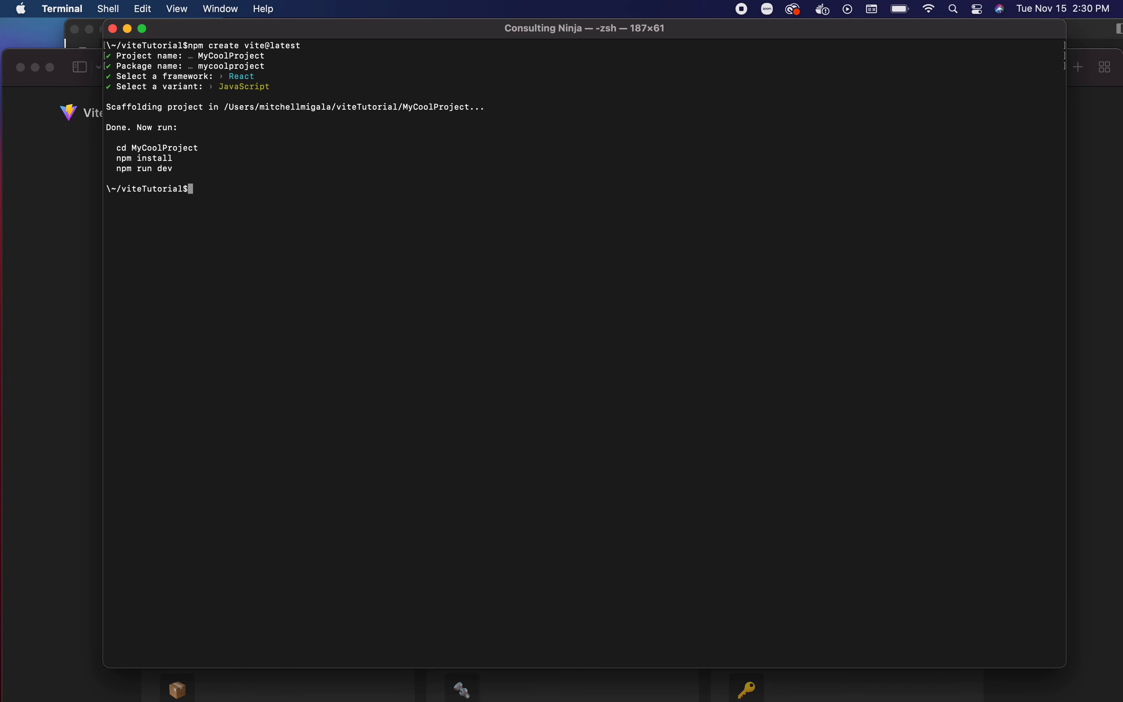
mouse_move(101, 174)
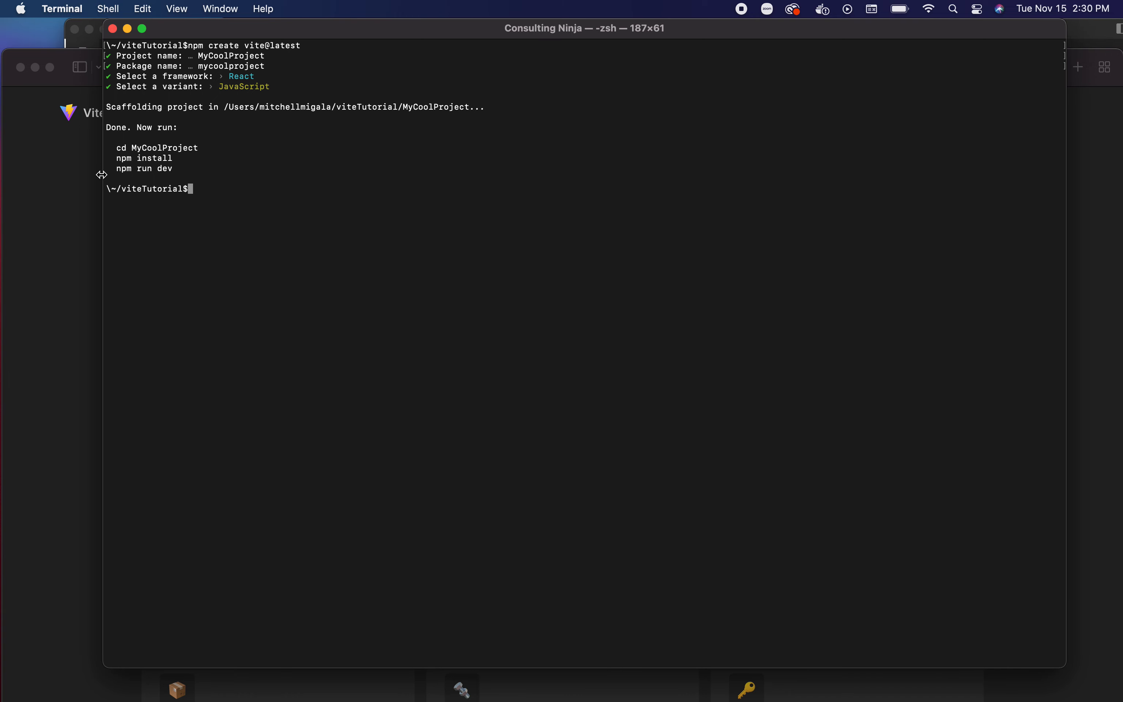
mouse_move(175, 165)
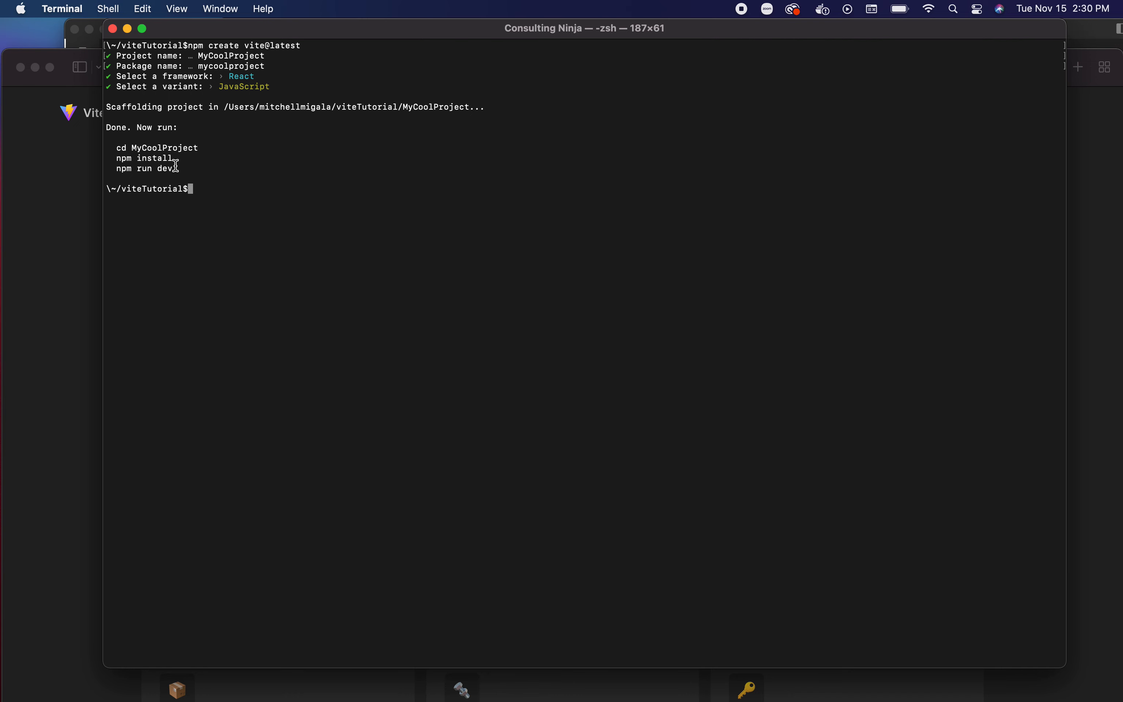
- Change into MyCoolProject and run npm install, adding 86 packages with 0 vulnerabilities
text(cd)
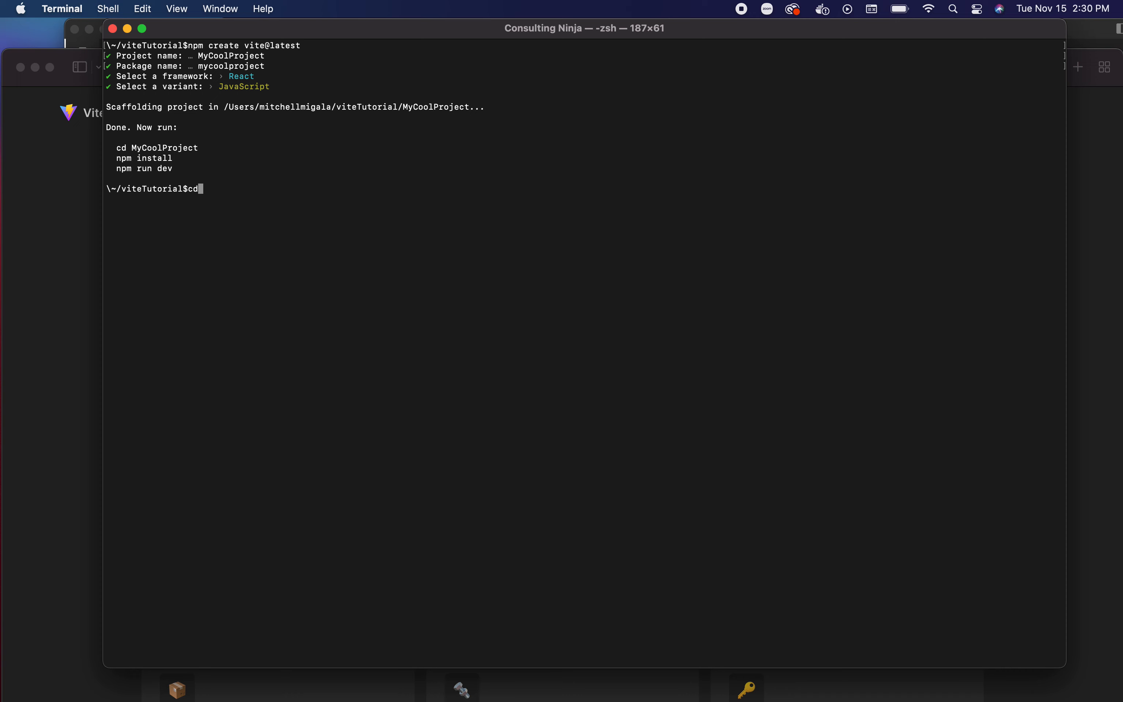
text(m)
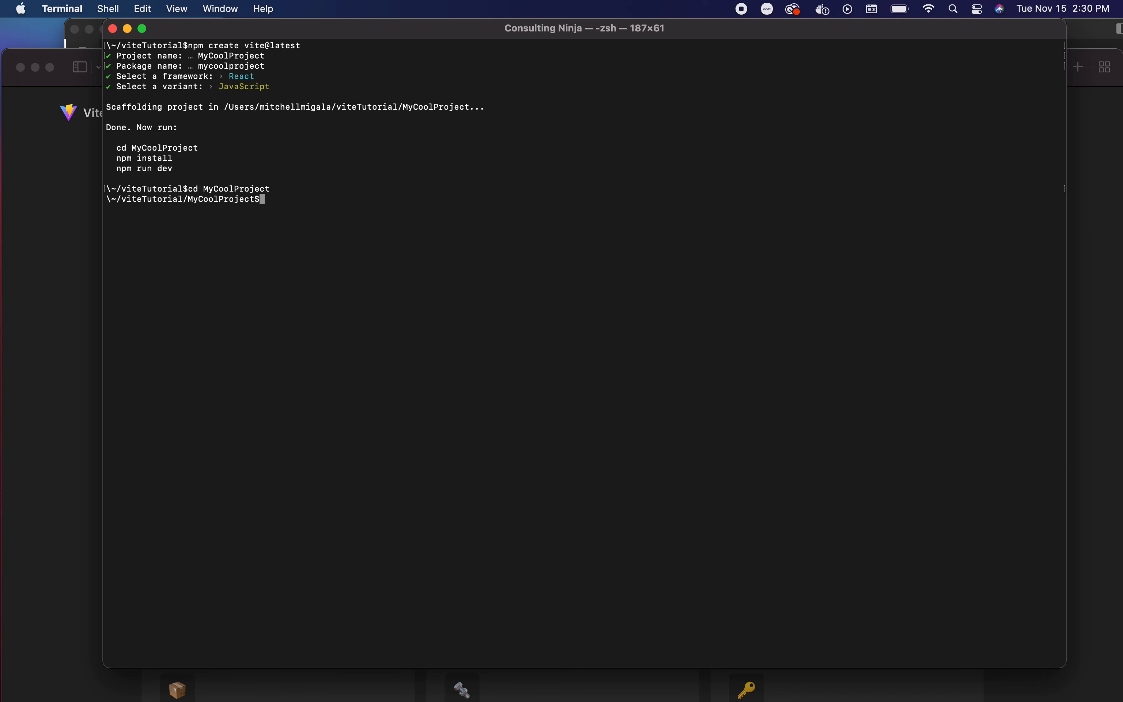
text(npm install)
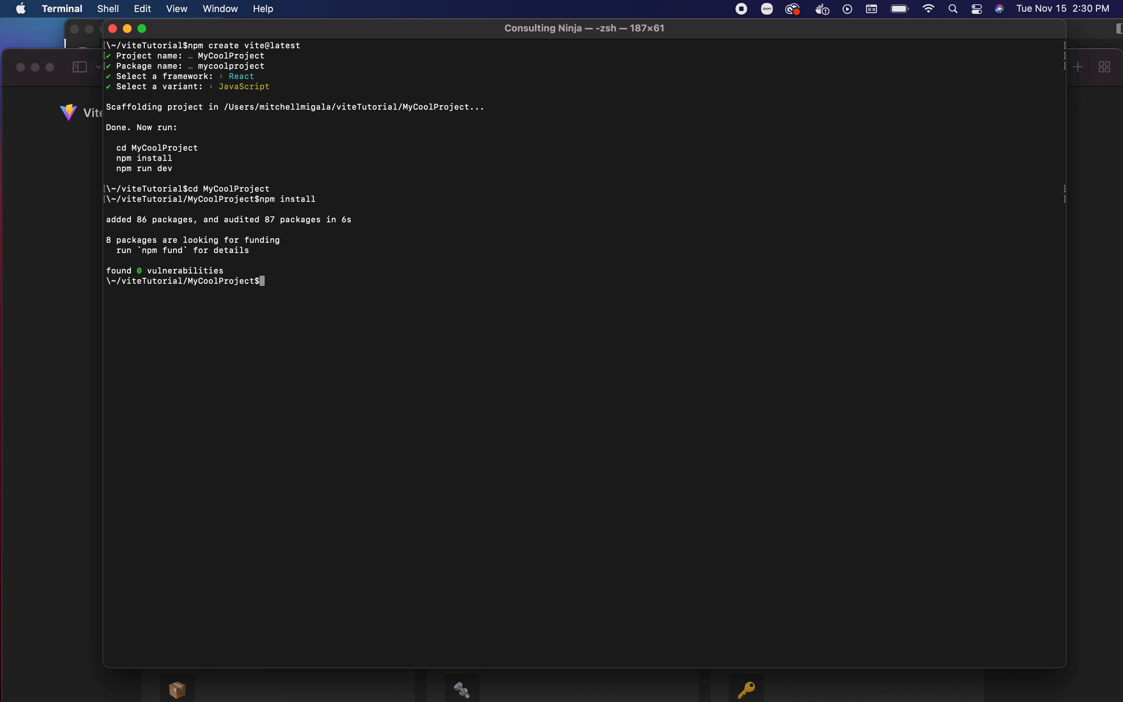
mouse_move(329, 280)
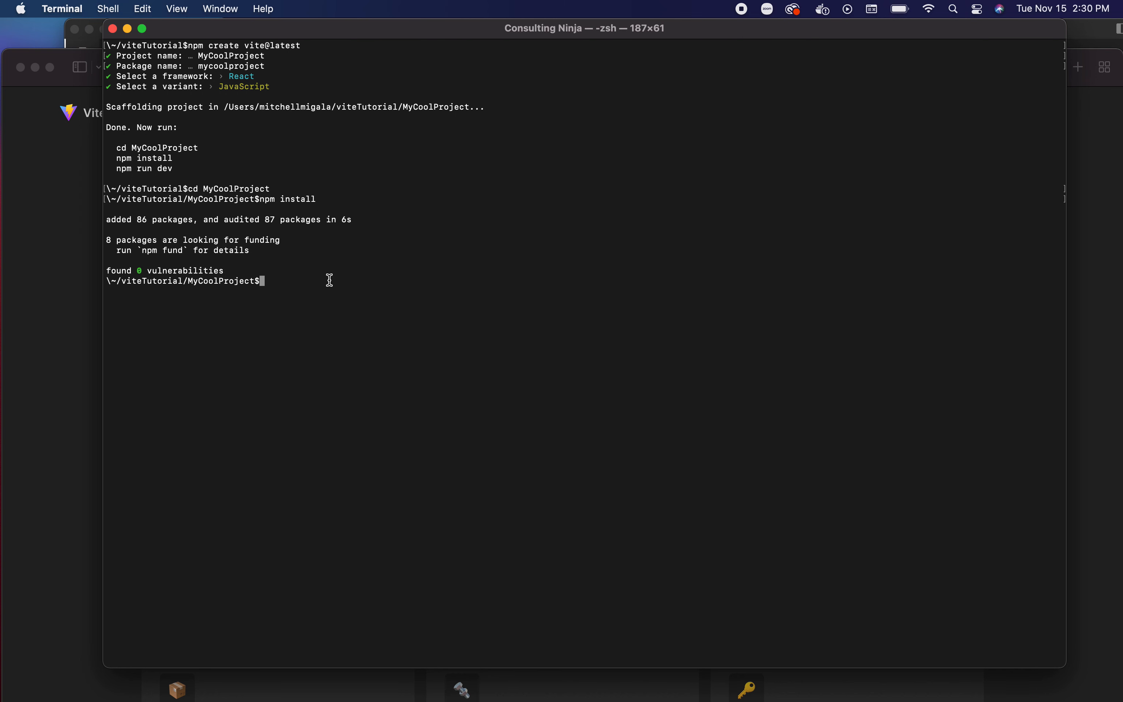
text(npm)
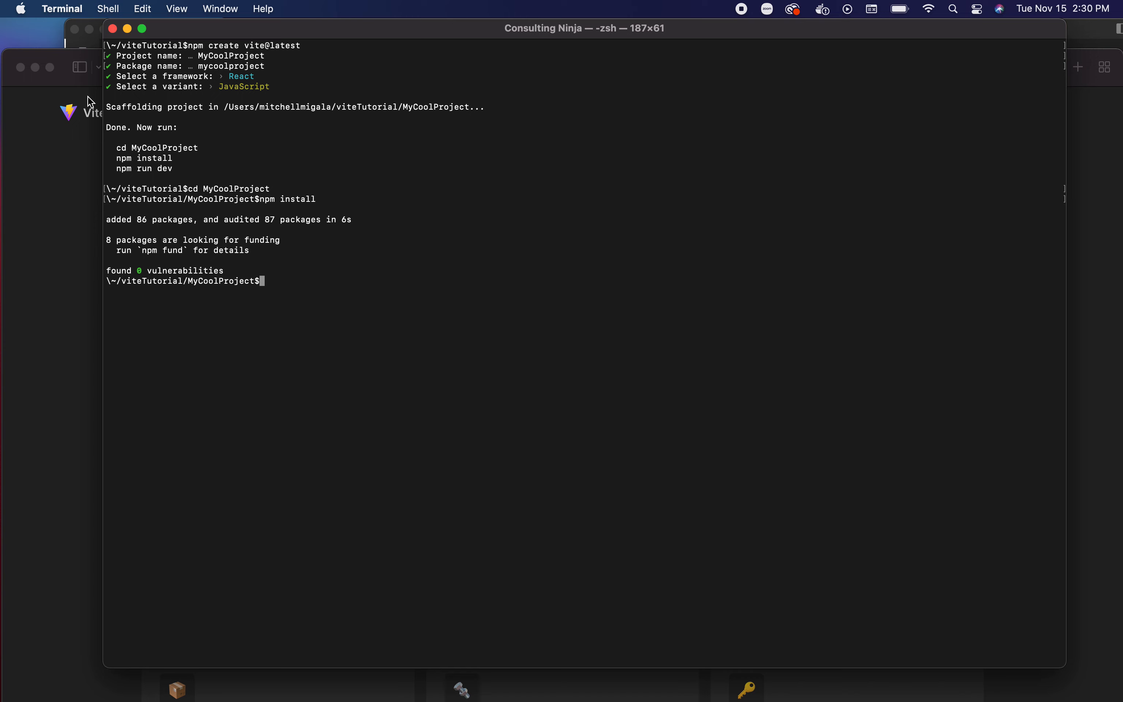
mouse_move(77, 44)
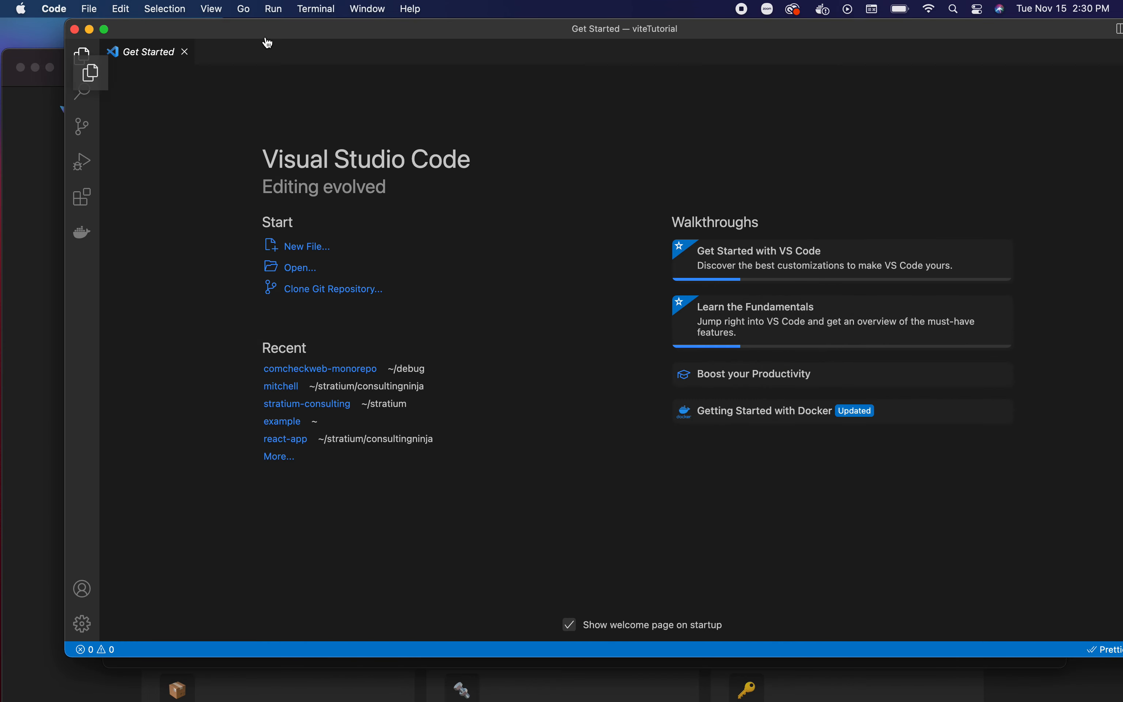
- Expand MyCoolProject in the Explorer and view its index.html in the editor
click(82, 55)
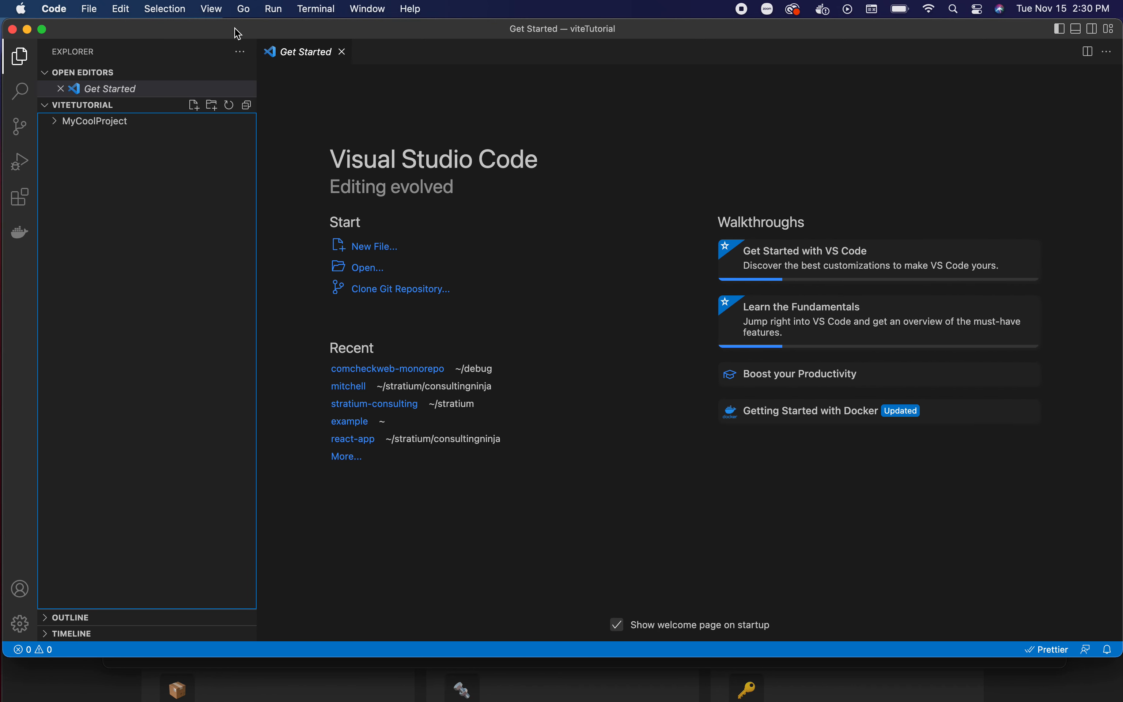
mouse_move(43, 172)
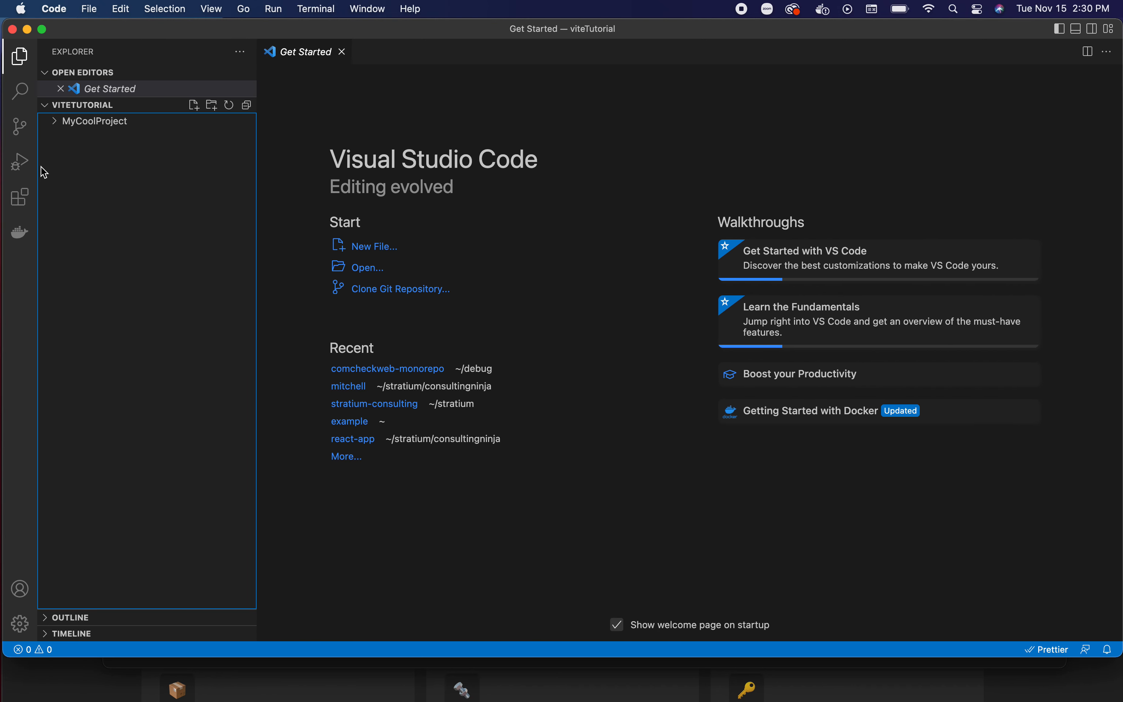
click(95, 121)
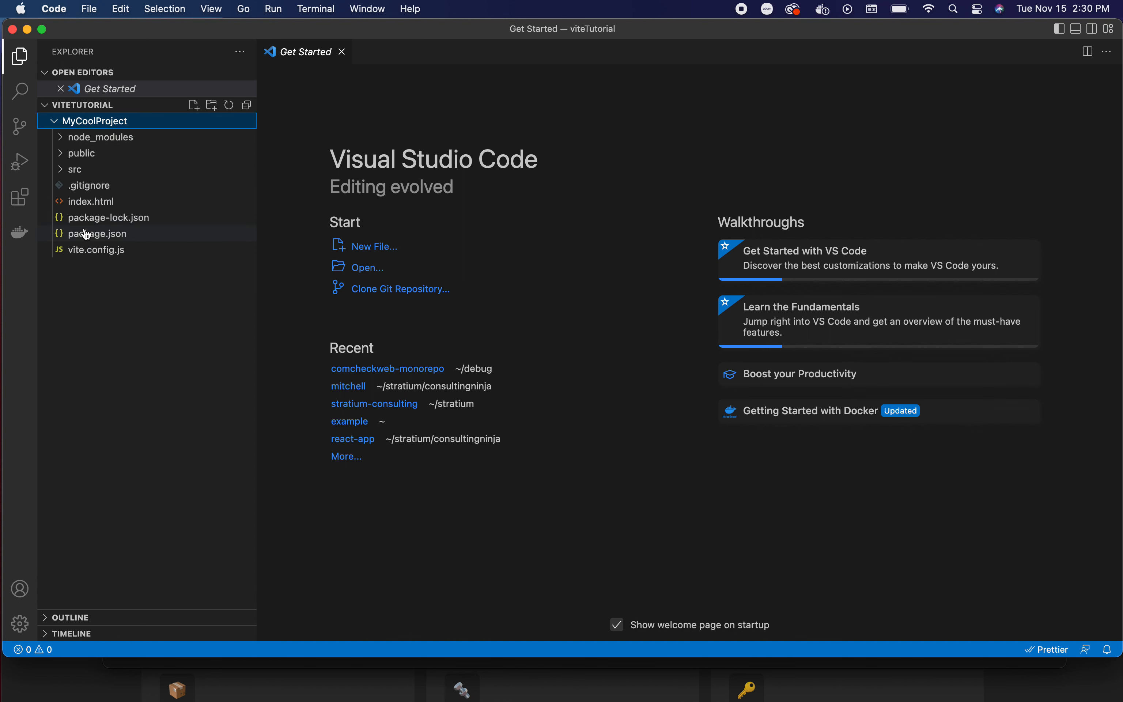
mouse_move(179, 223)
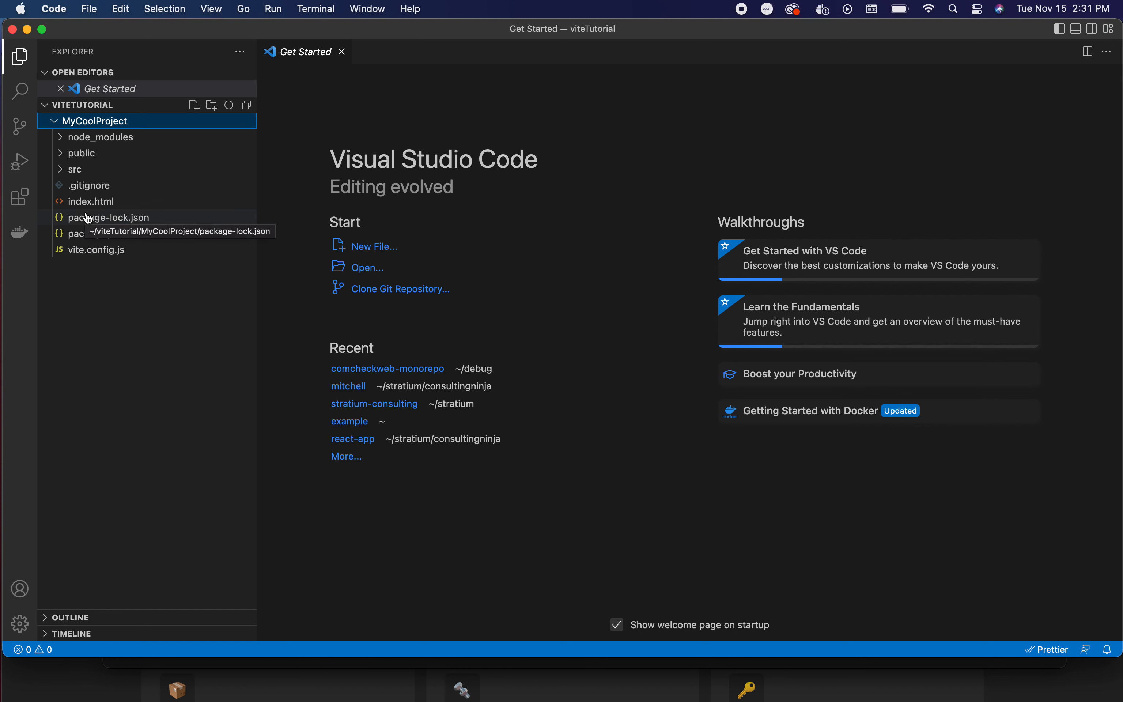
mouse_move(121, 198)
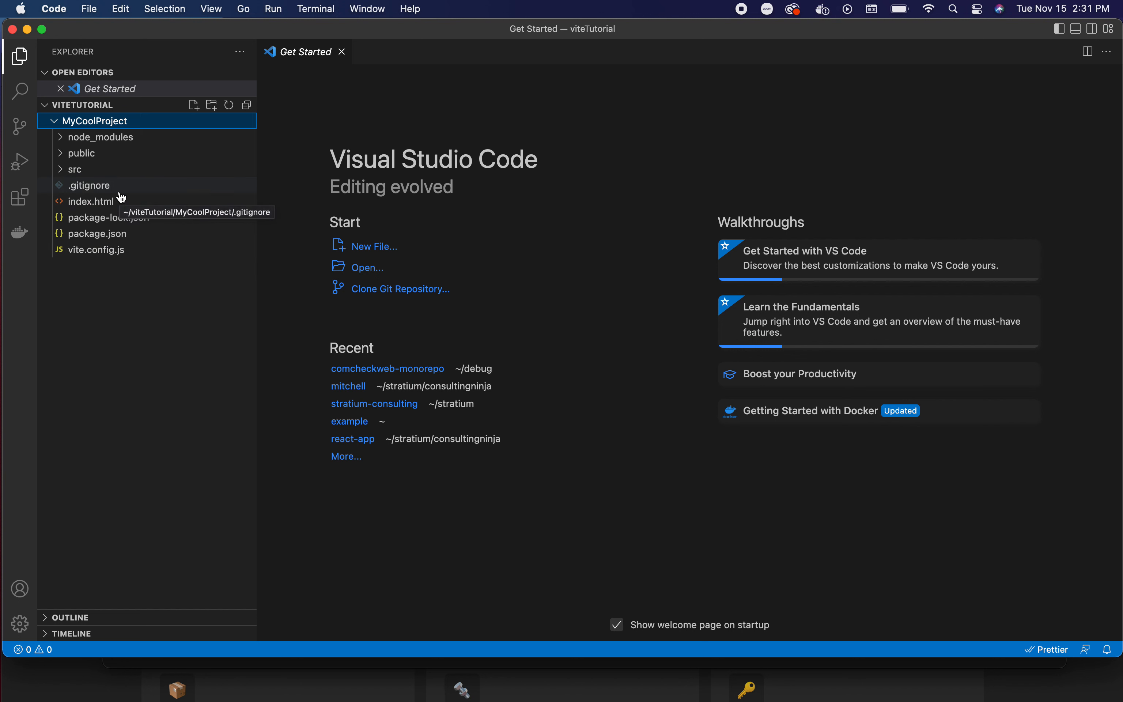
mouse_move(68, 217)
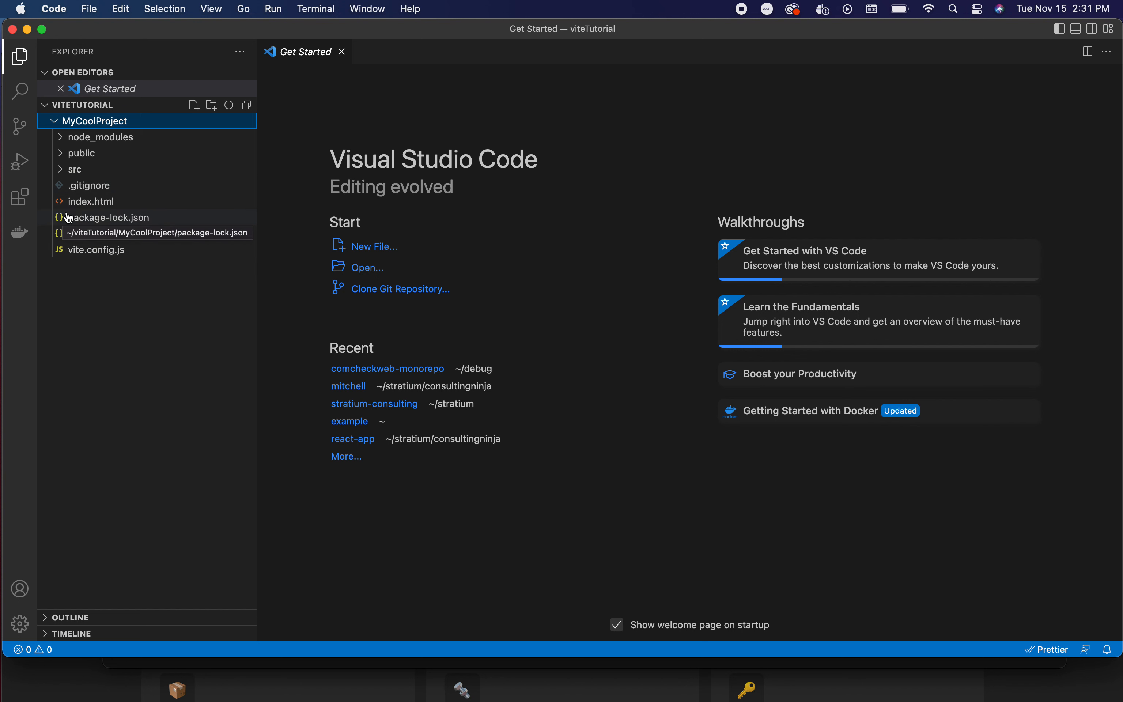
mouse_move(92, 201)
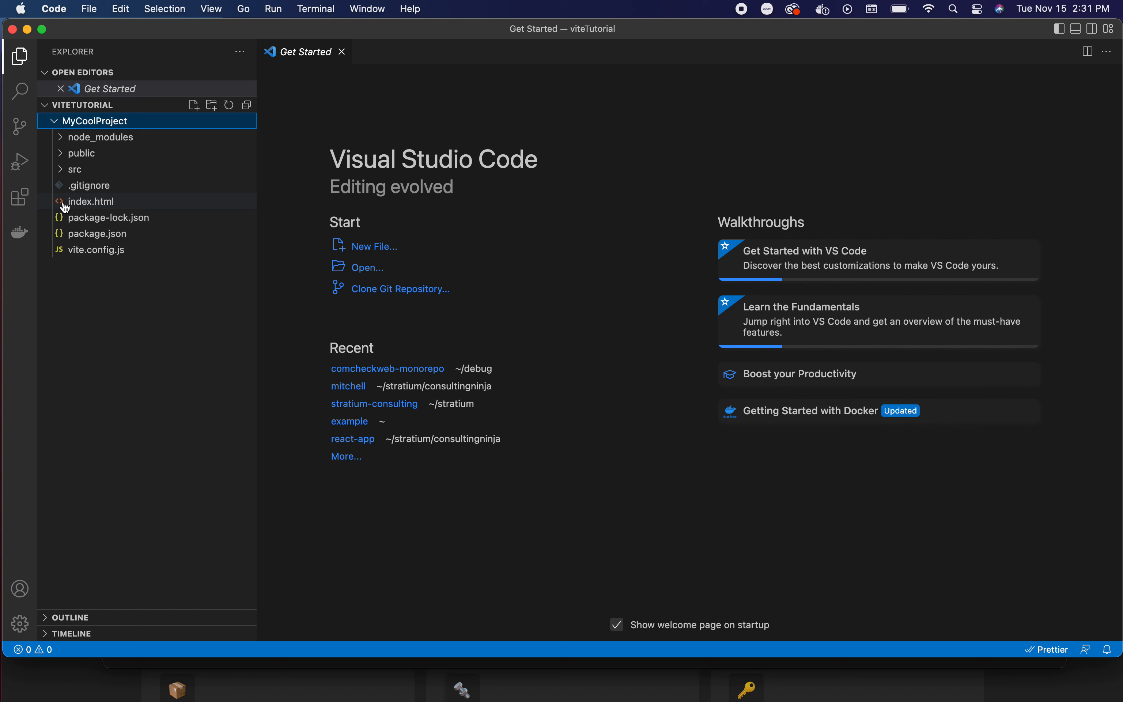
mouse_move(68, 206)
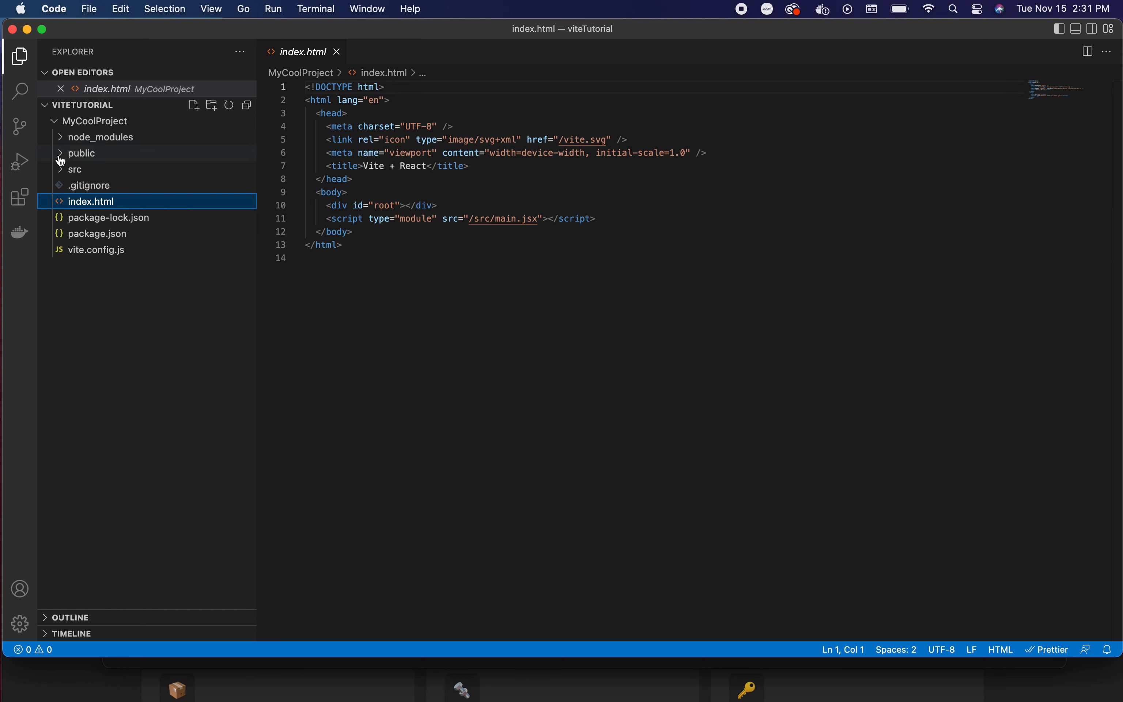
click(81, 154)
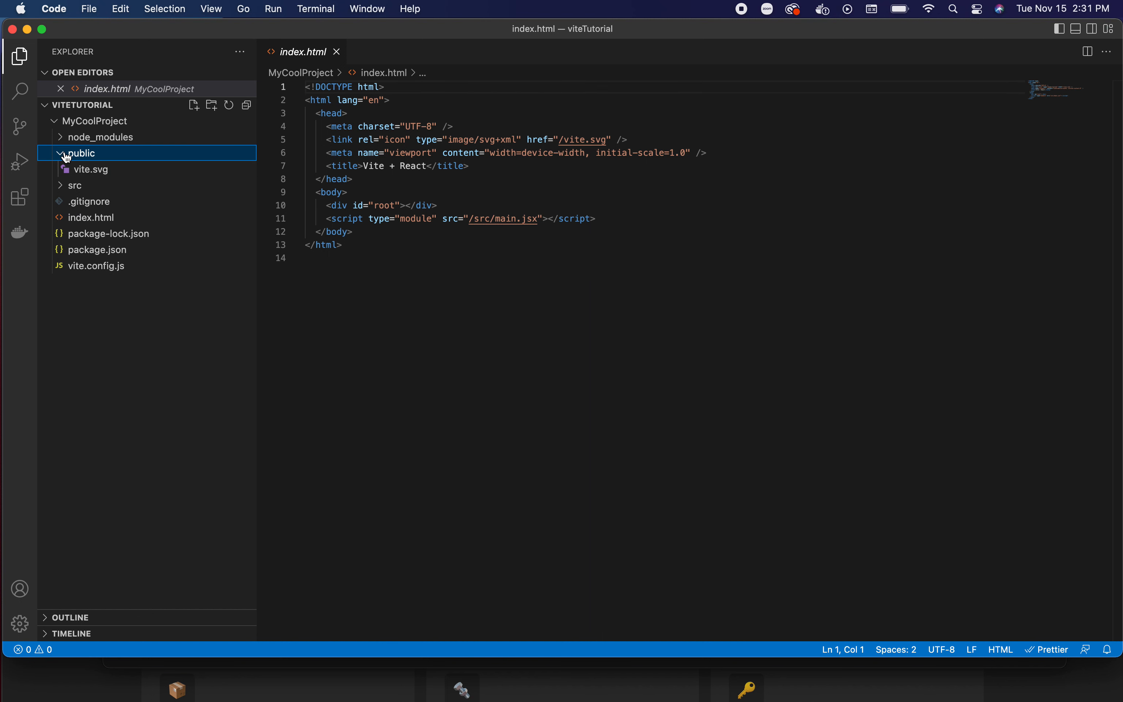
click(81, 153)
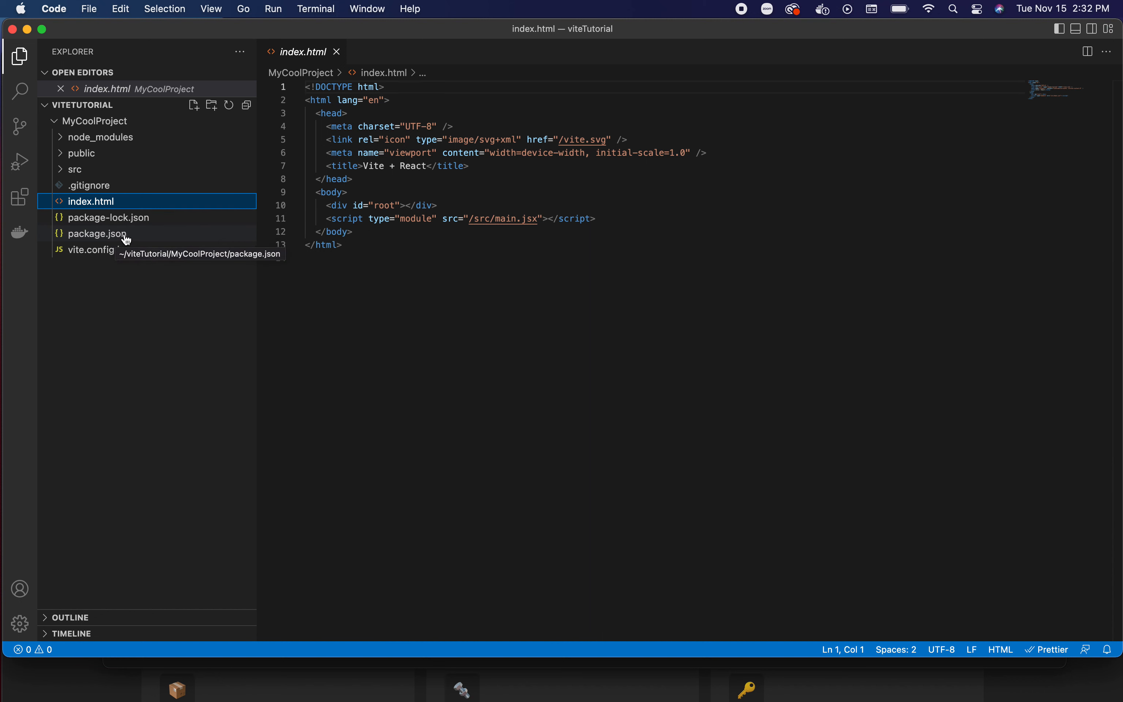
mouse_move(111, 205)
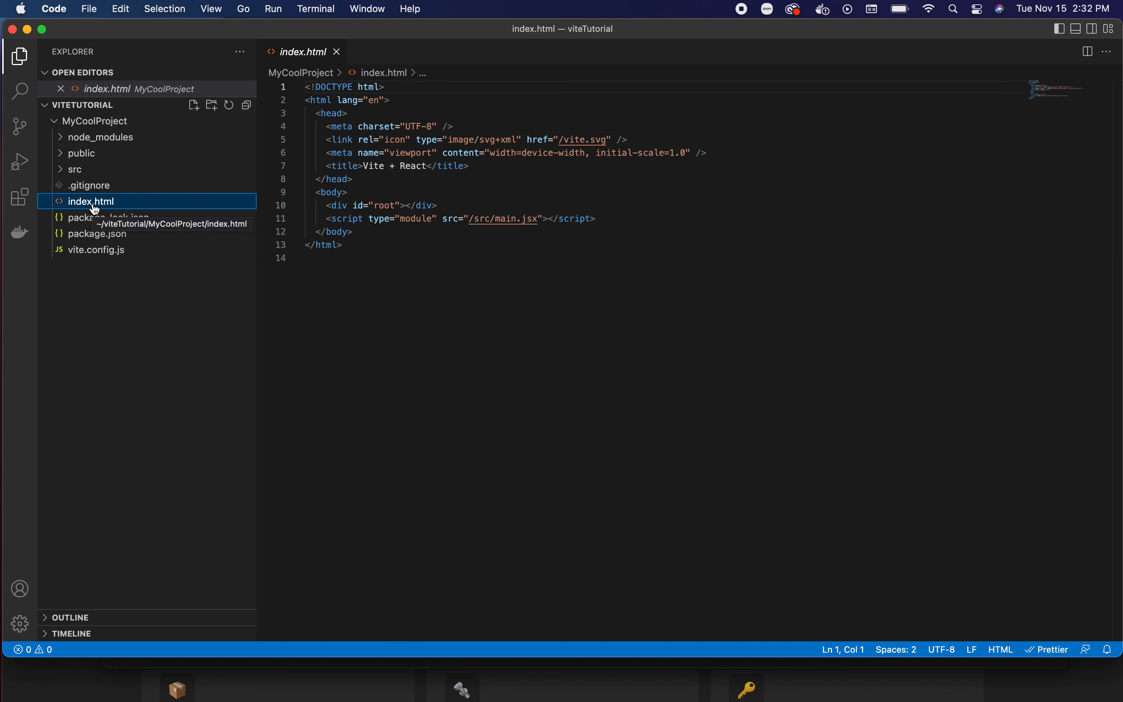
mouse_move(120, 211)
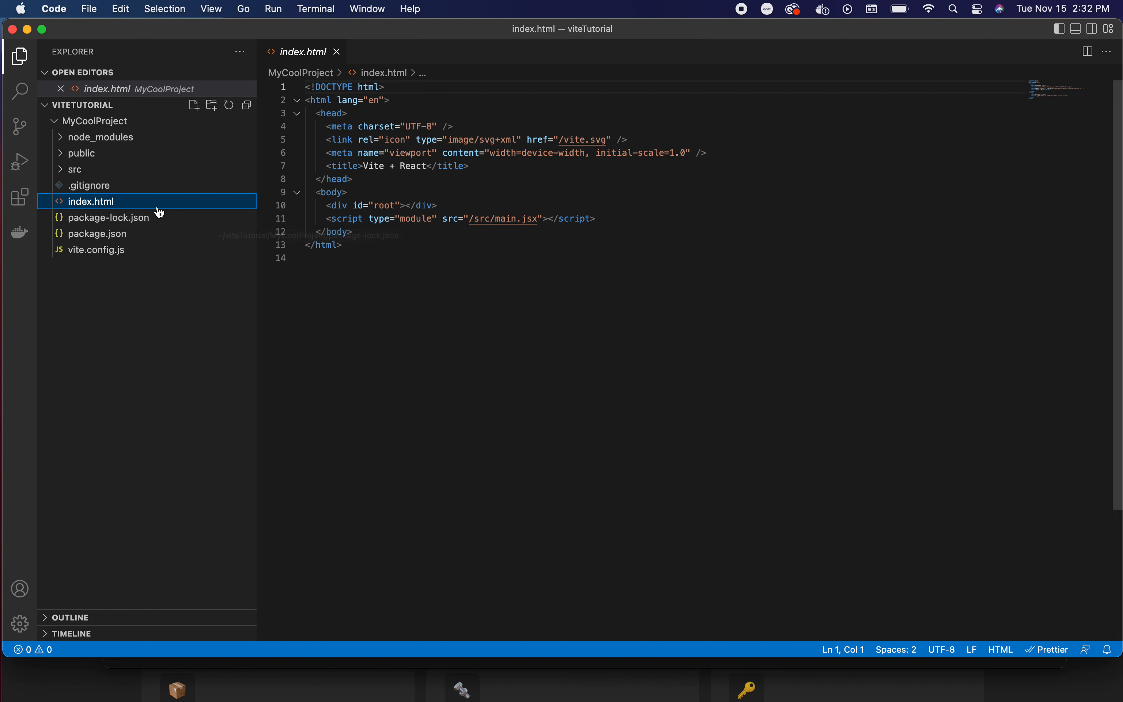
- Expand src and view App.jsx, index.css and main.jsx in turn
click(76, 169)
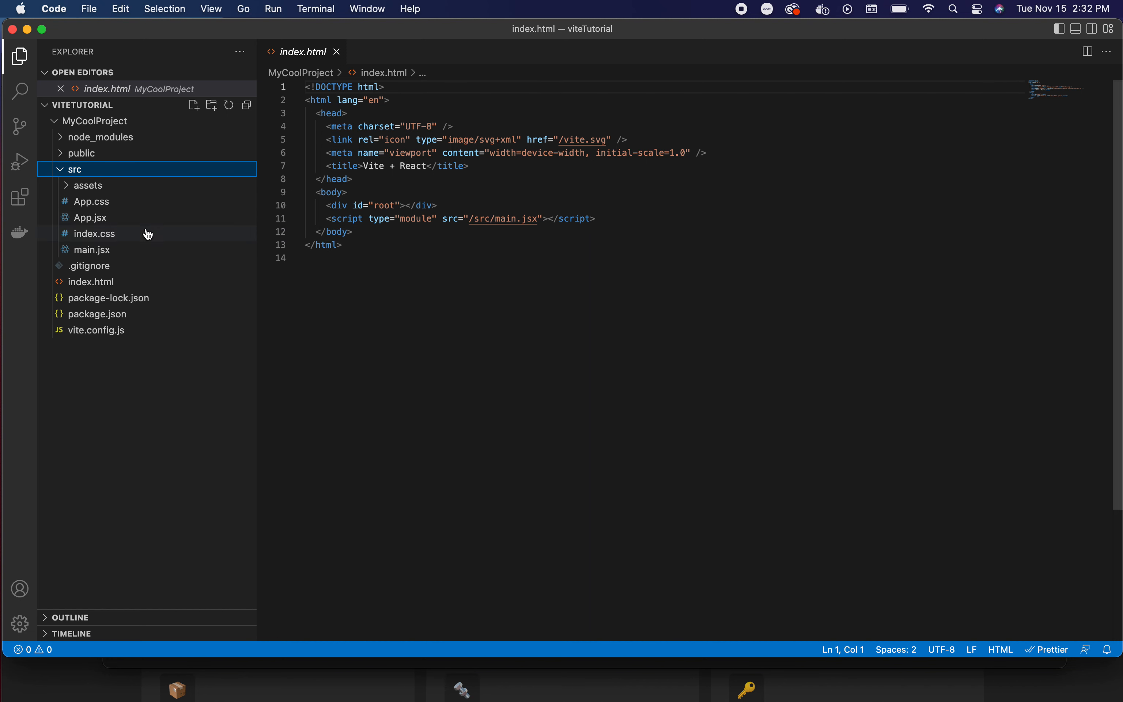
mouse_move(135, 223)
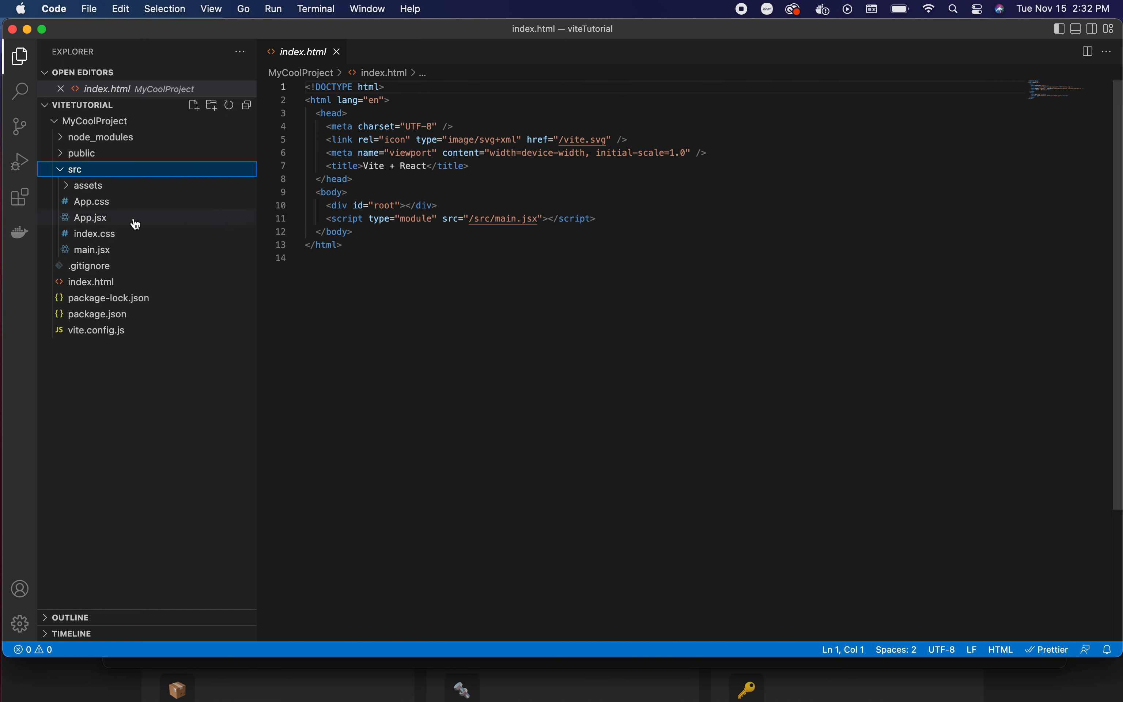
click(90, 217)
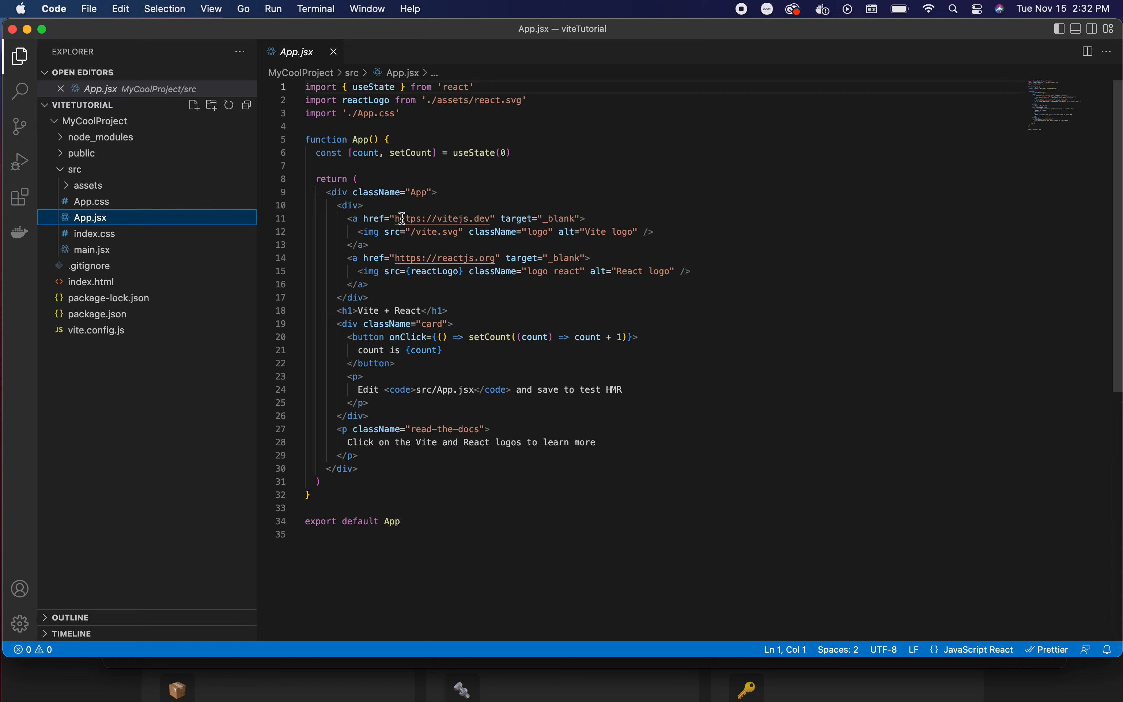
mouse_move(425, 211)
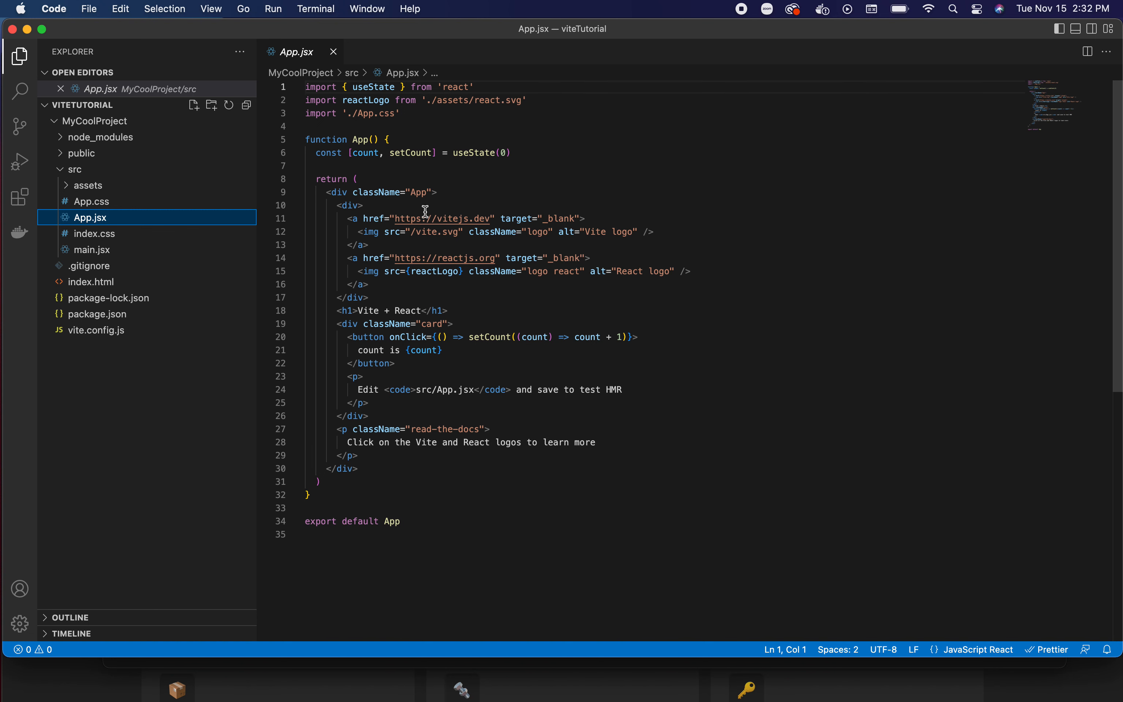
click(93, 234)
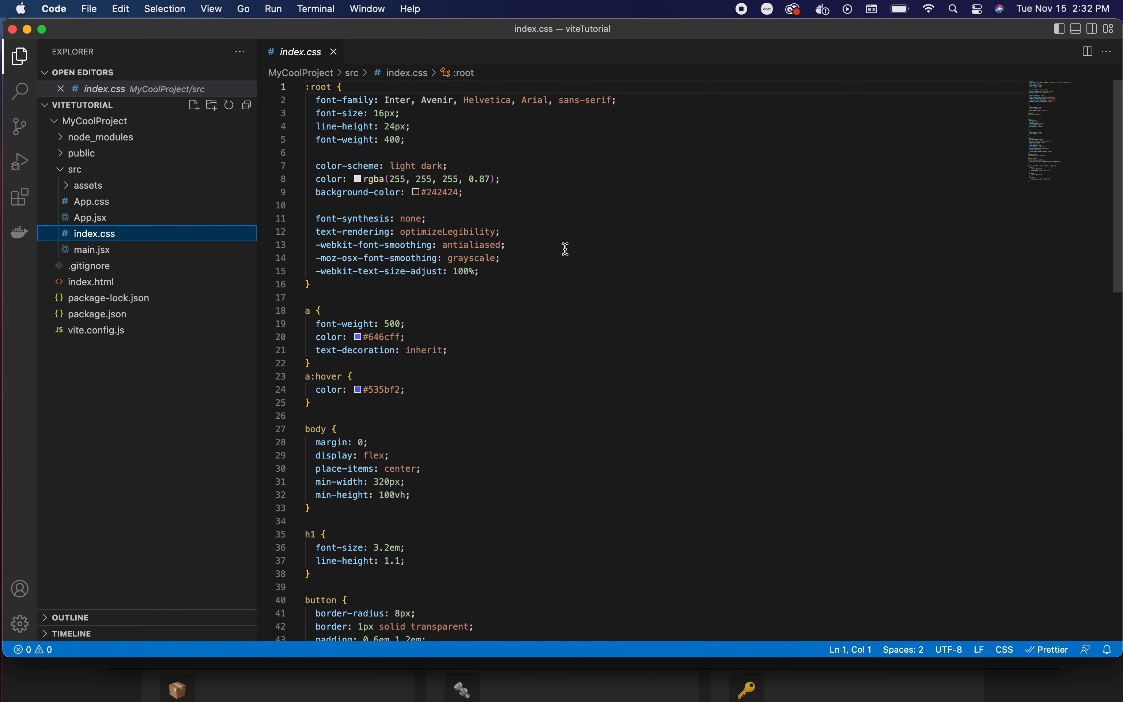
click(92, 249)
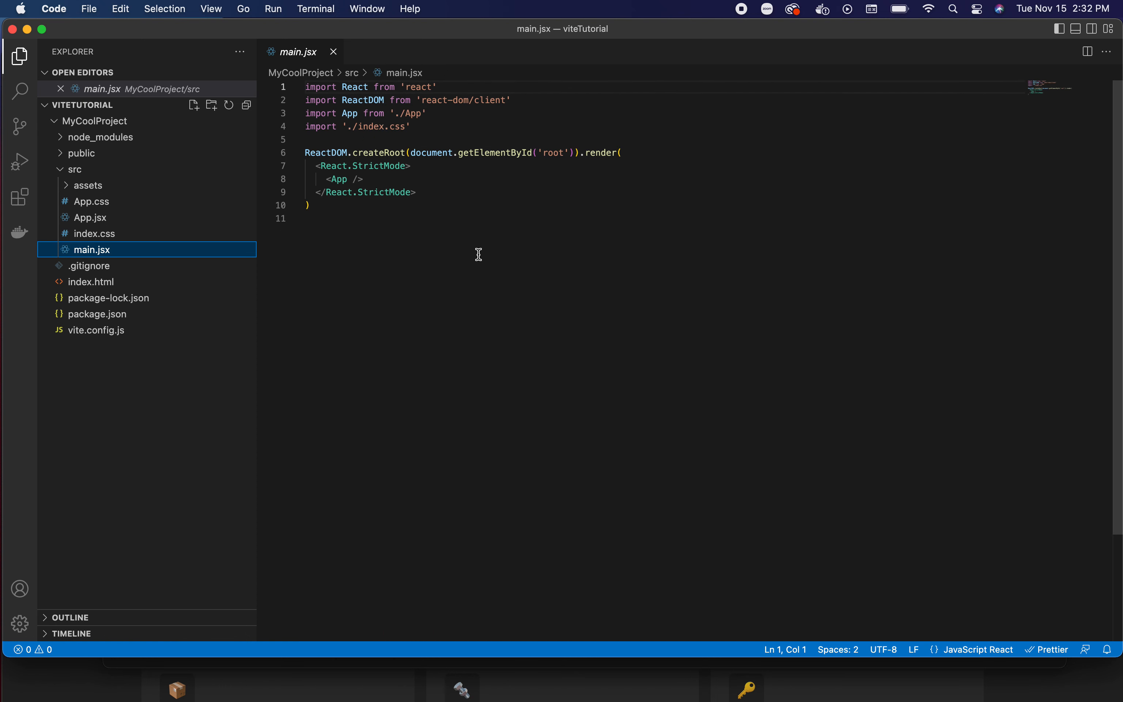
mouse_move(415, 206)
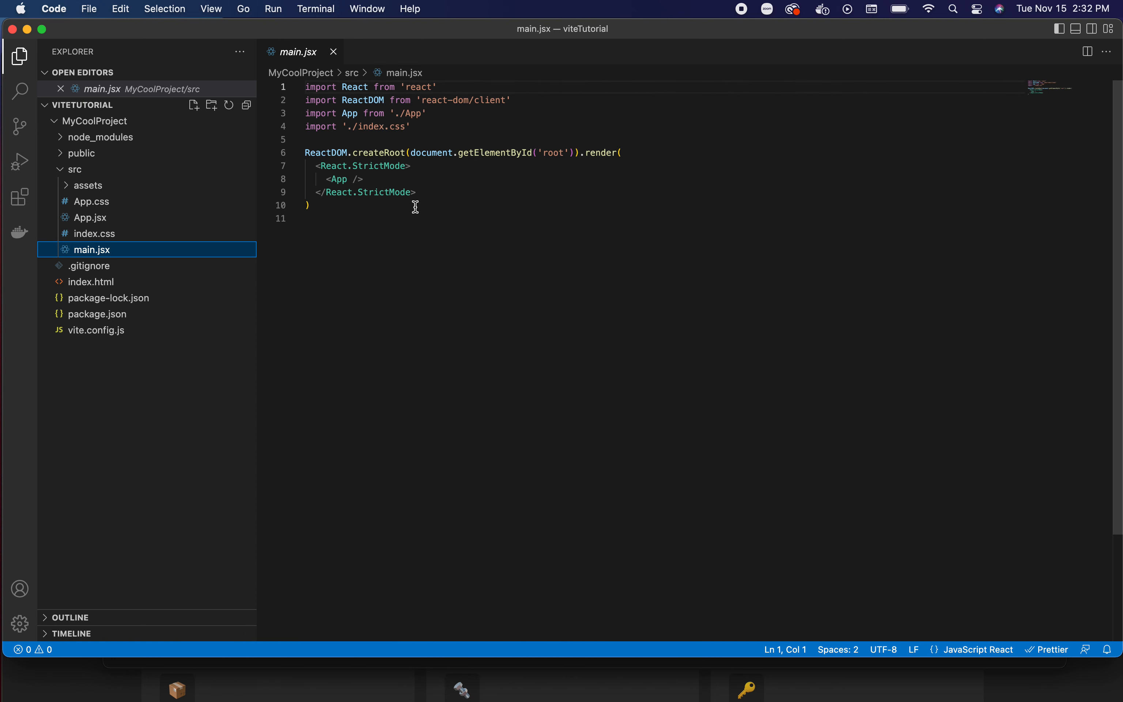
mouse_move(334, 203)
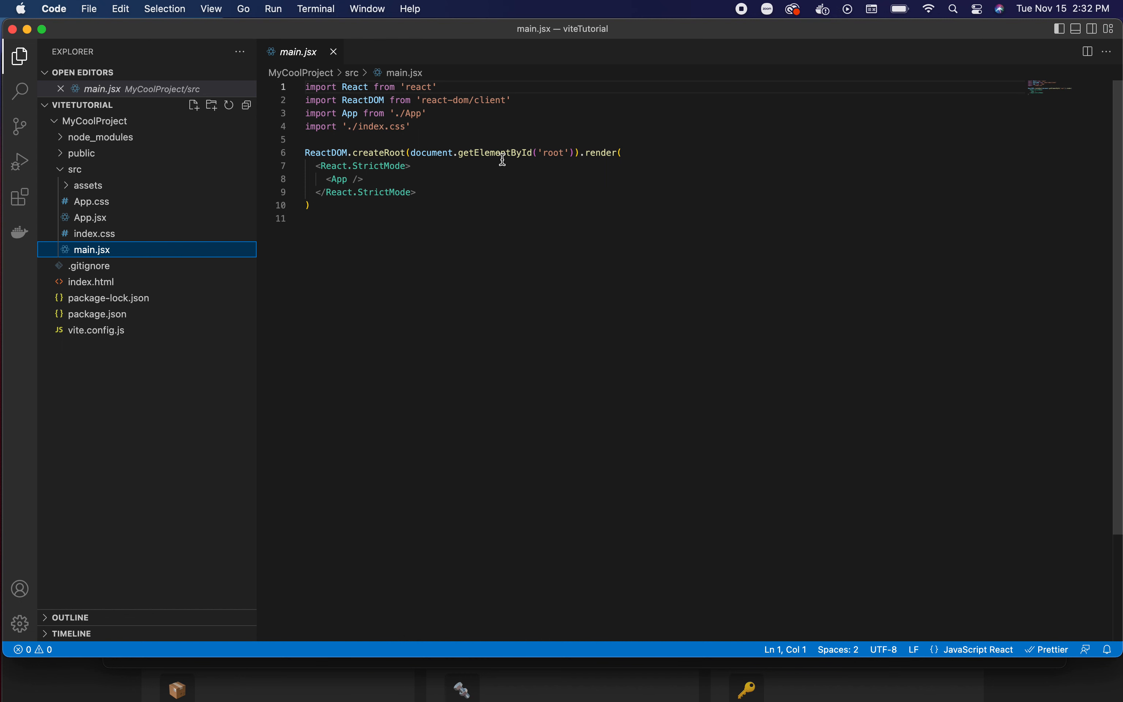
mouse_move(209, 242)
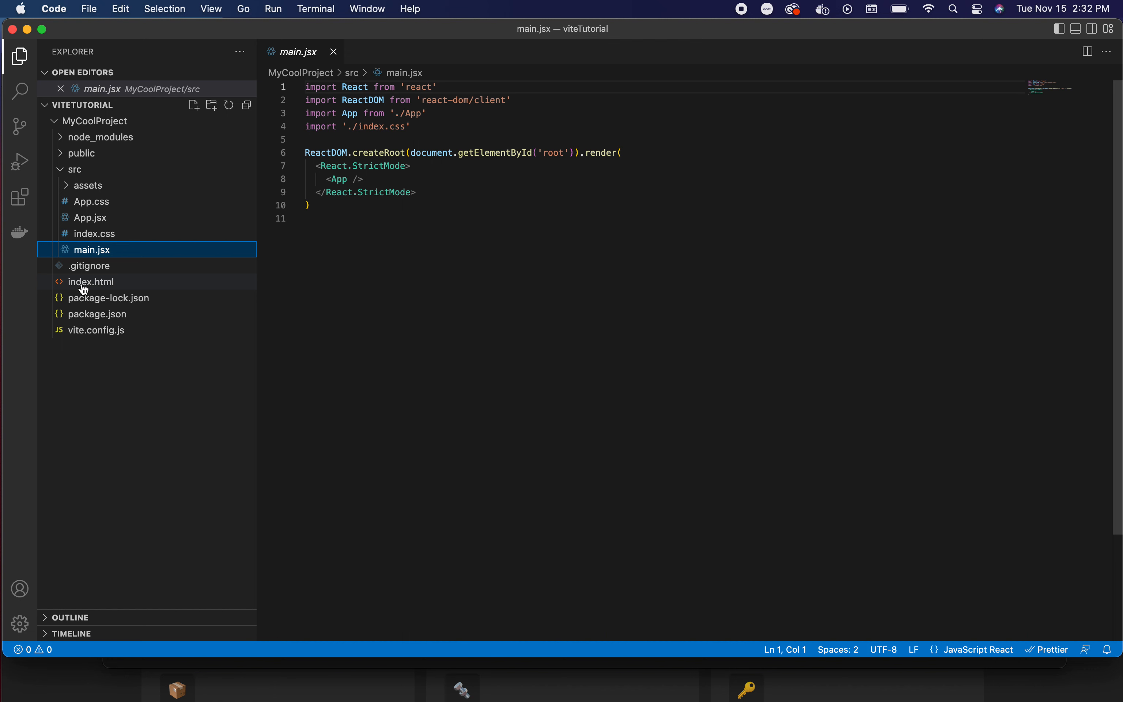
click(90, 282)
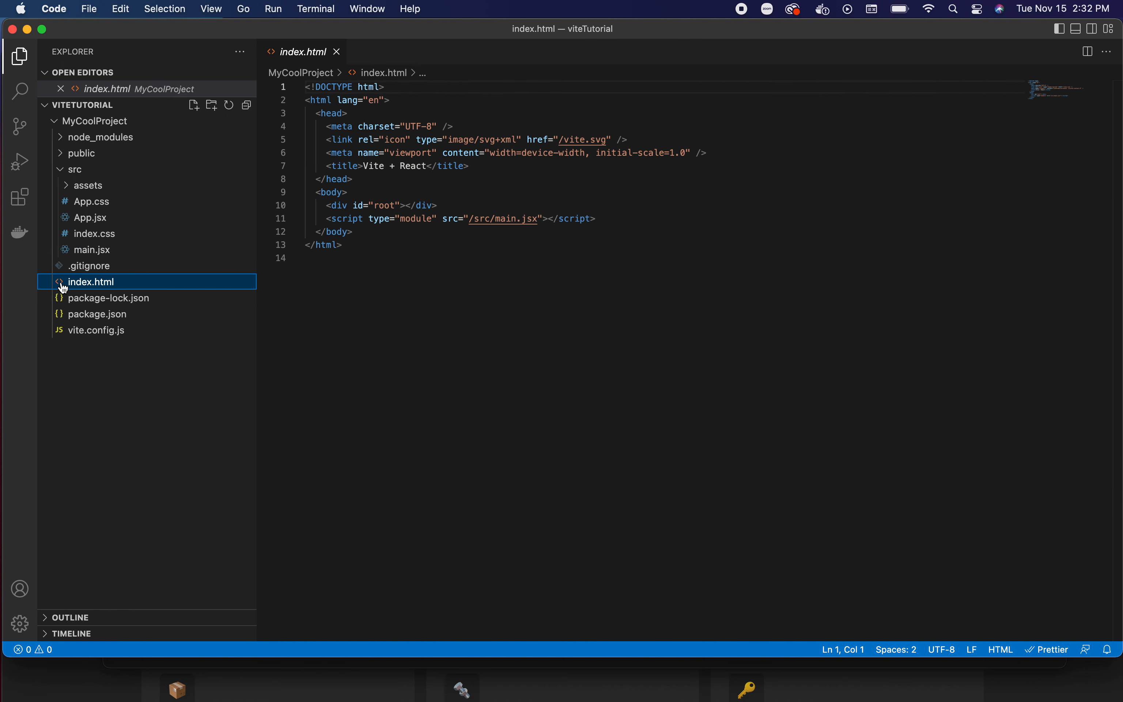
mouse_move(193, 274)
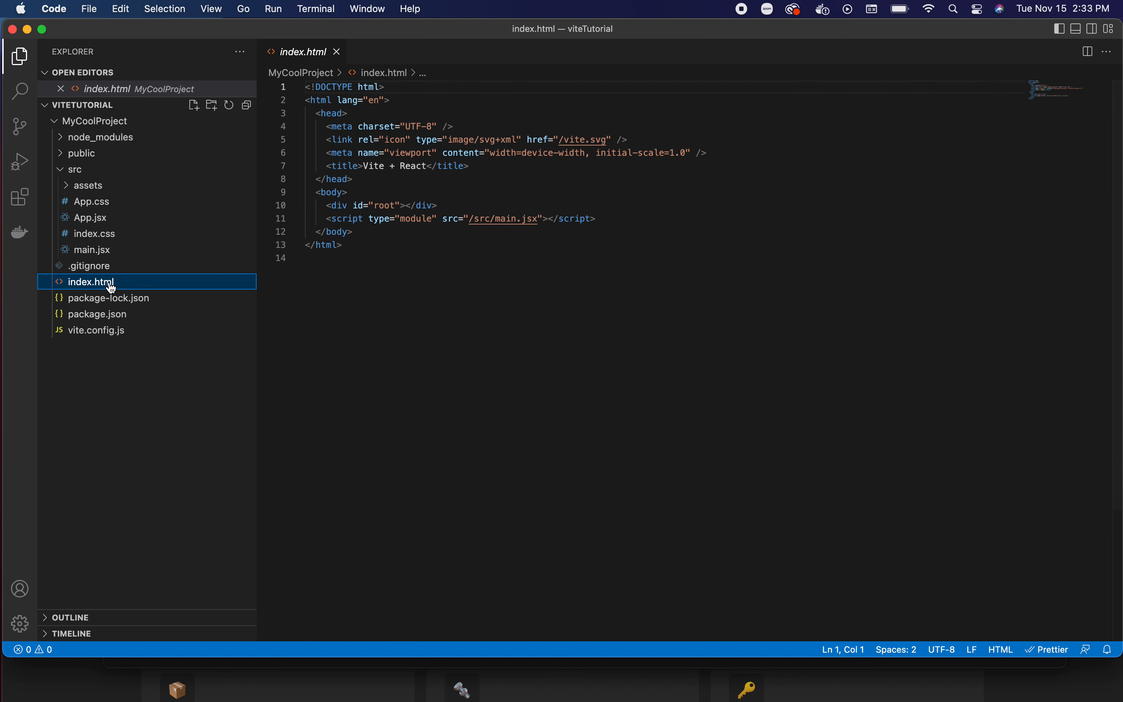
mouse_move(91, 282)
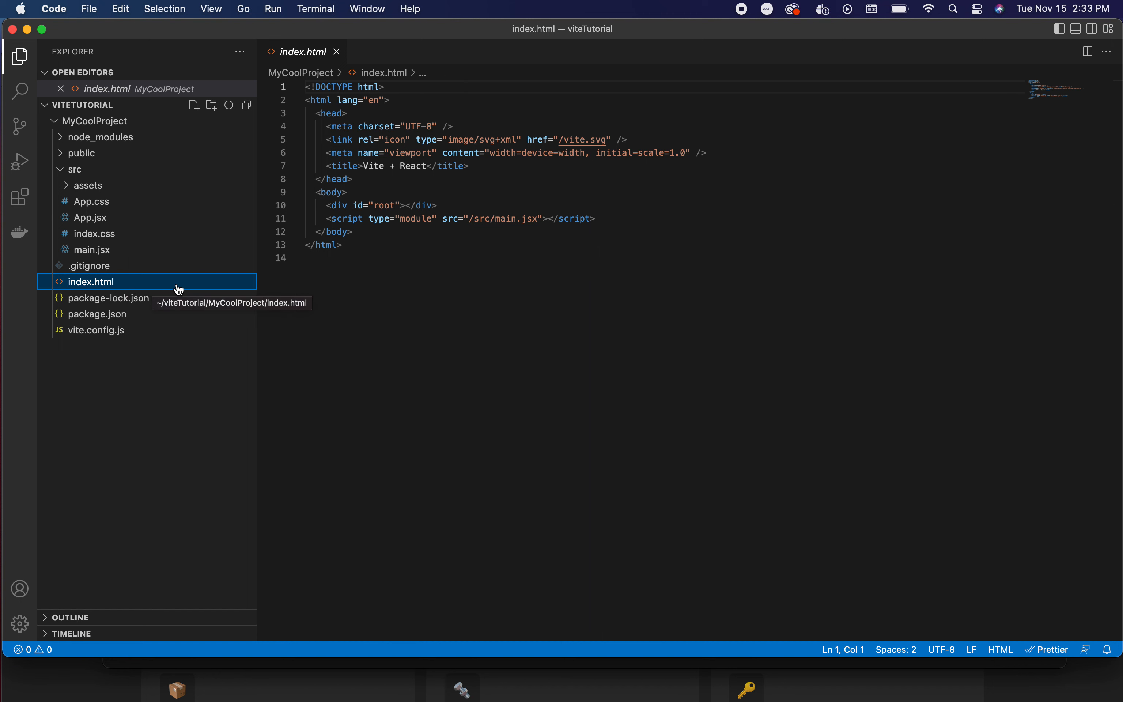
triple_click(380, 206)
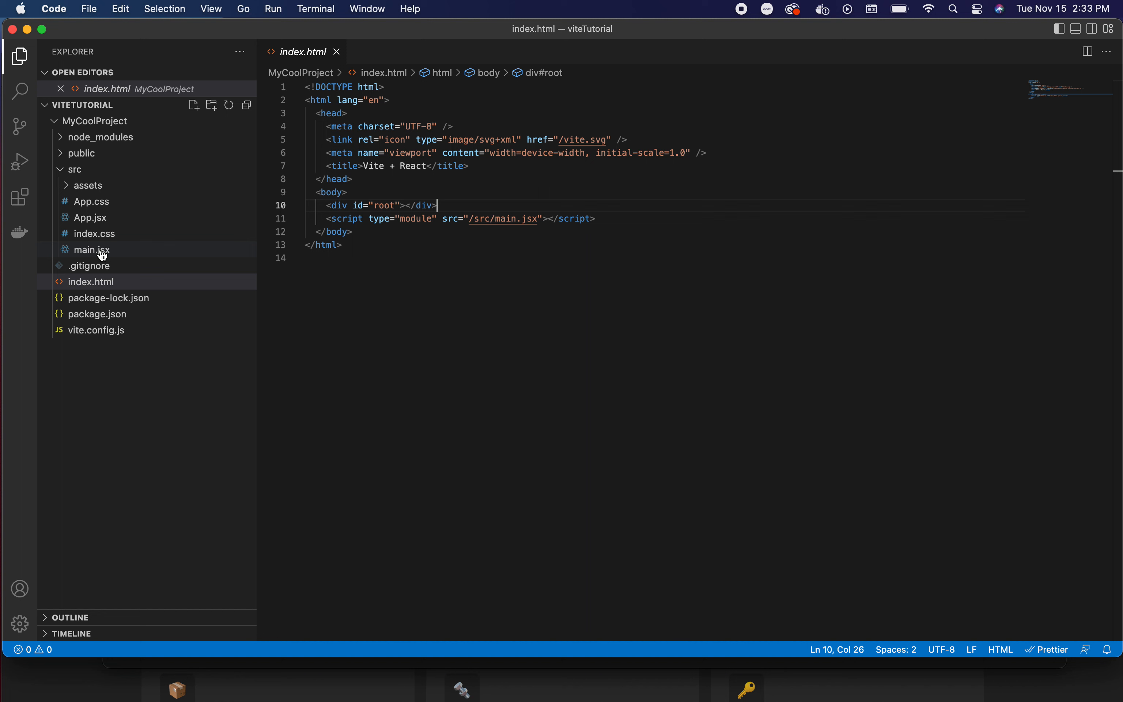
click(91, 250)
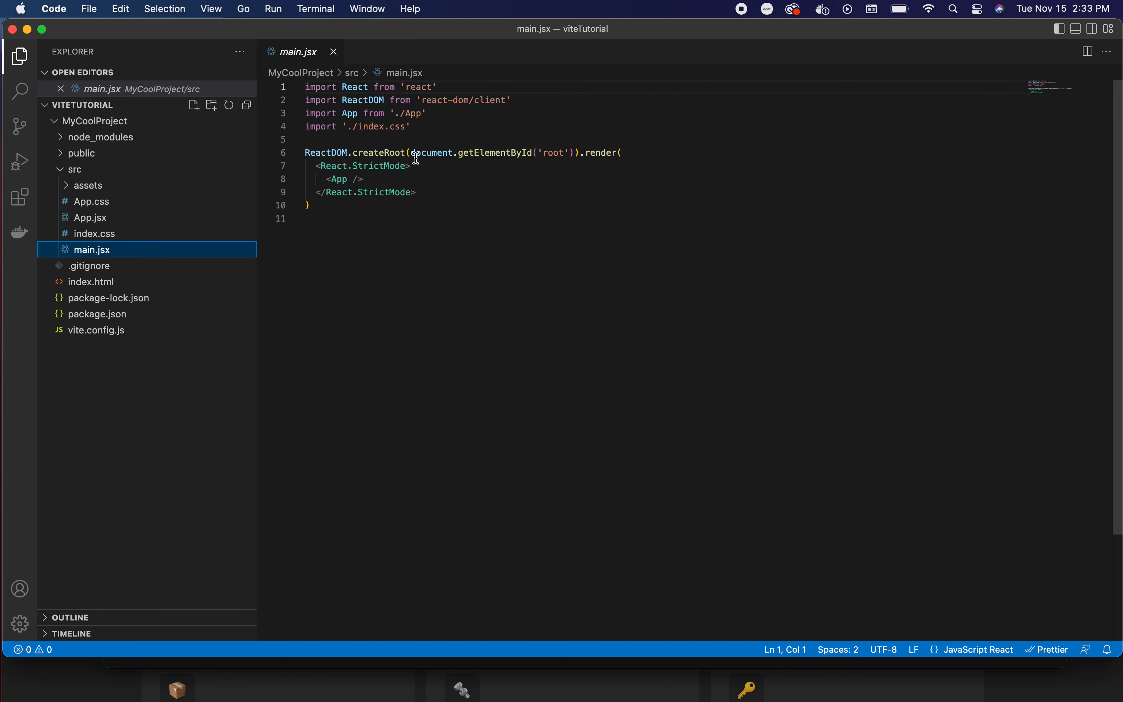
mouse_move(386, 157)
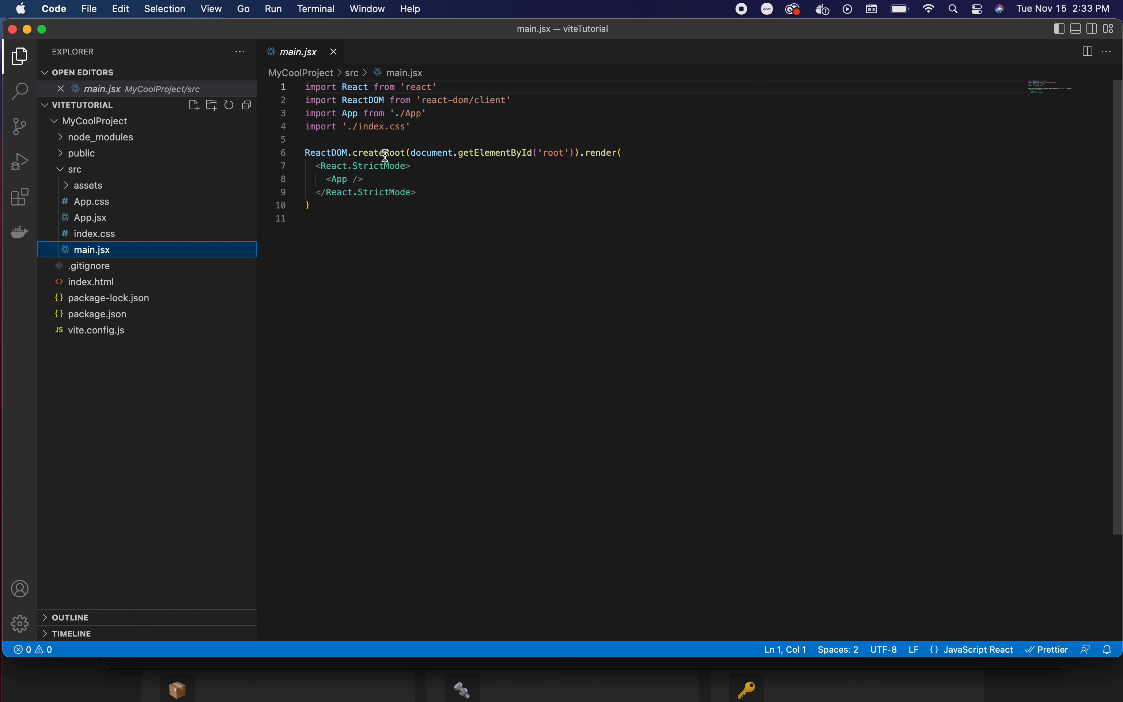
drag(407, 153, 493, 153)
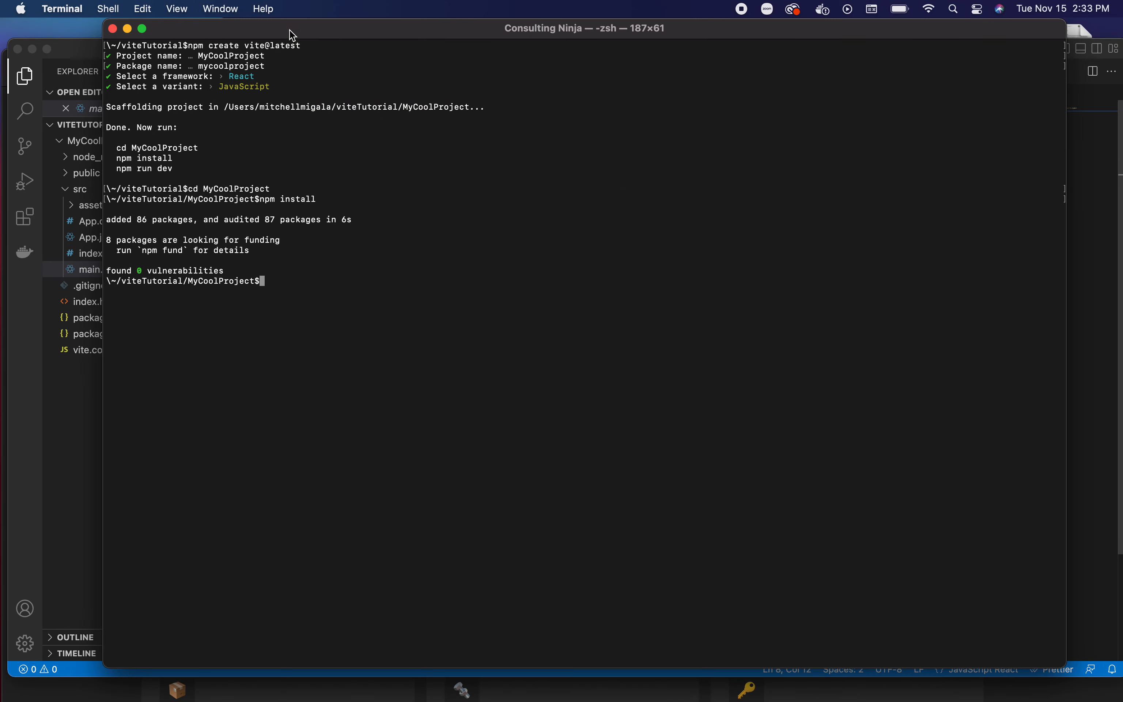
mouse_move(297, 288)
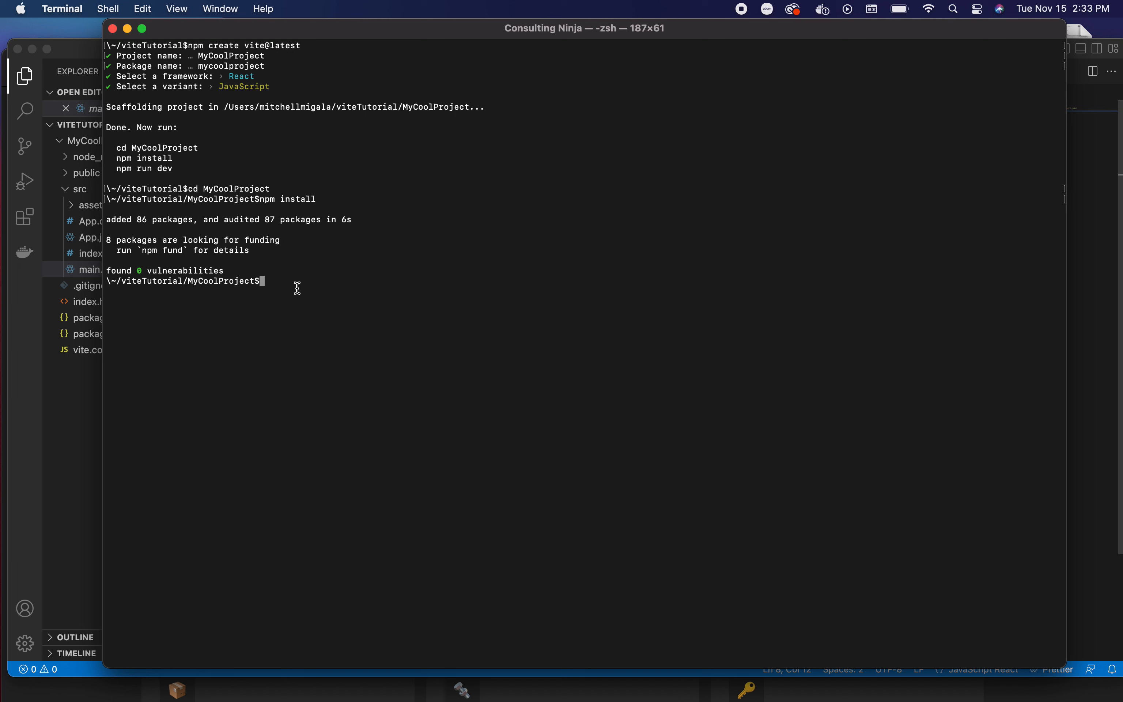
text(npm run deb)
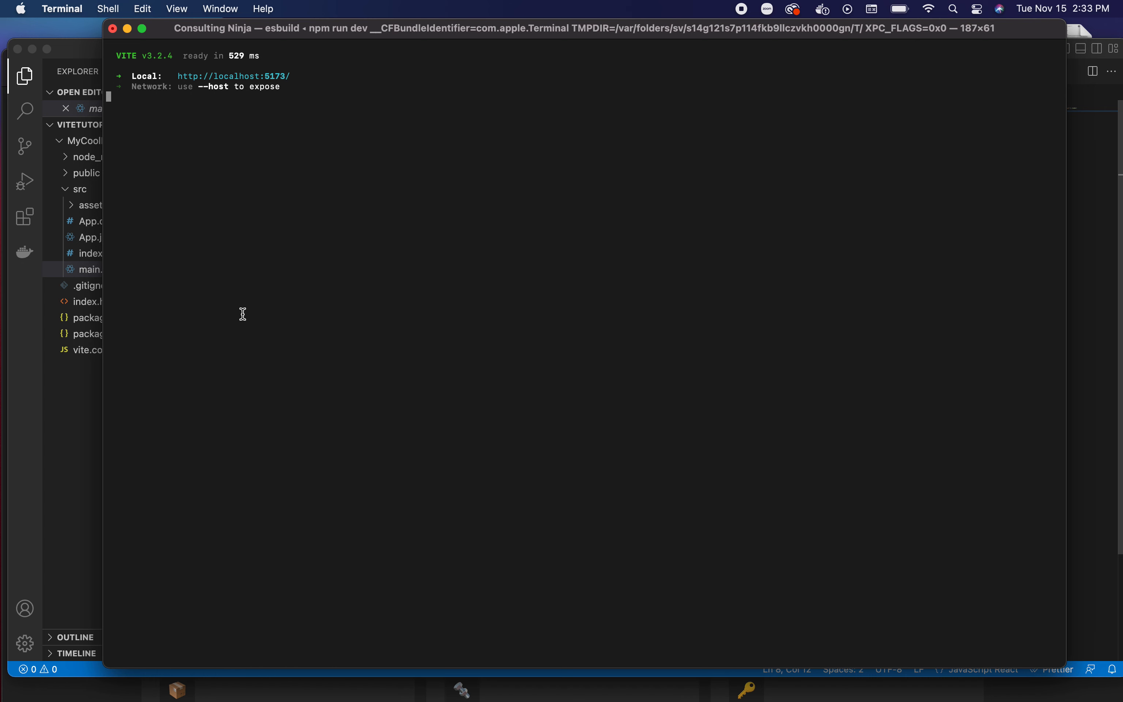
mouse_move(79, 69)
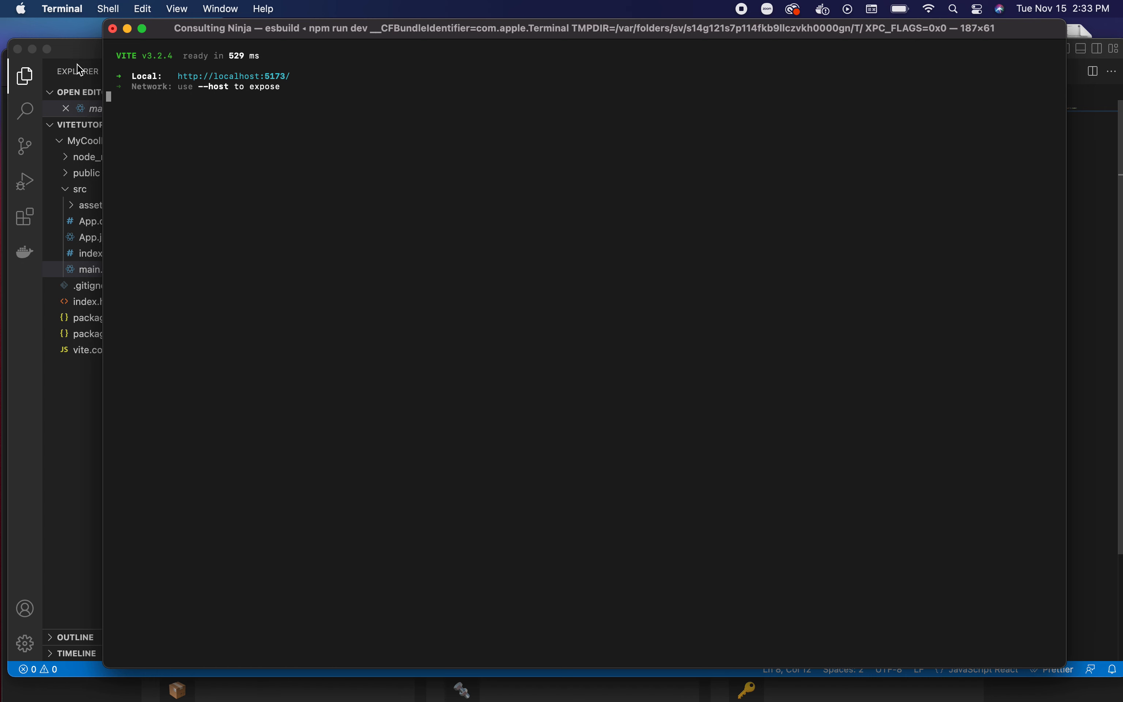
mouse_move(75, 62)
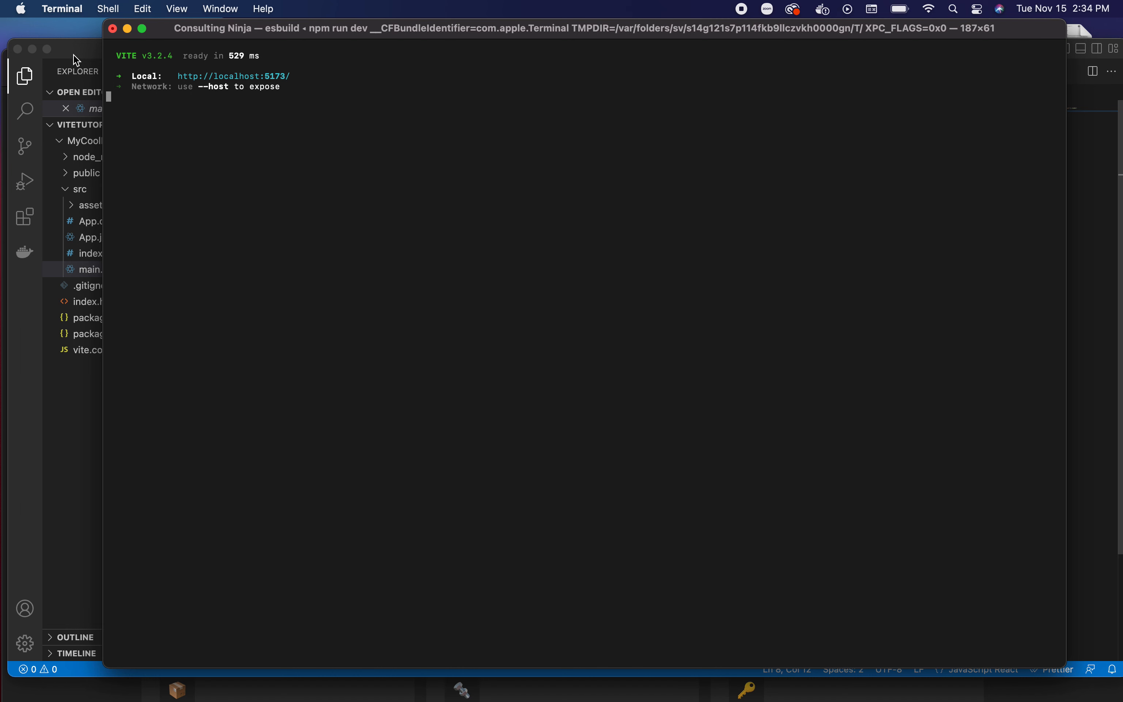
mouse_move(76, 59)
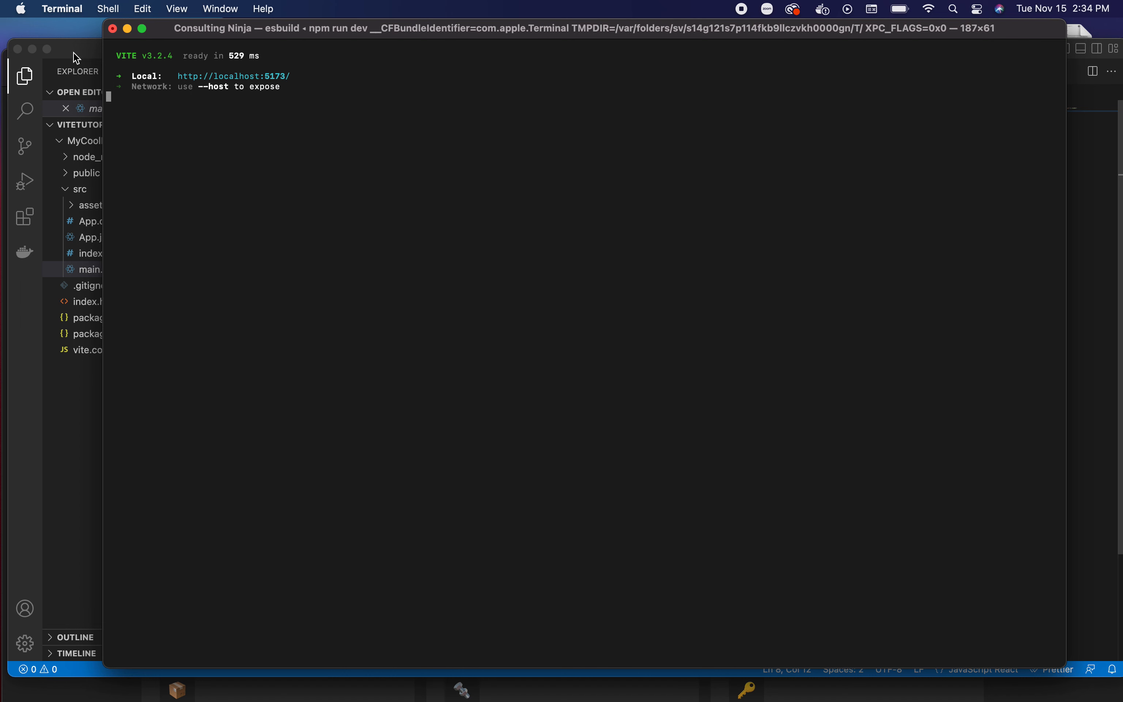
mouse_move(165, 36)
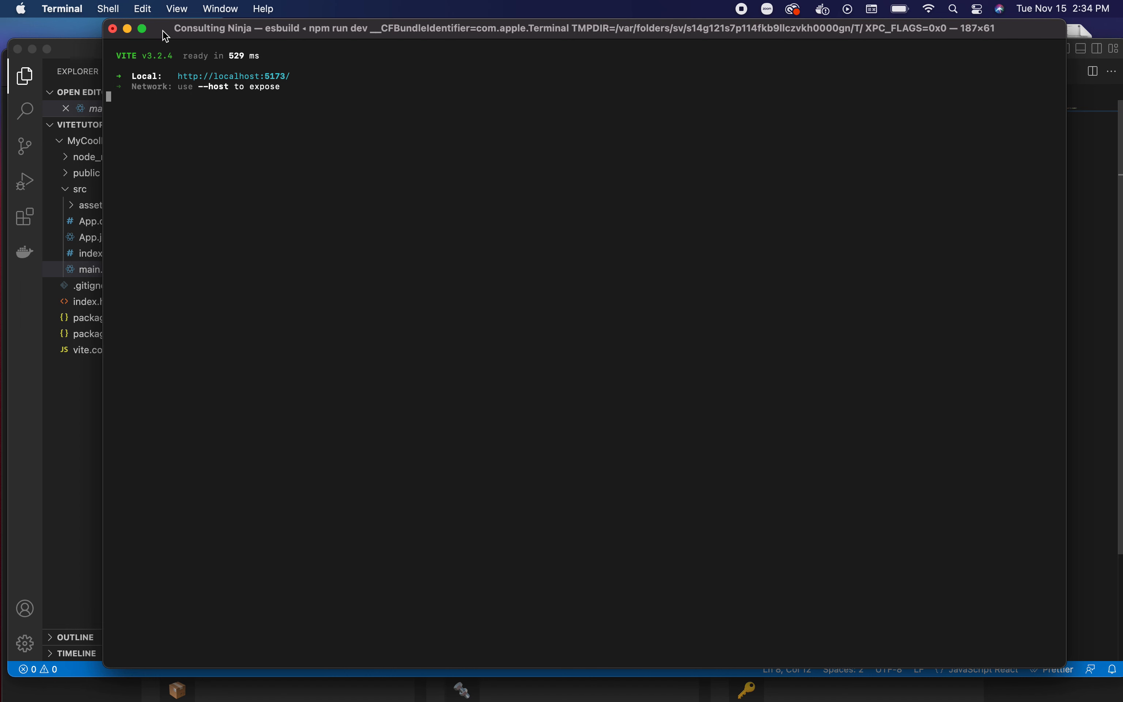
mouse_move(139, 39)
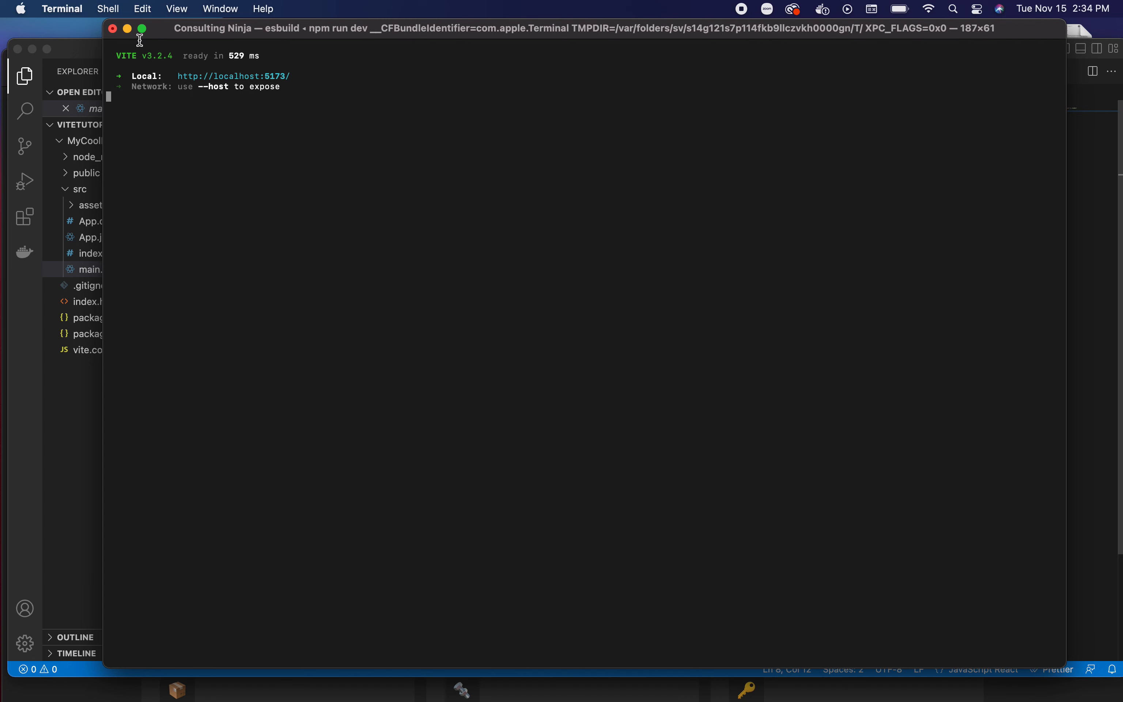
mouse_move(199, 171)
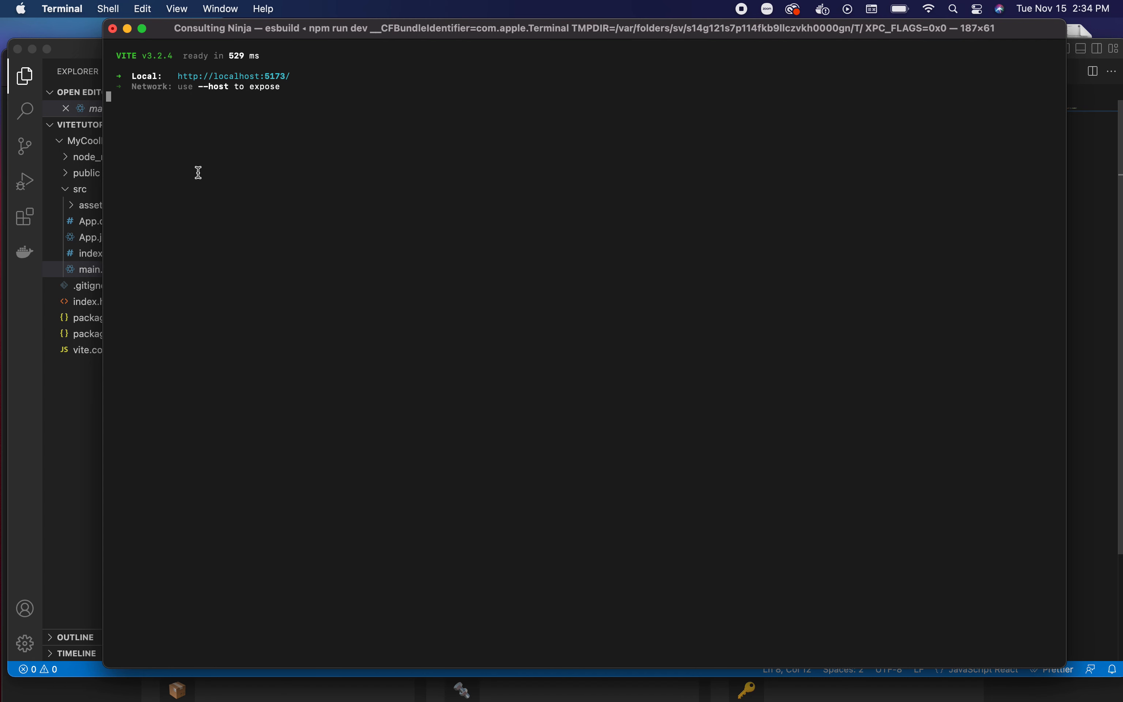
mouse_move(261, 132)
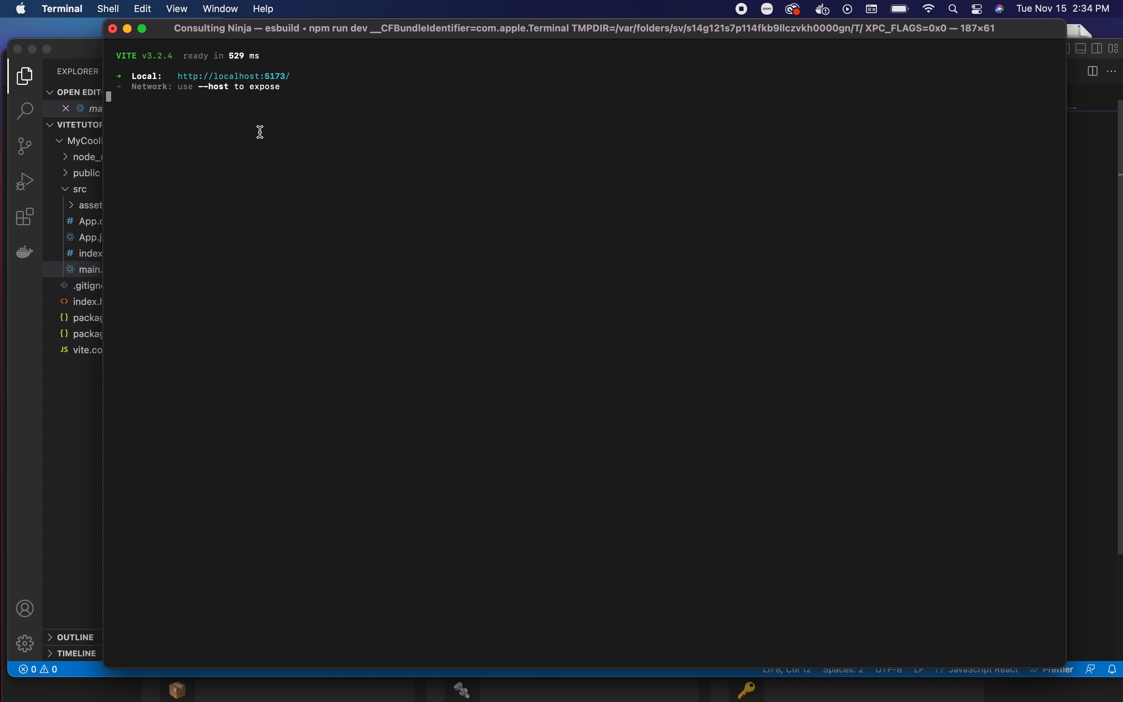
mouse_move(331, 594)
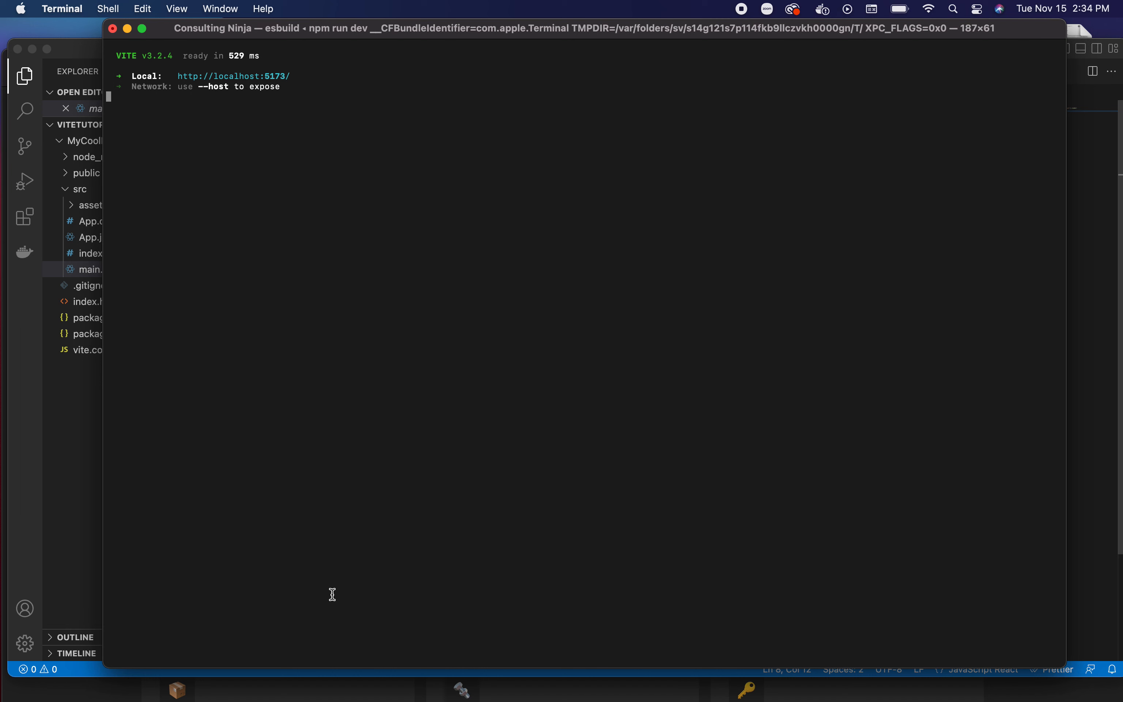
mouse_move(299, 540)
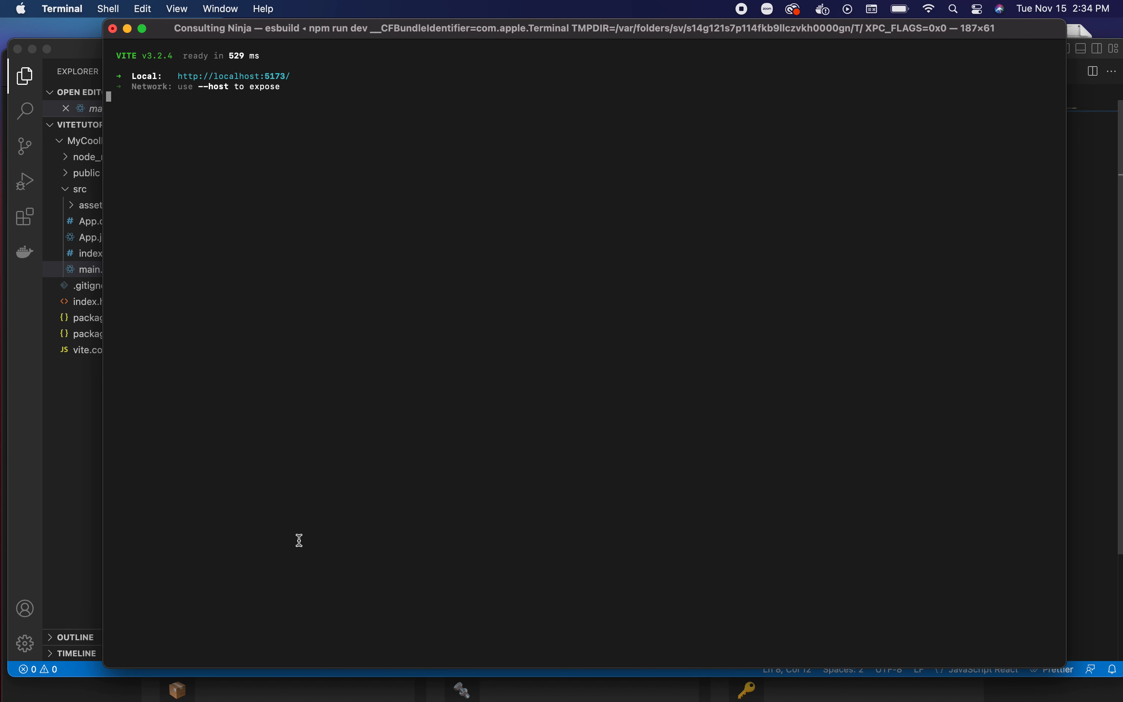
mouse_move(290, 462)
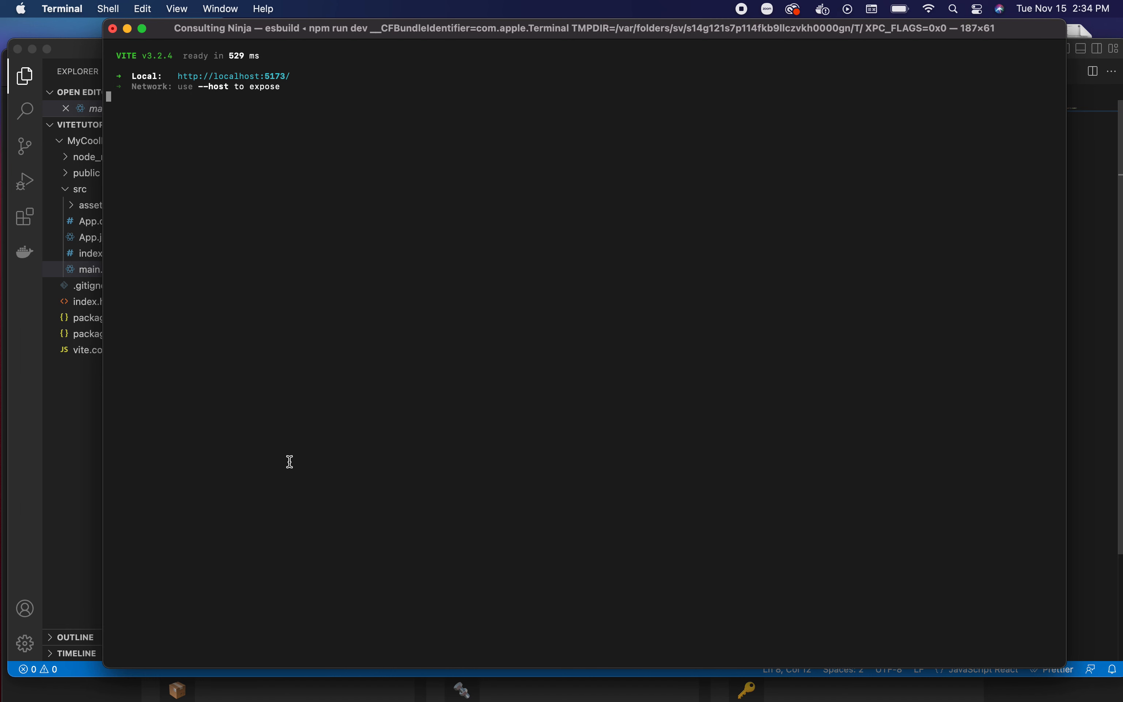
mouse_move(180, 203)
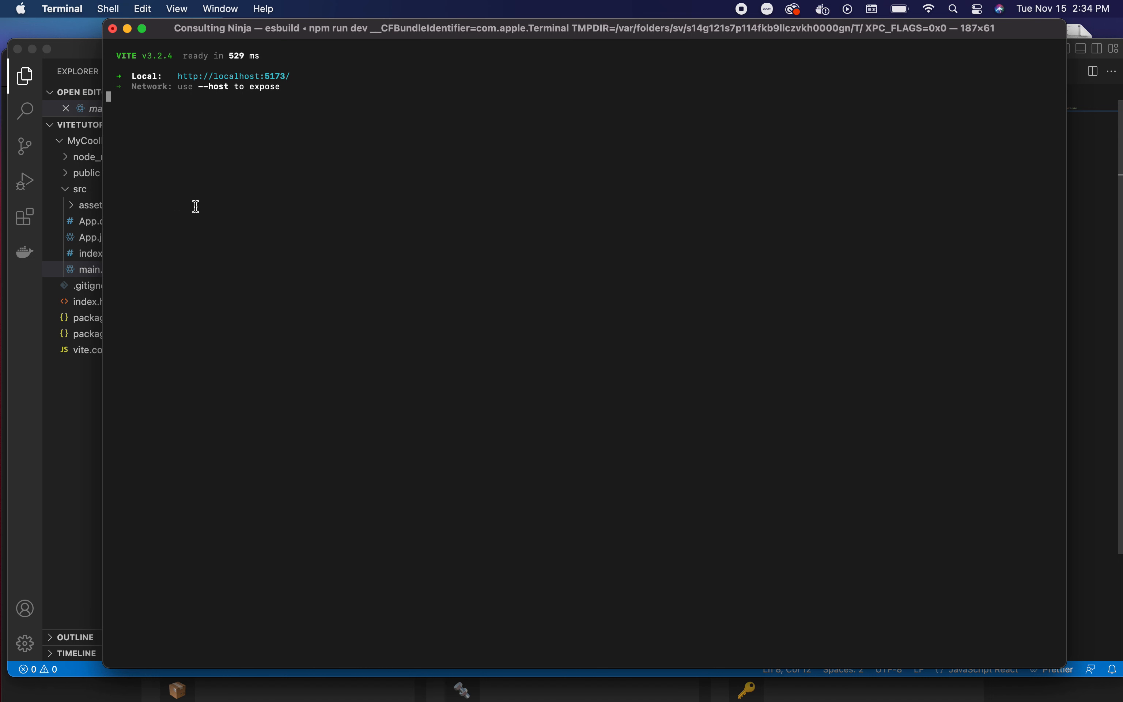
mouse_move(222, 176)
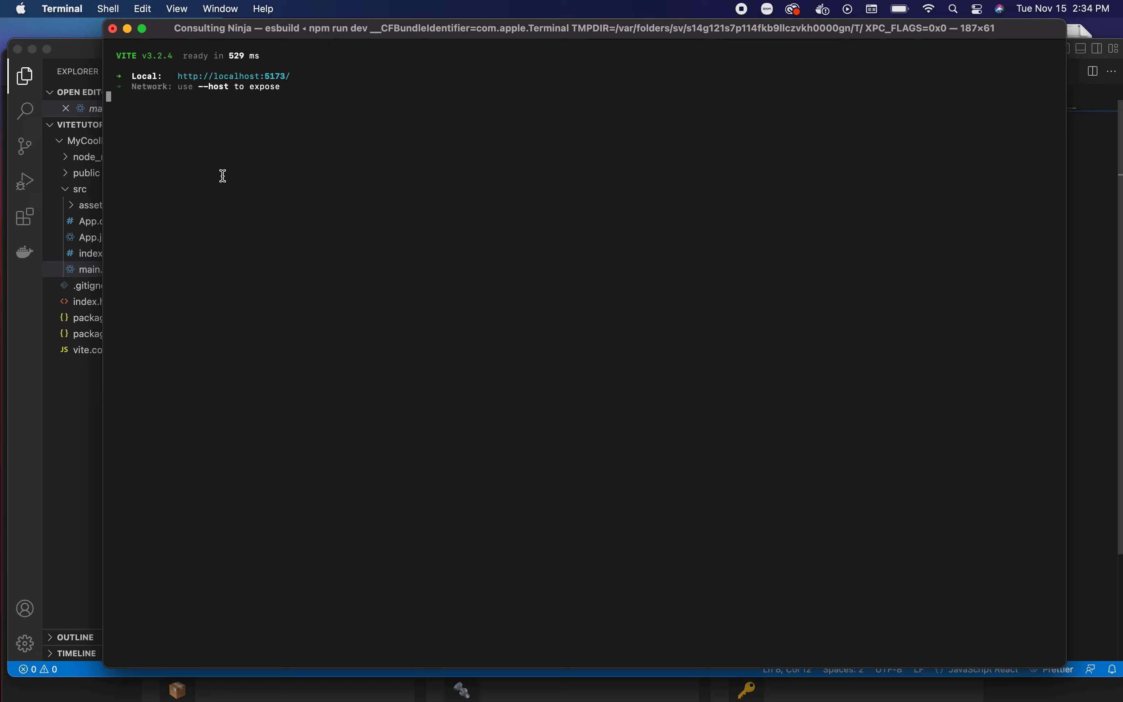
mouse_move(980, 679)
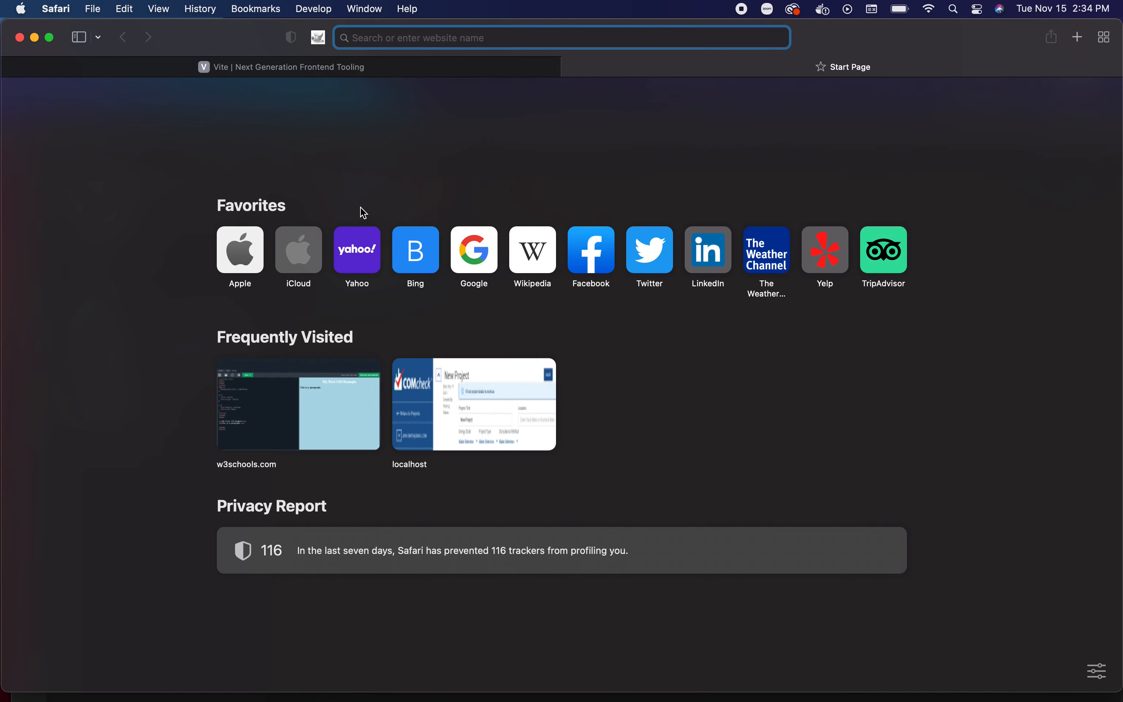
- Load localhost:5173 in a new Safari tab, showing the Vite + React starter with its counter at 0
click(473, 404)
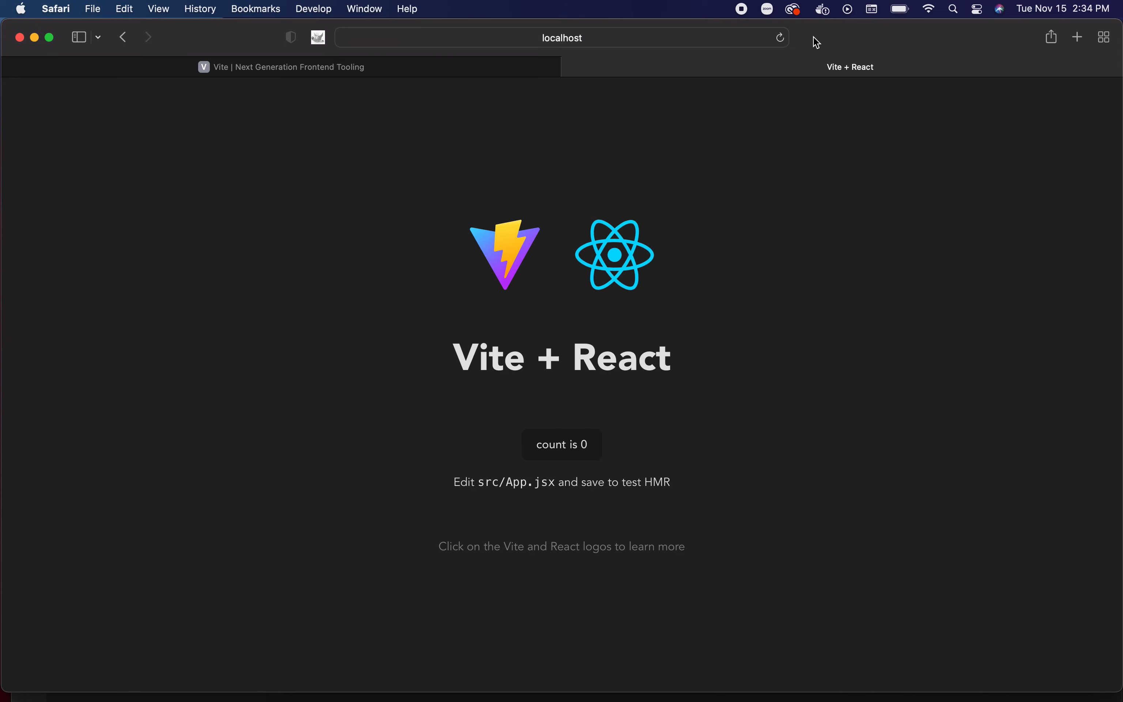
mouse_move(620, 390)
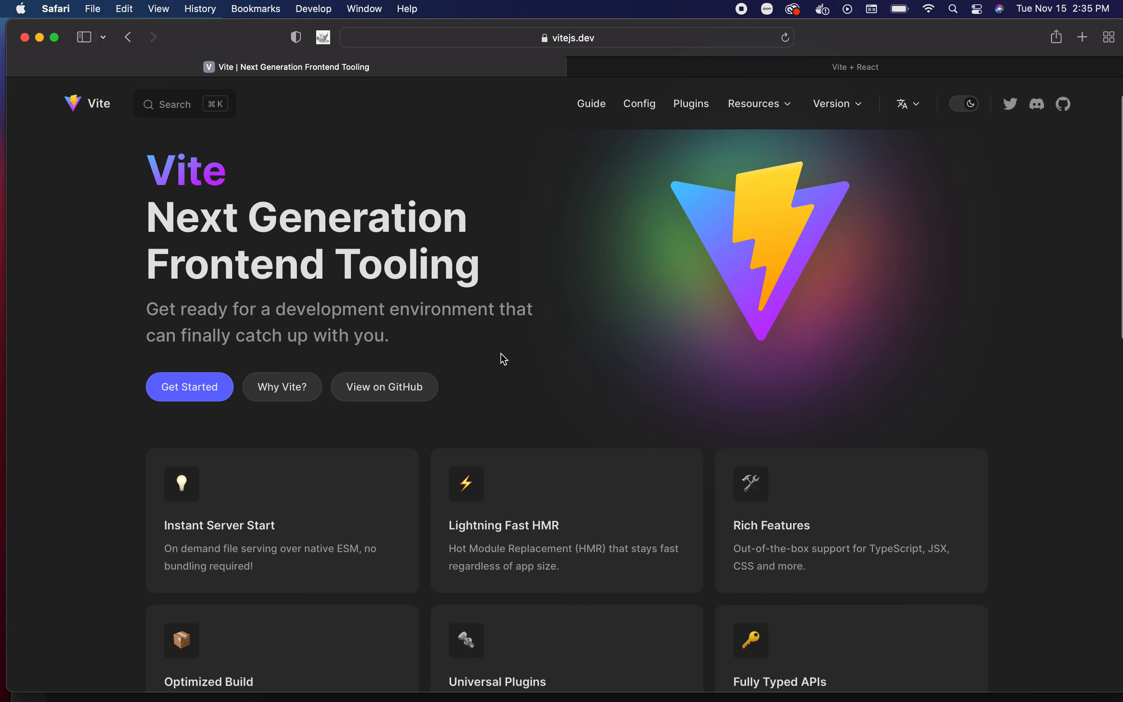
scroll(down, 3)
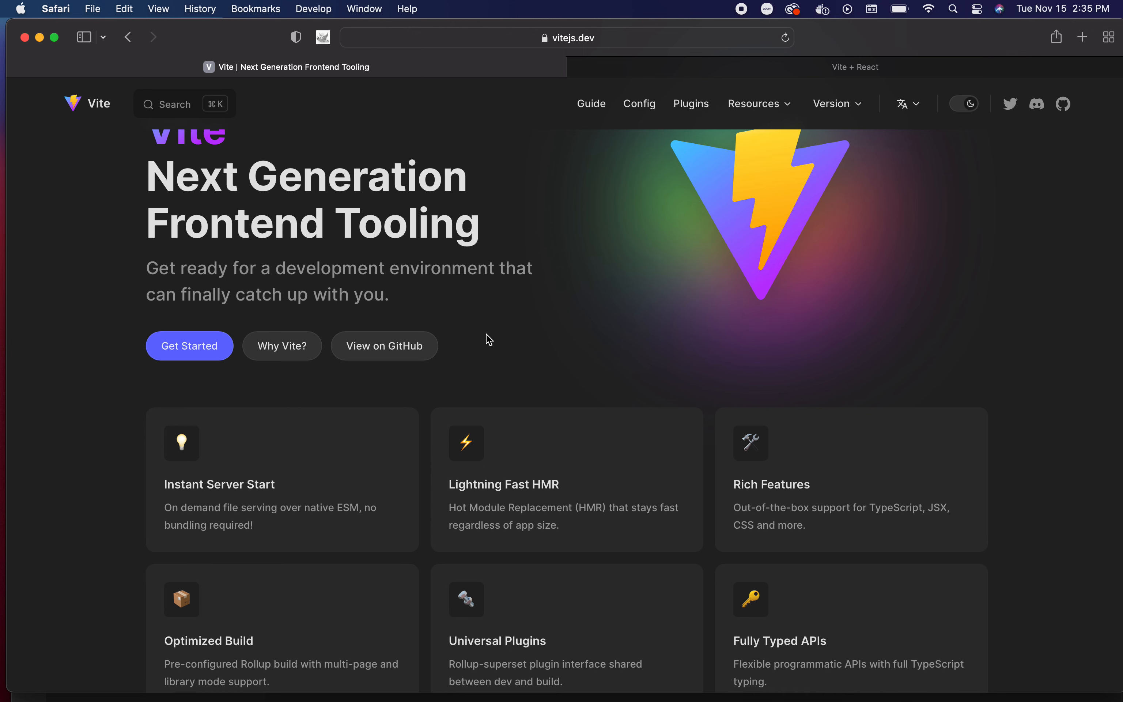
scroll(down, 3)
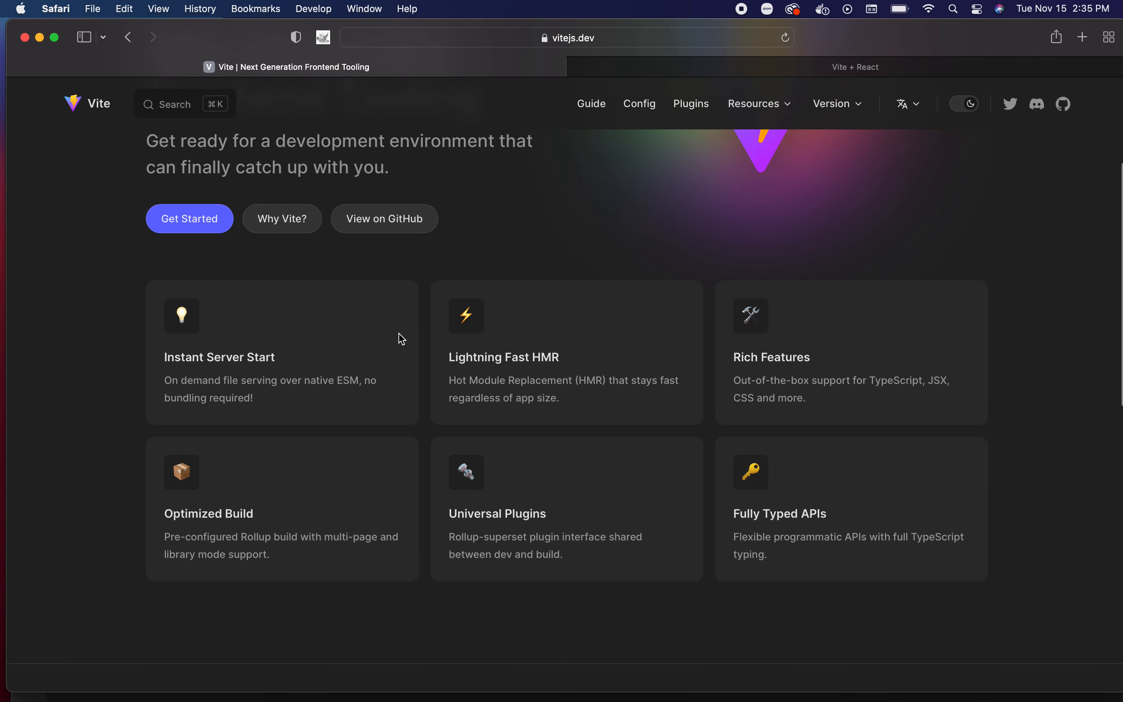
mouse_move(338, 407)
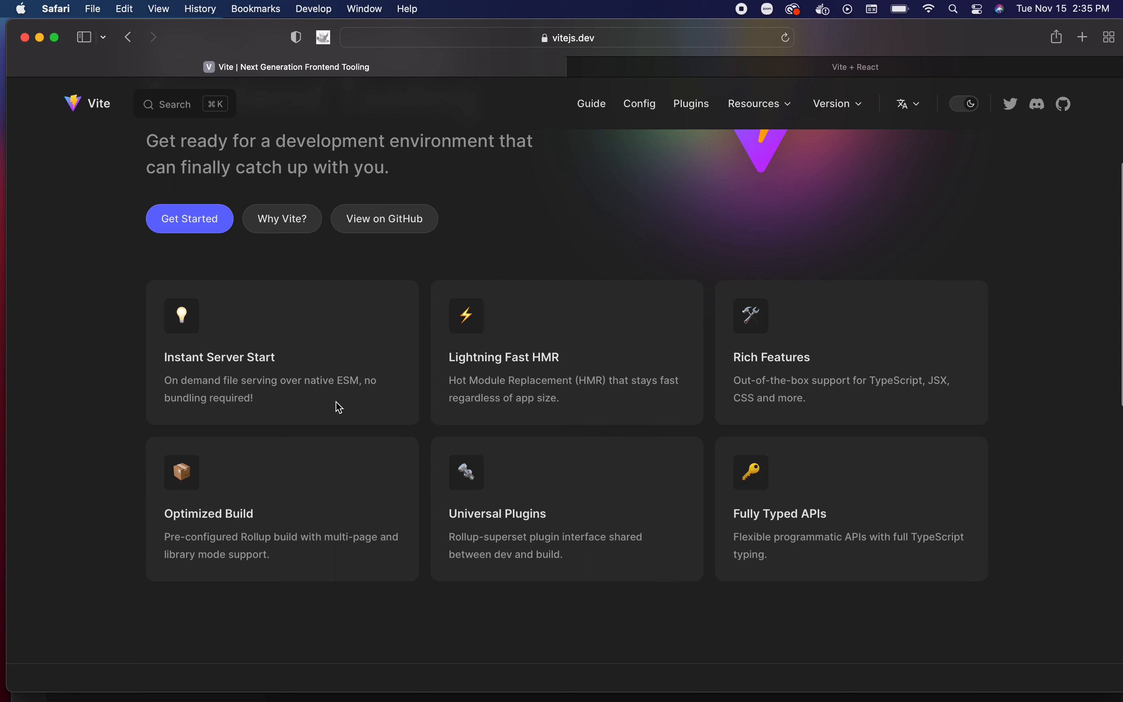
mouse_move(380, 278)
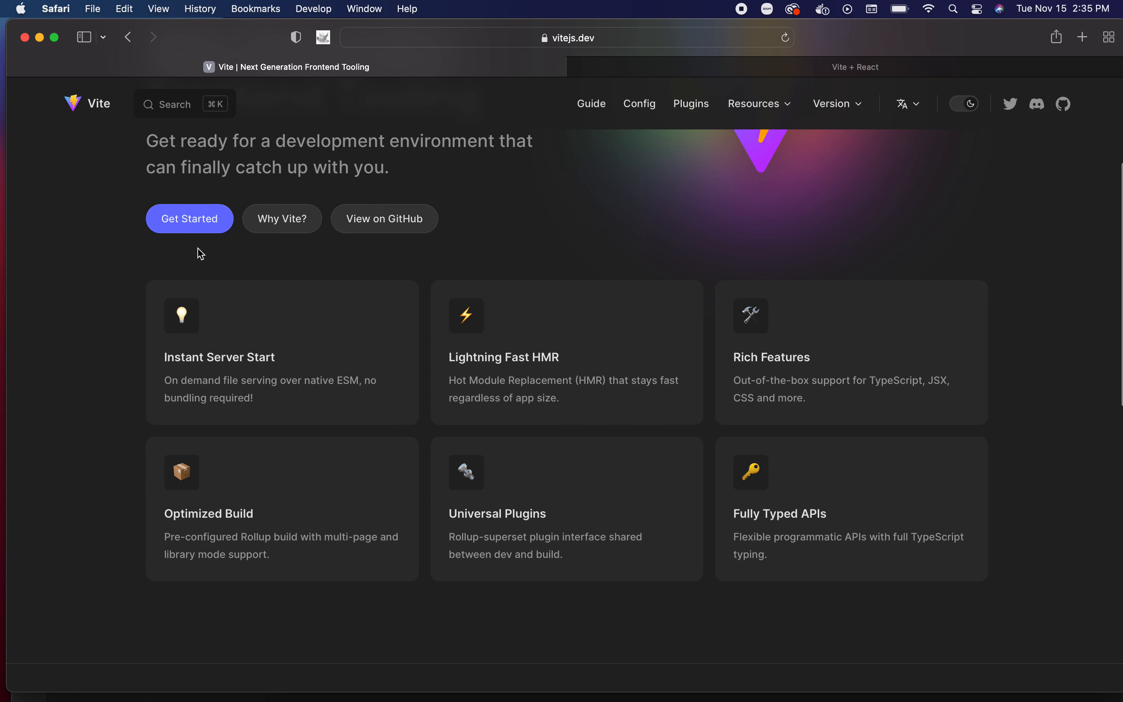
mouse_move(506, 373)
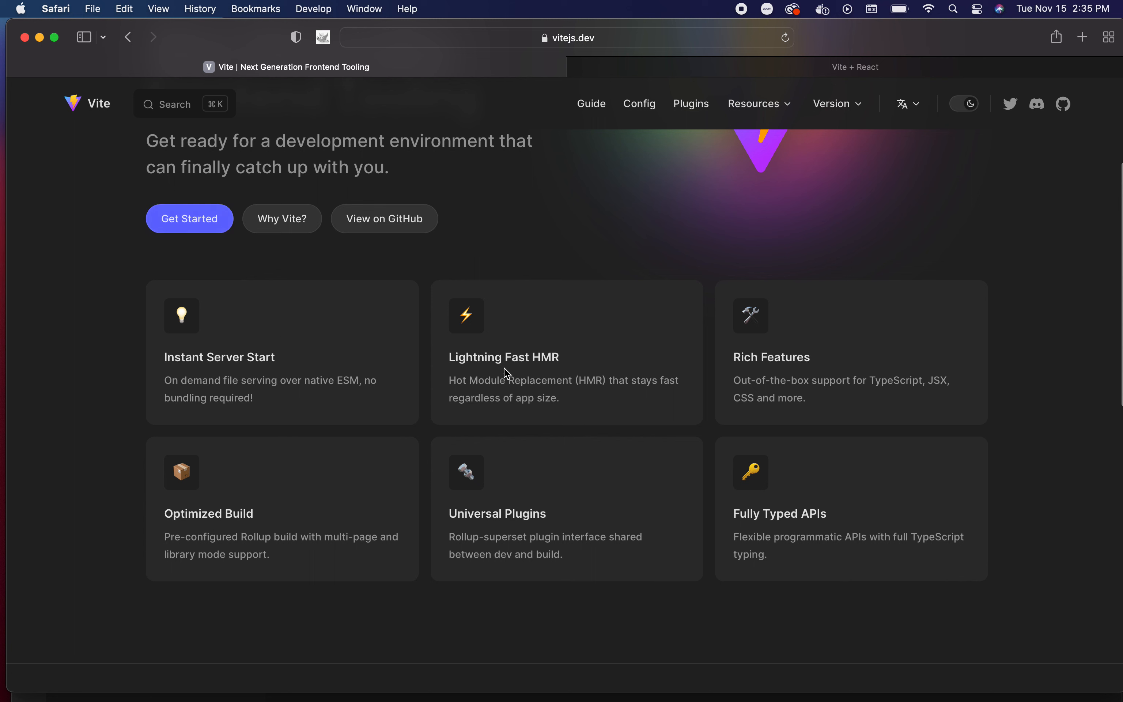
mouse_move(258, 403)
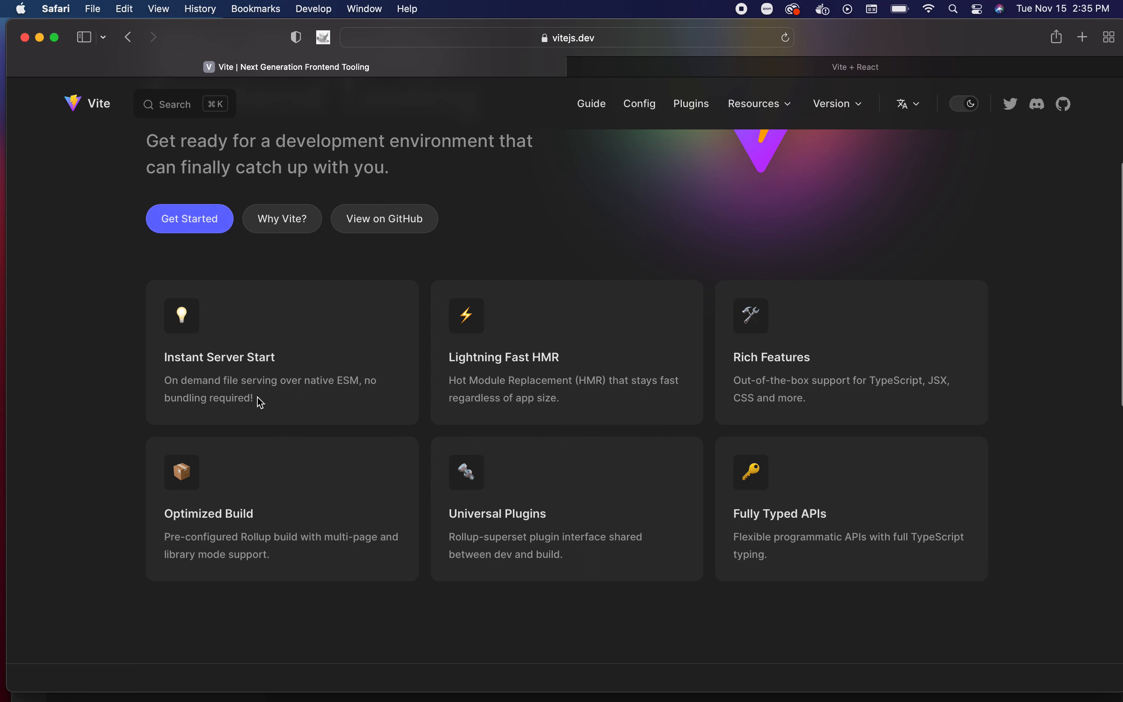
mouse_move(280, 376)
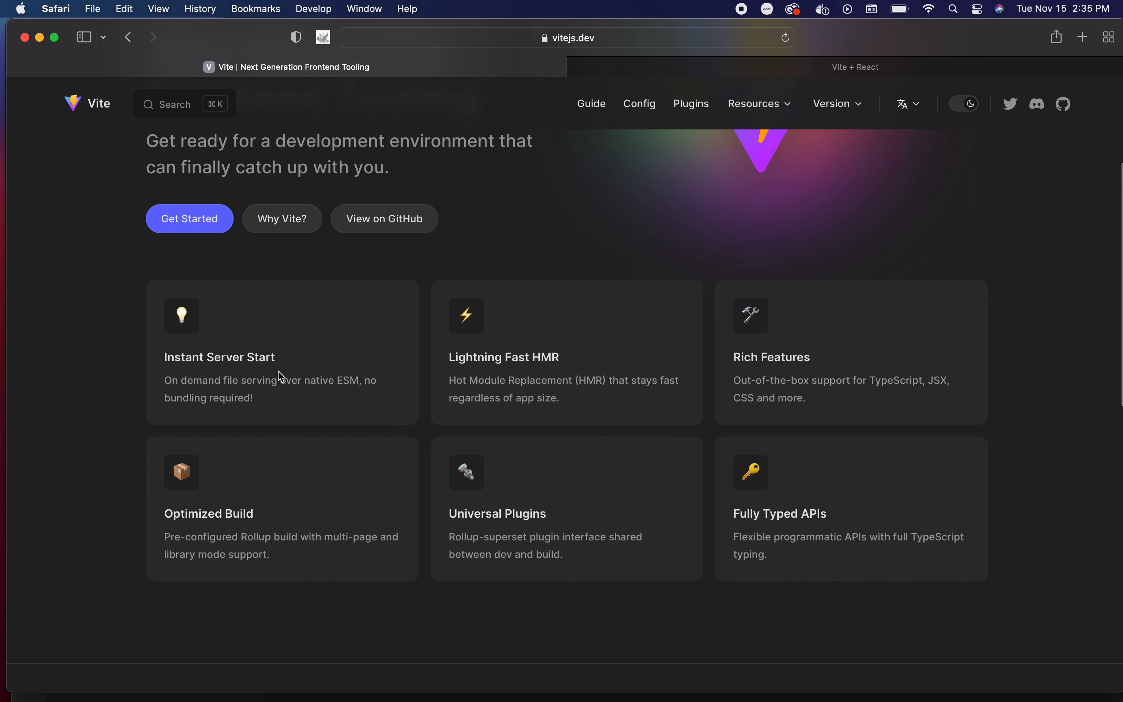
mouse_move(270, 404)
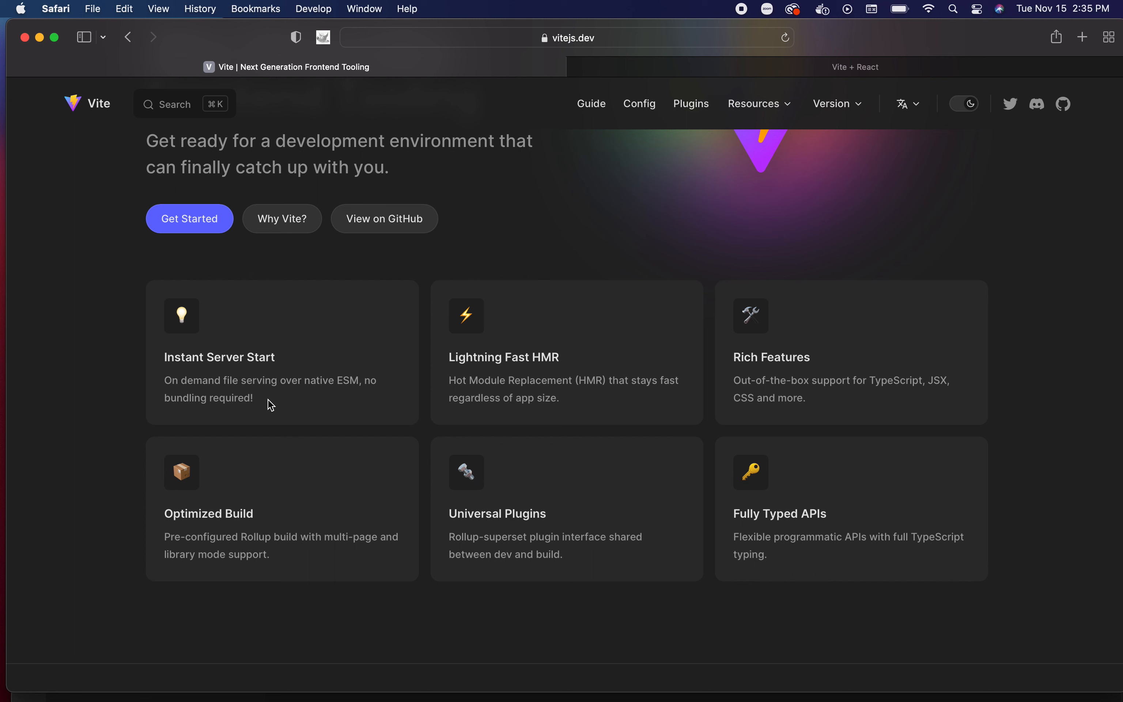
mouse_move(341, 367)
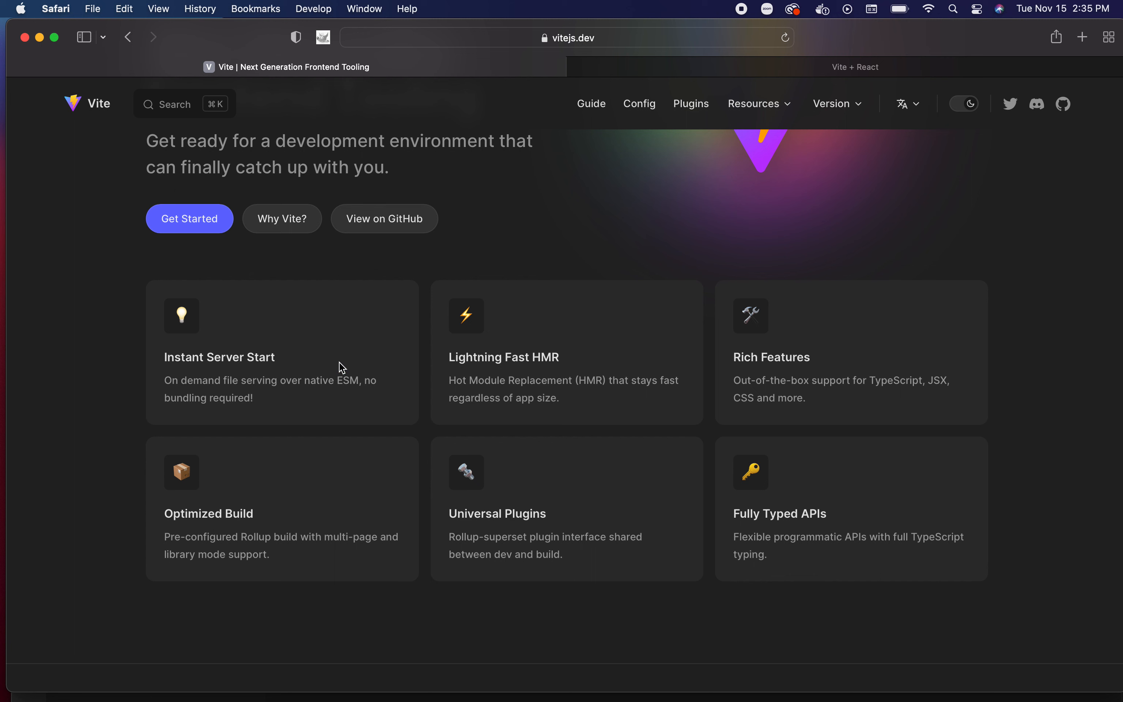
mouse_move(322, 397)
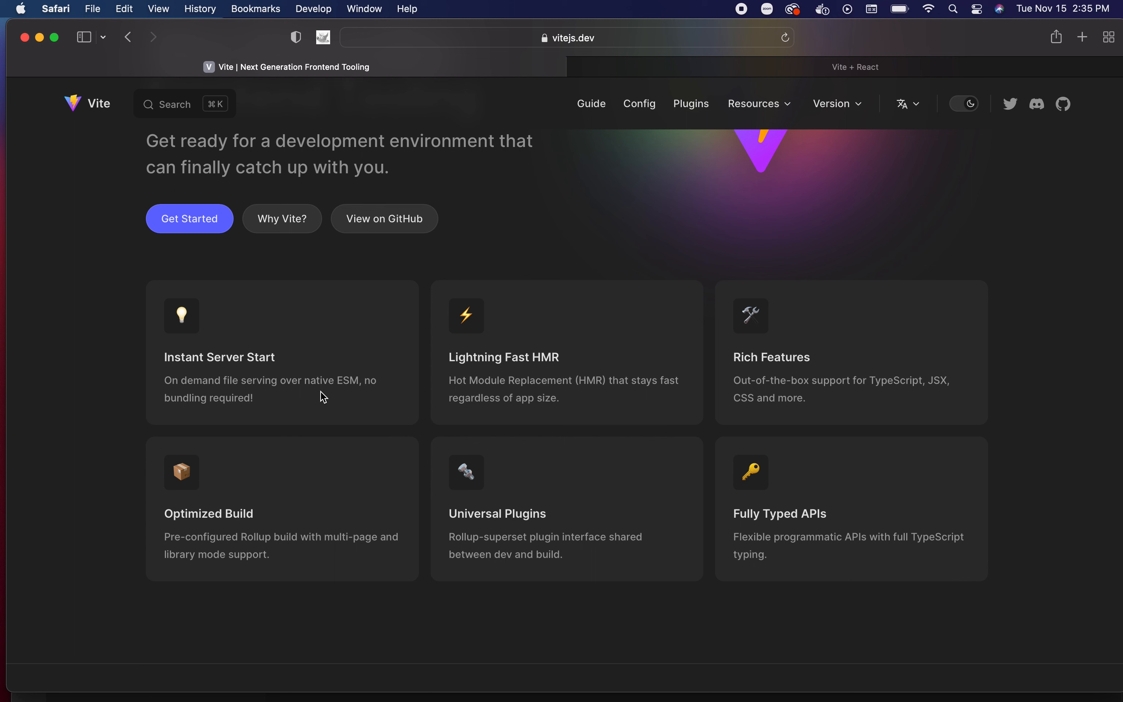
mouse_move(269, 404)
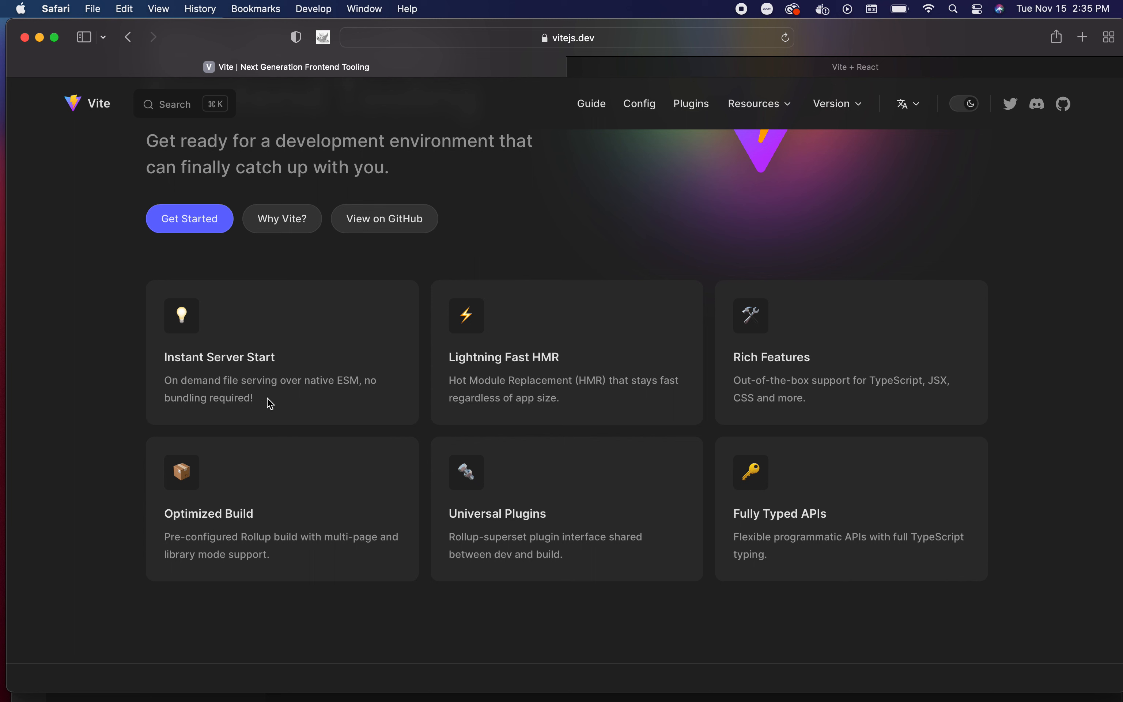
mouse_move(320, 398)
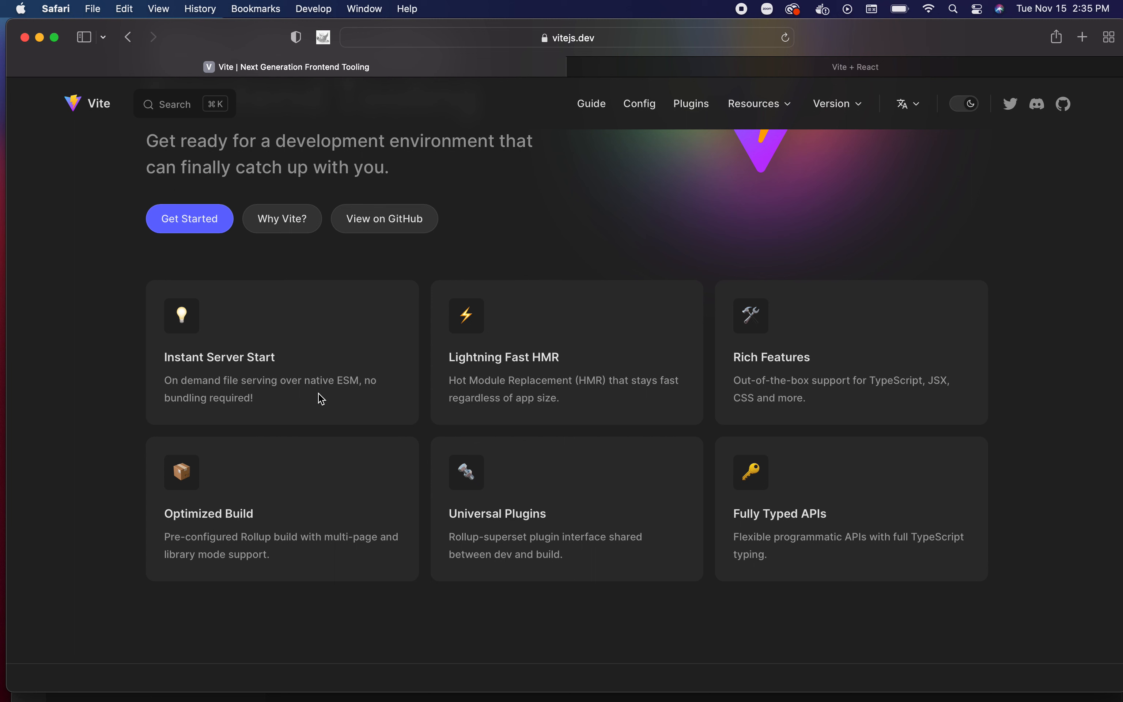
mouse_move(571, 403)
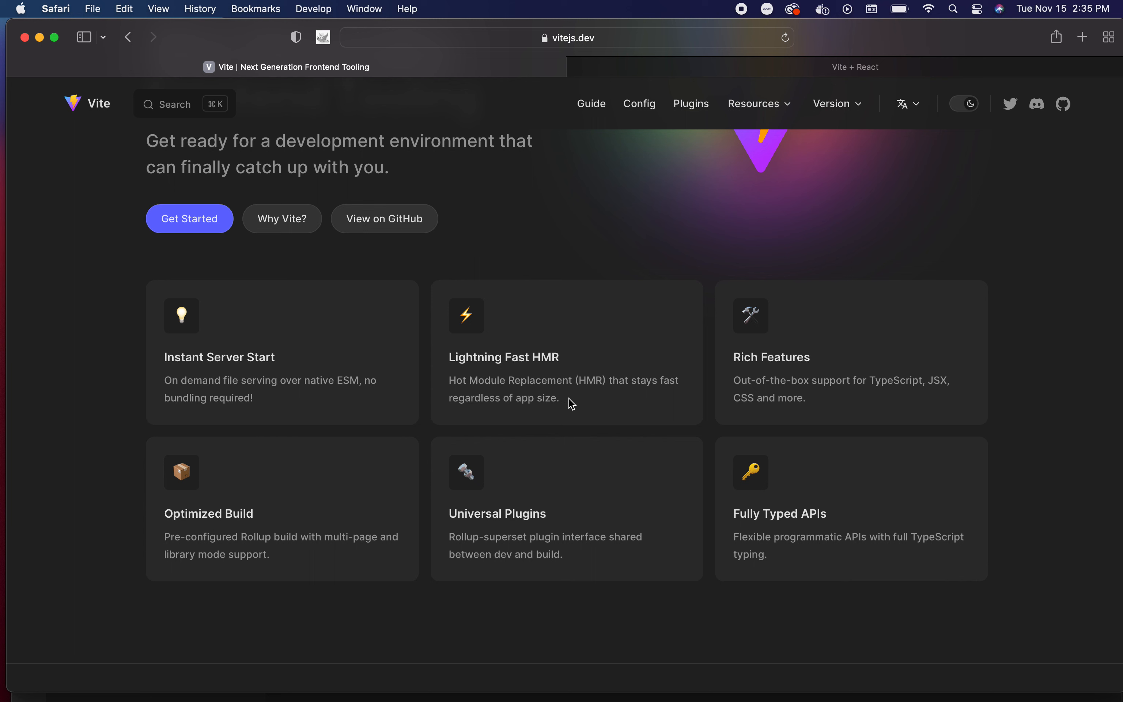
drag(448, 380, 561, 399)
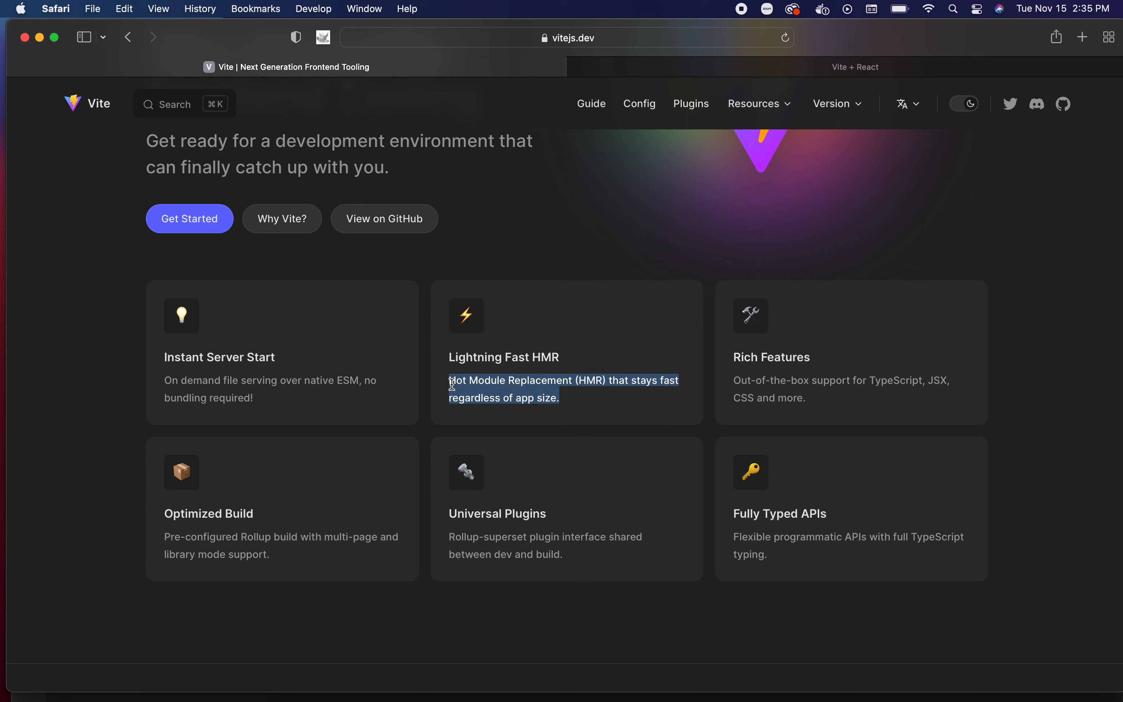
click(561, 351)
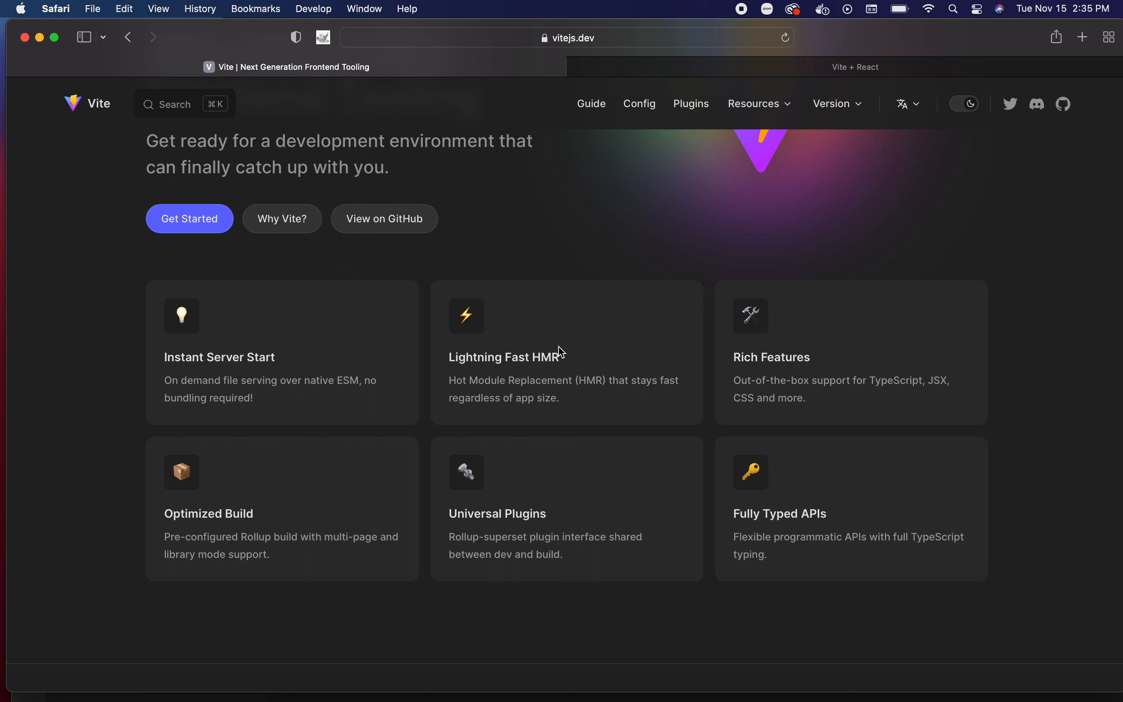
mouse_move(792, 385)
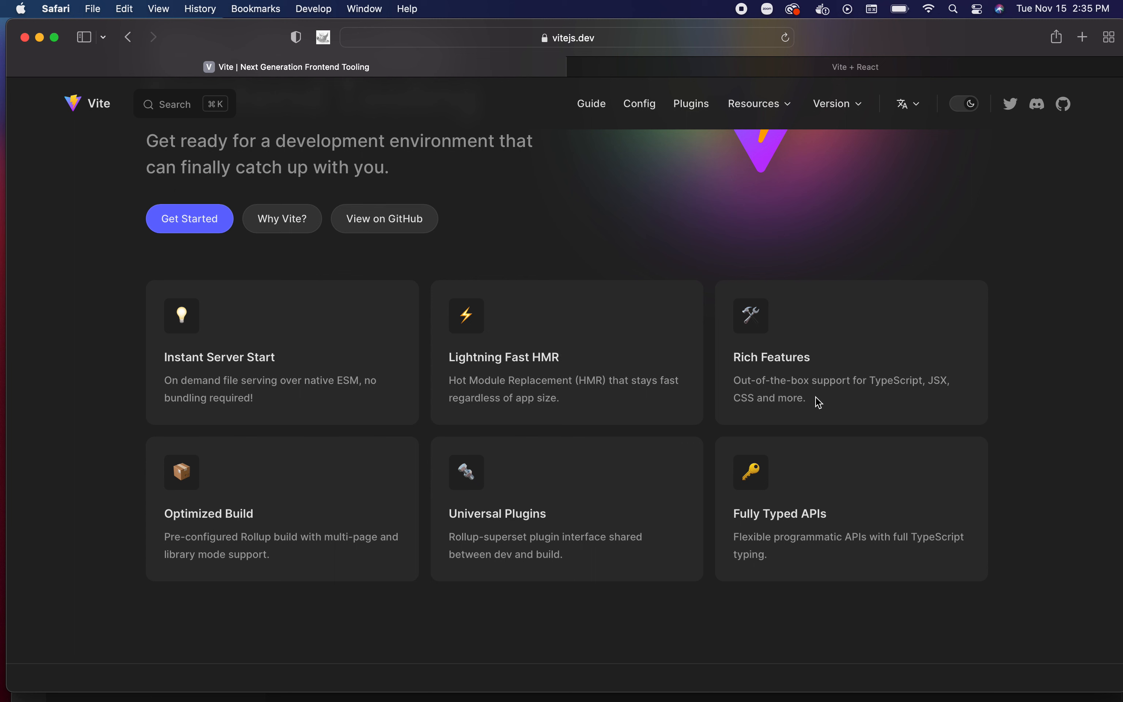
mouse_move(852, 341)
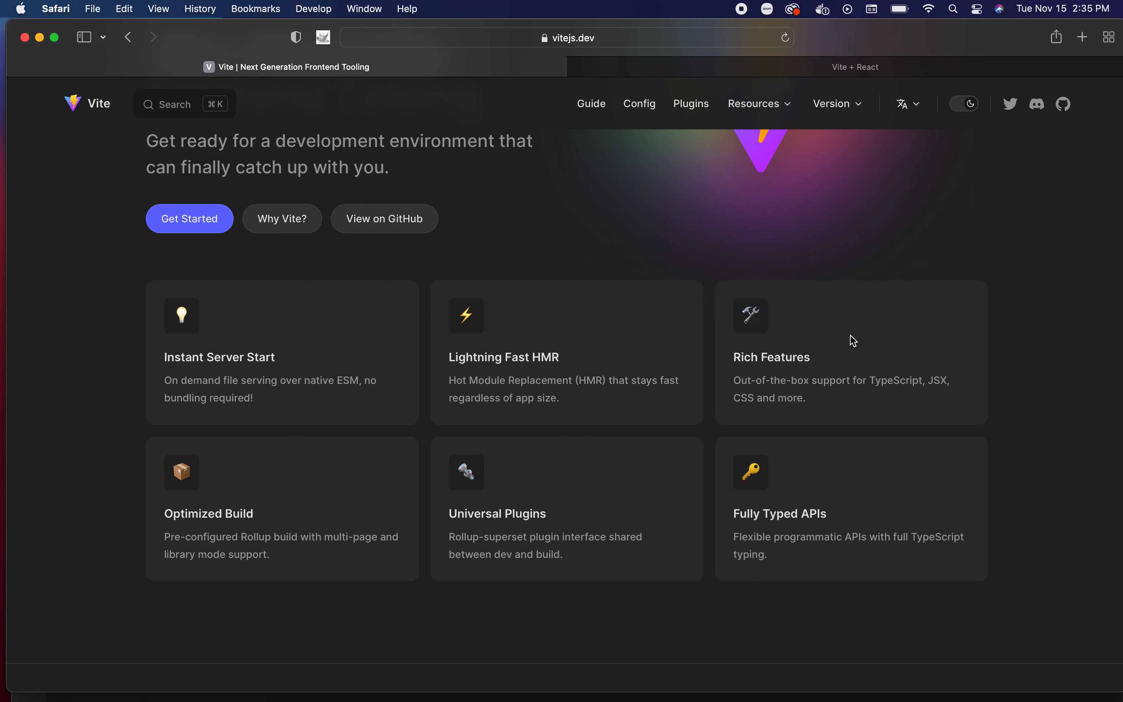
mouse_move(763, 393)
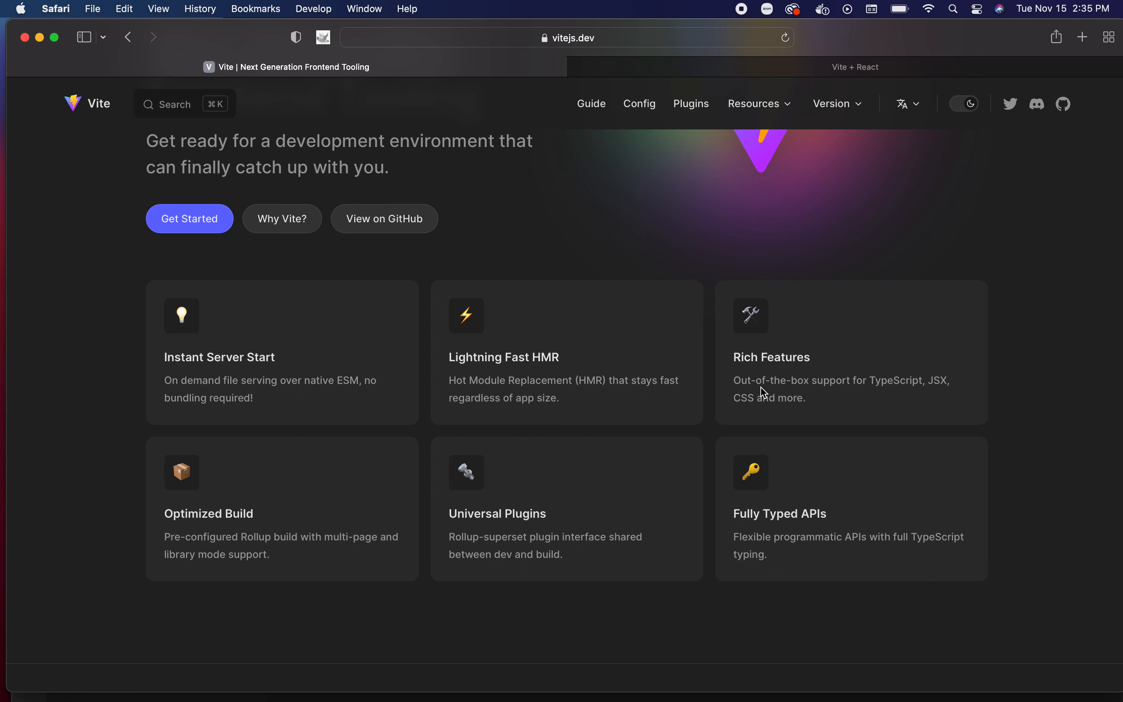
mouse_move(821, 397)
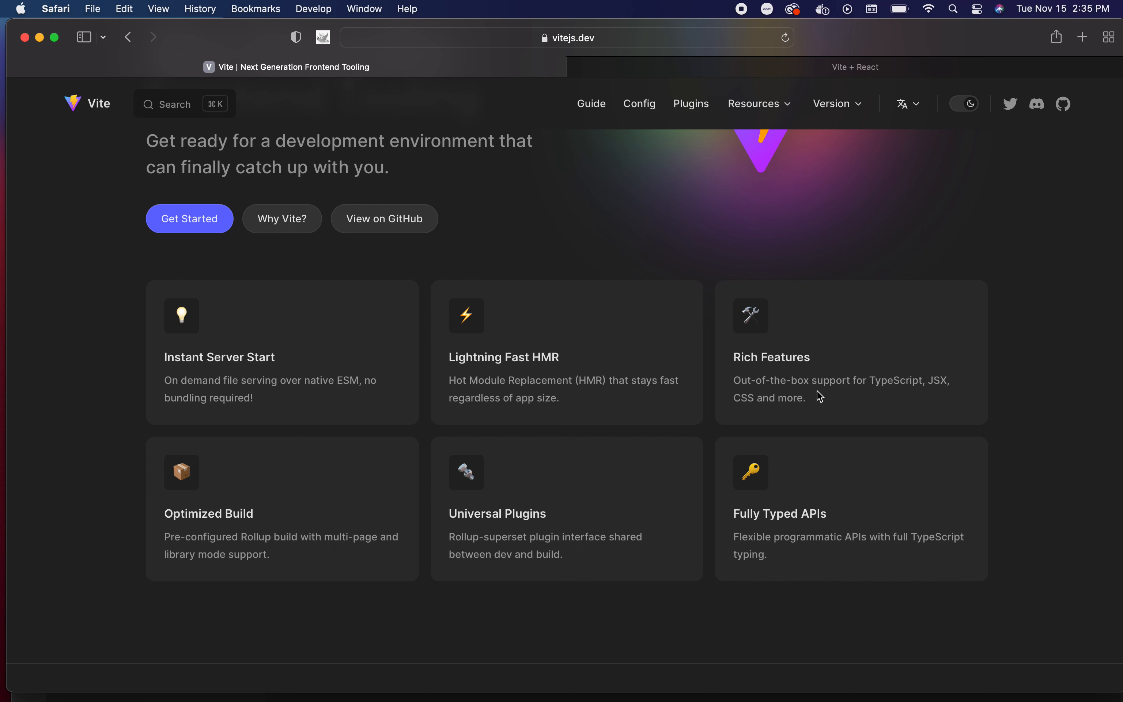
mouse_move(875, 382)
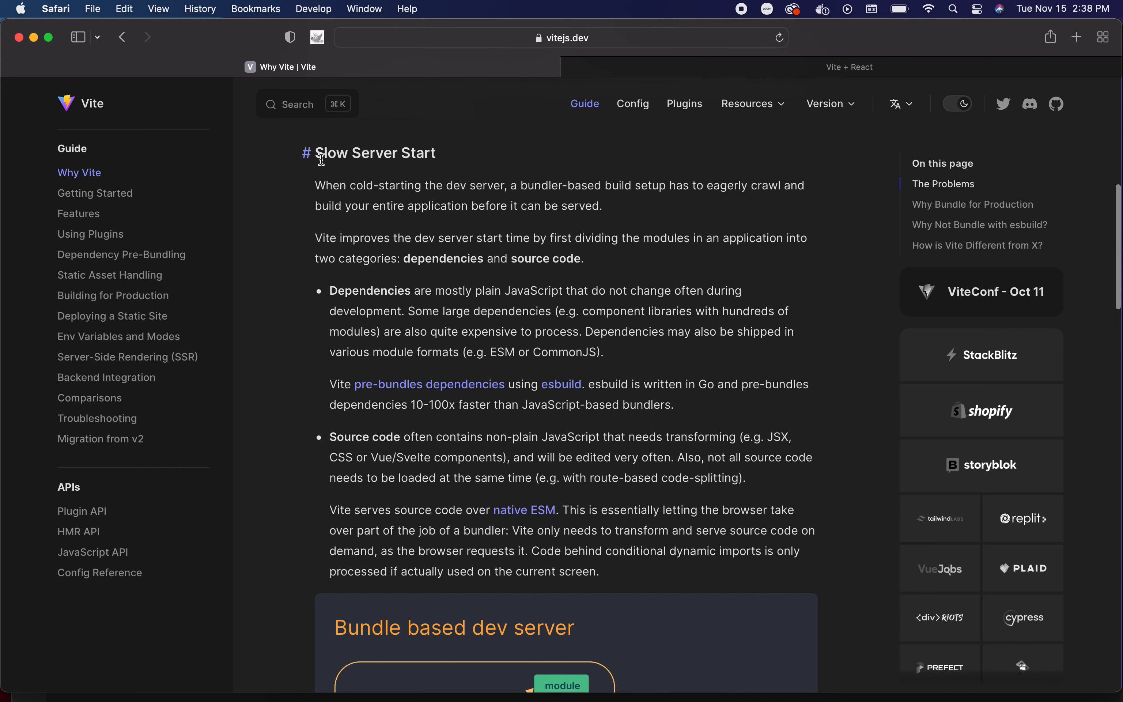
mouse_move(403, 181)
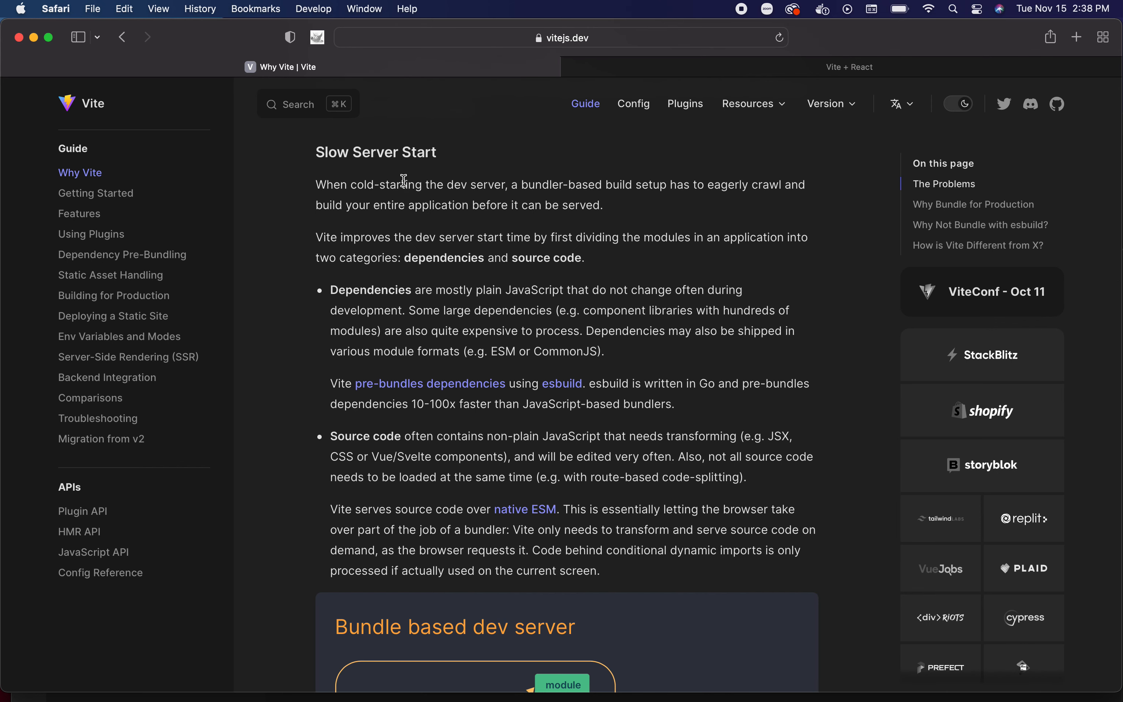
mouse_move(390, 182)
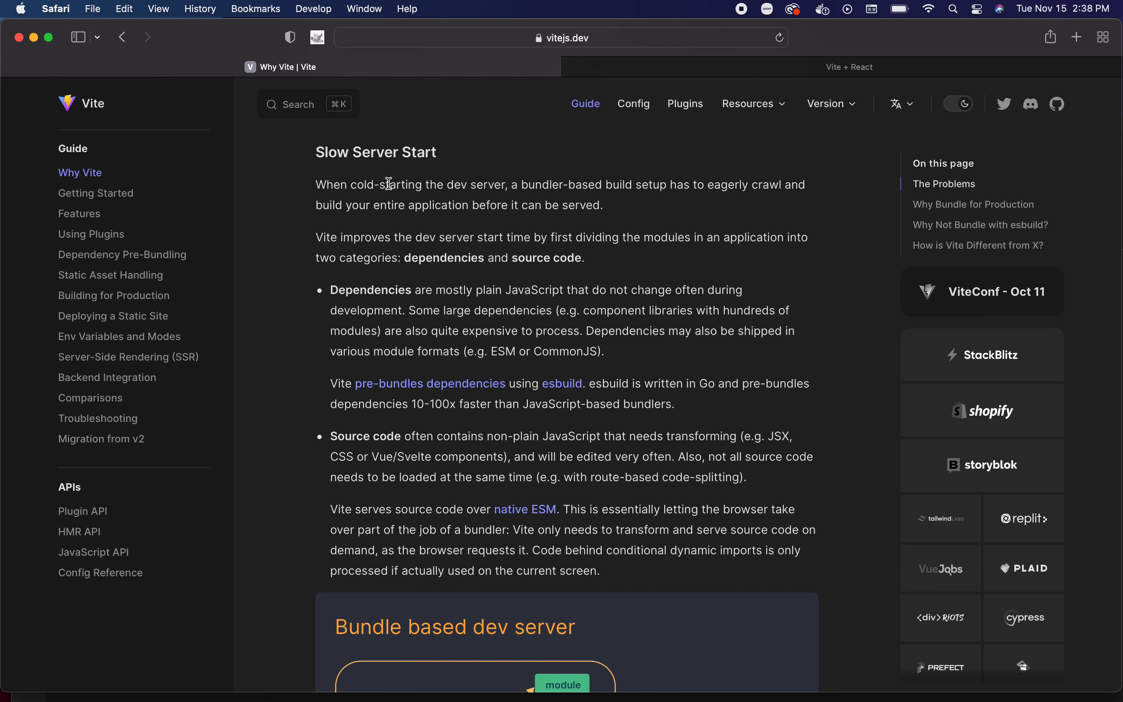
mouse_move(358, 185)
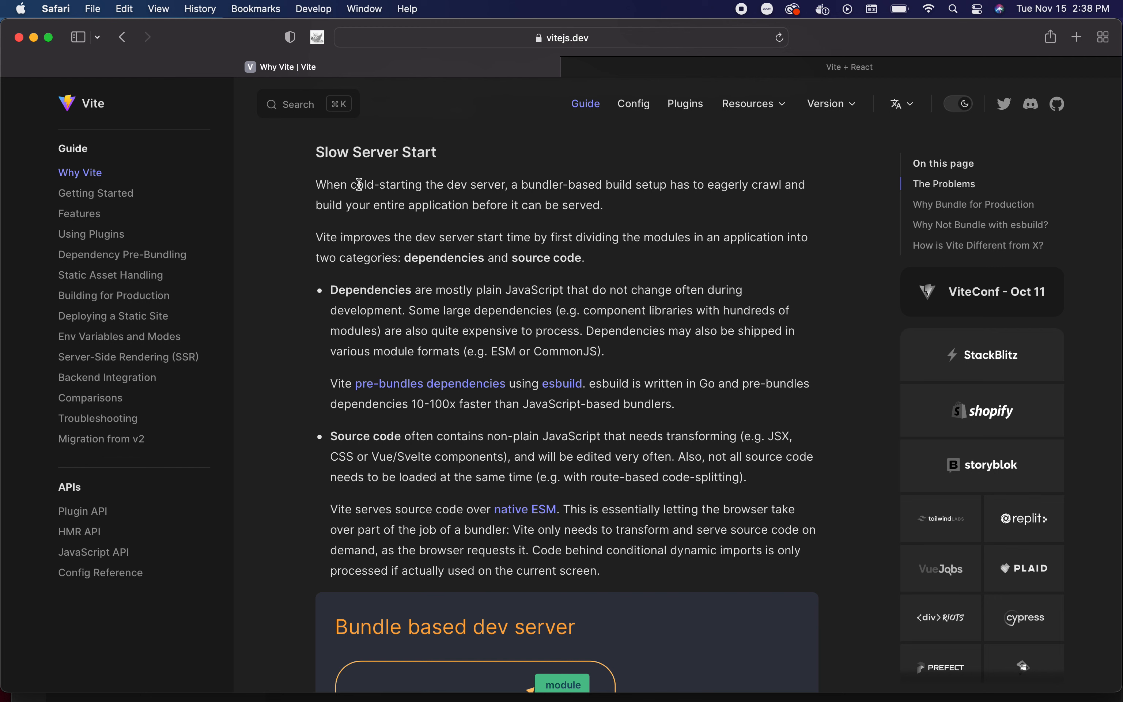
mouse_move(451, 231)
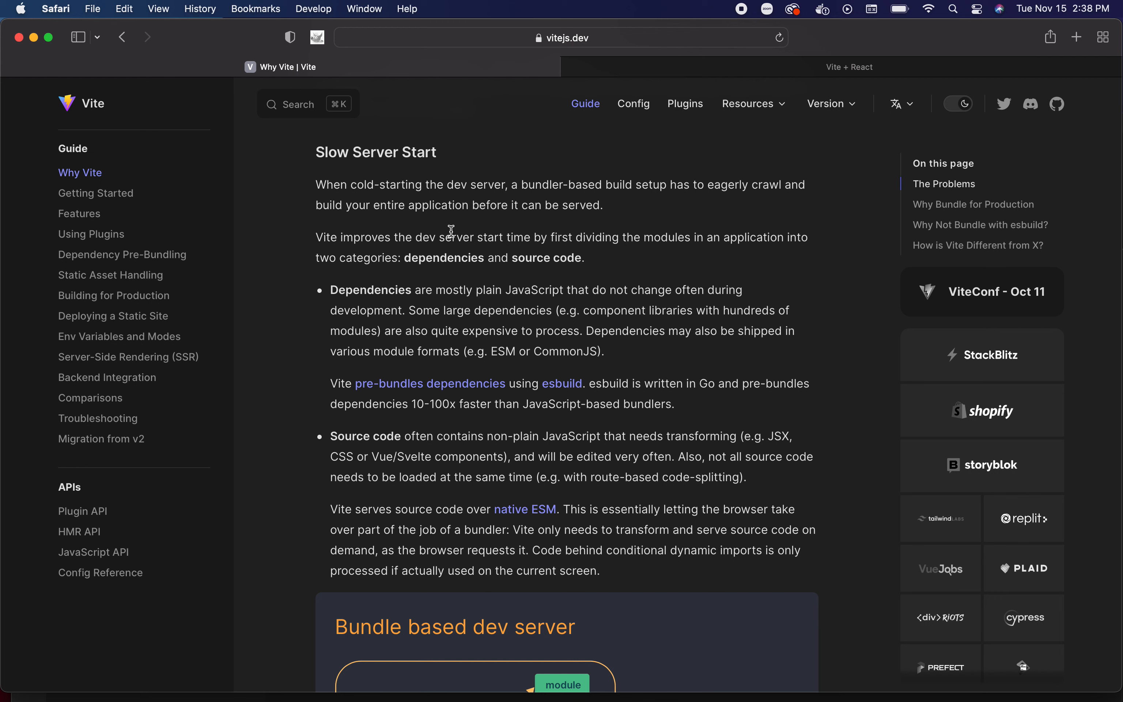
mouse_move(505, 284)
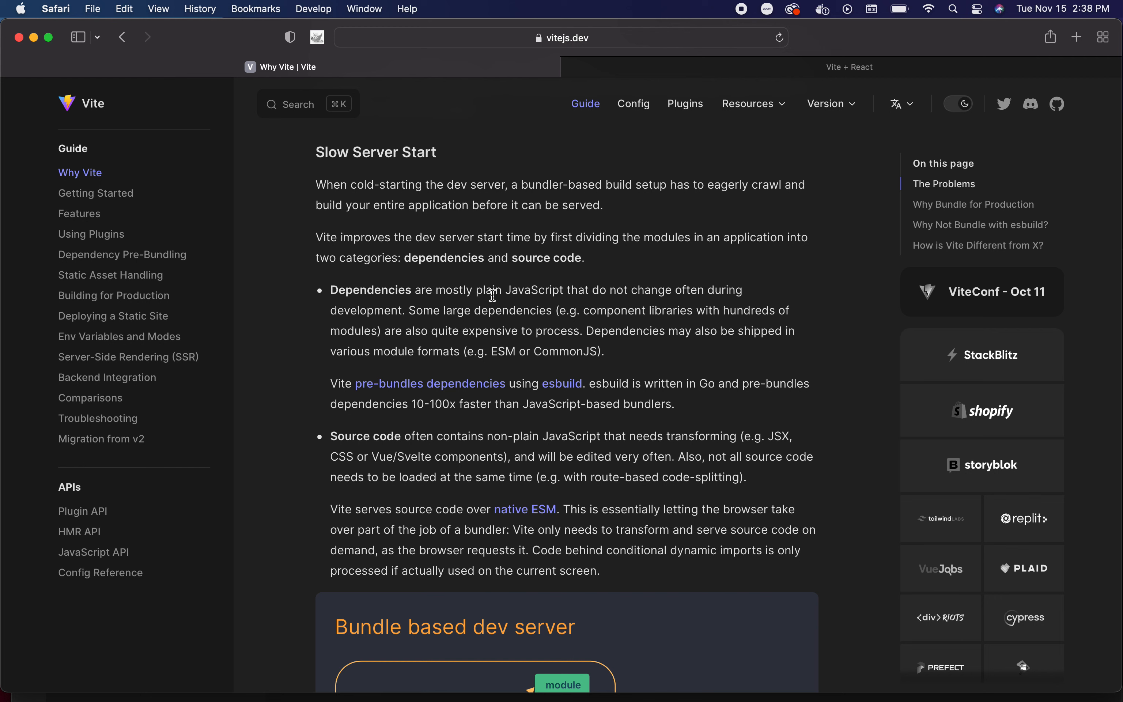
mouse_move(539, 306)
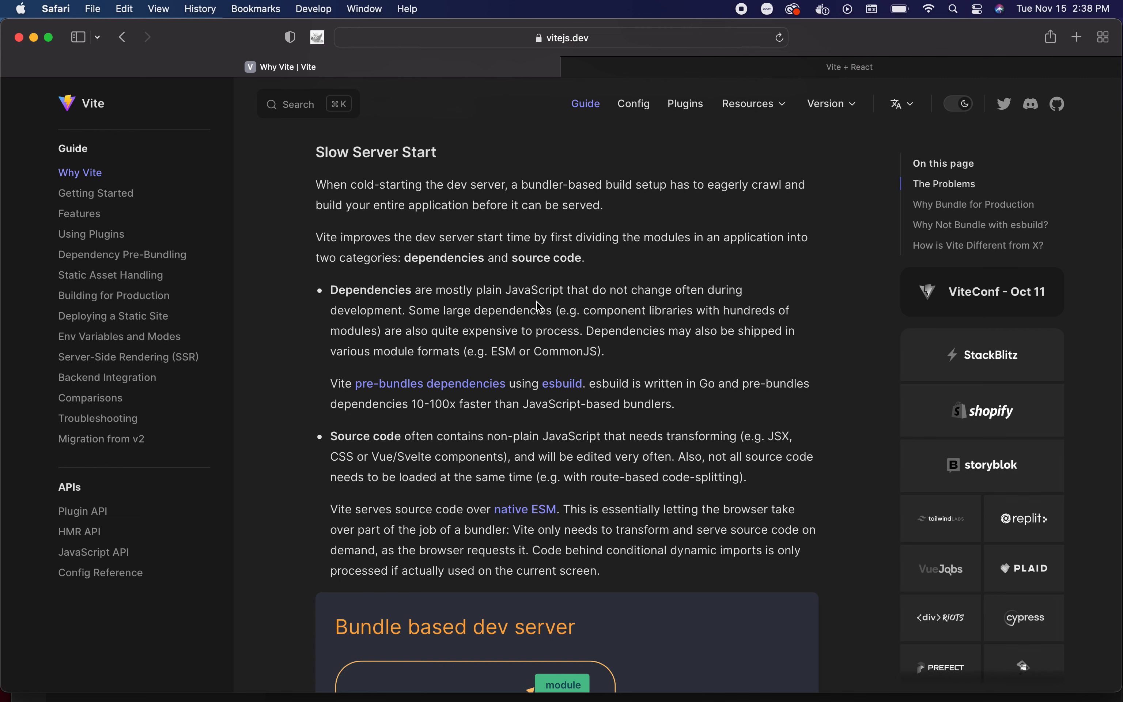
- Scroll the Why Vite page down to the Bundle based dev server diagram
scroll(down, 3)
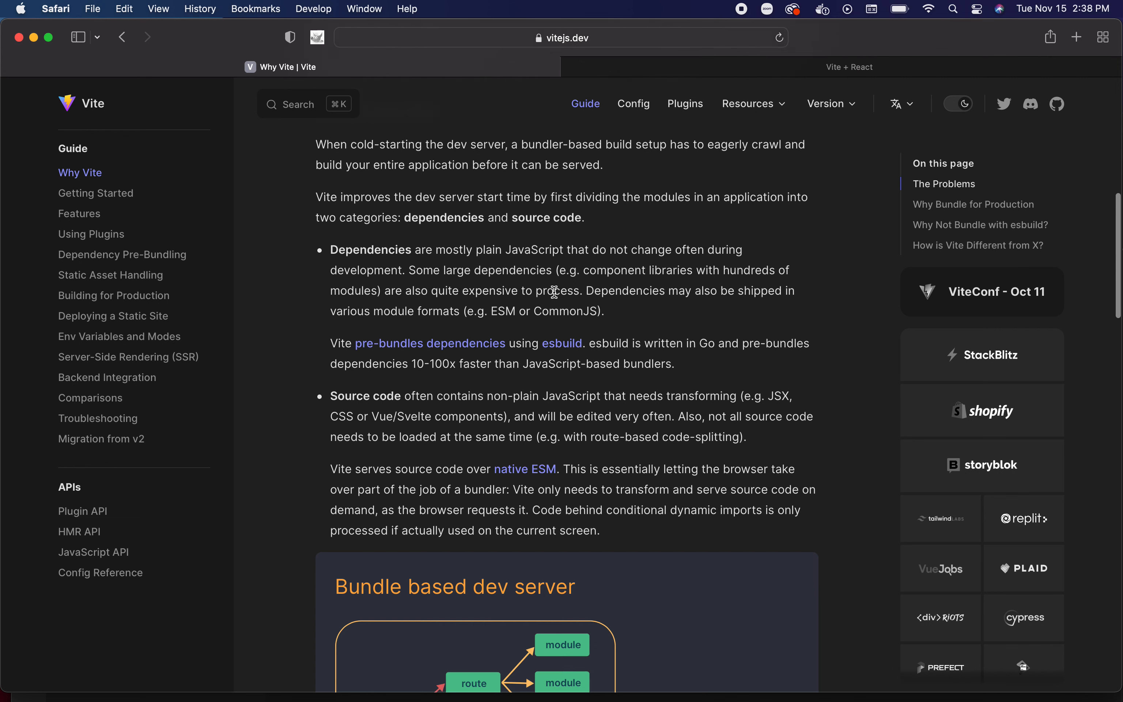
scroll(down, 3)
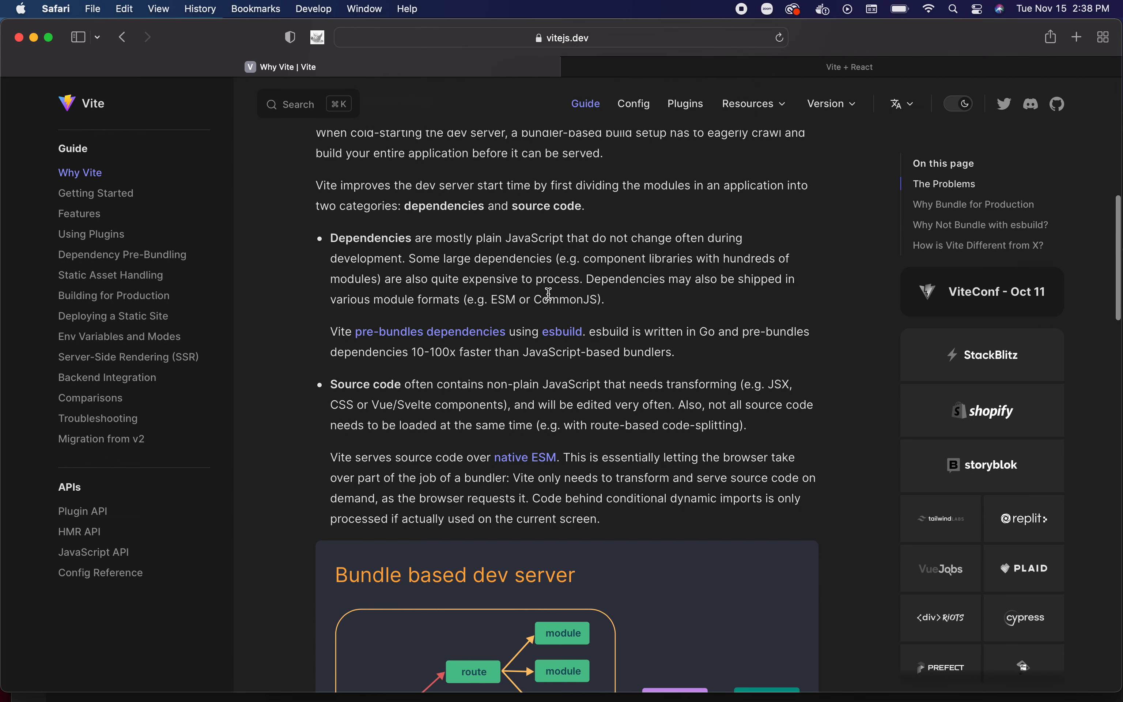
scroll(down, 3)
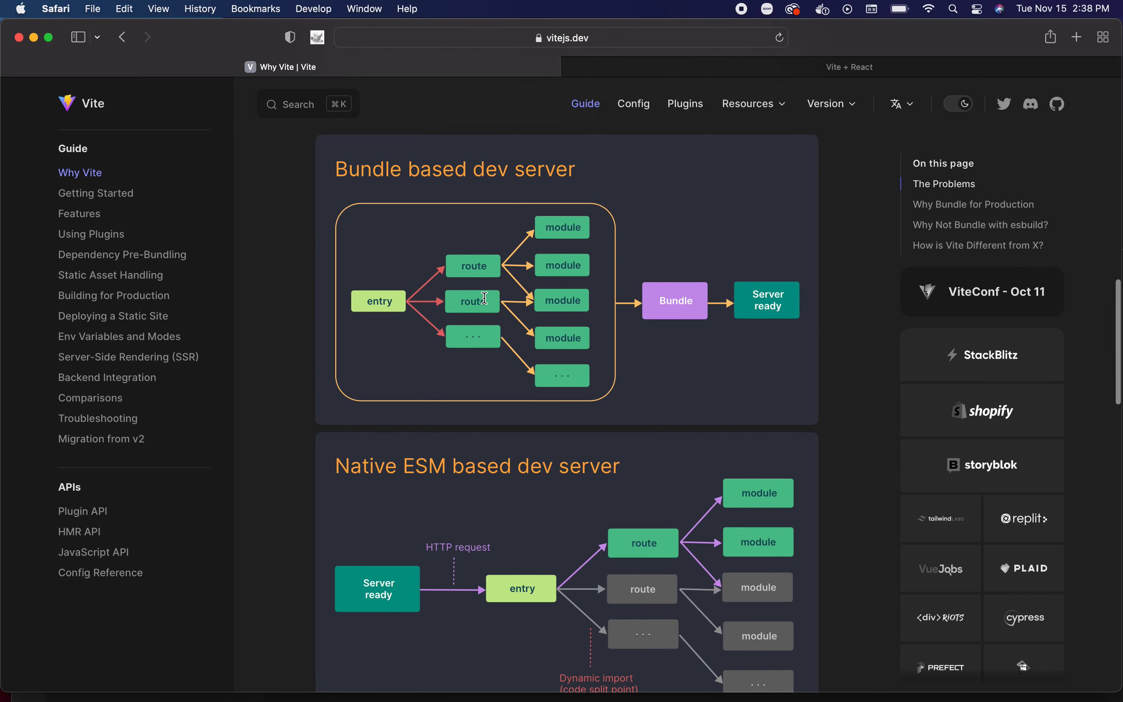
- Scroll further to the Native ESM based dev server diagram above the Slow Updates section
scroll(down, 3)
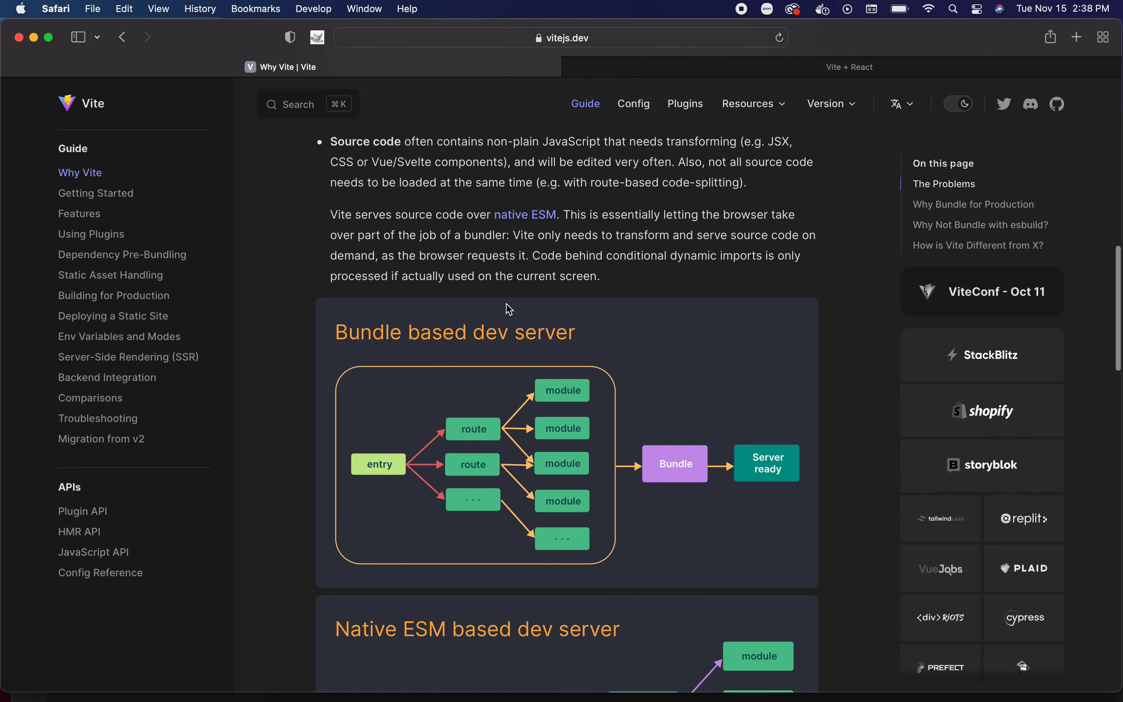
scroll(down, 3)
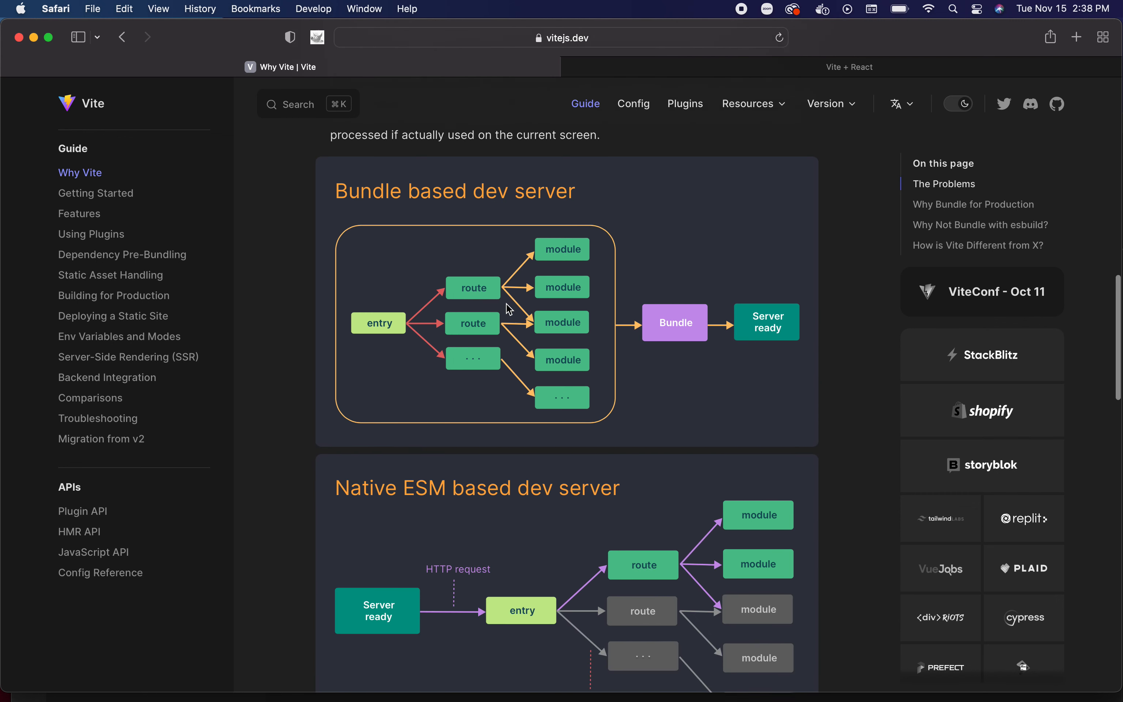
scroll(down, 3)
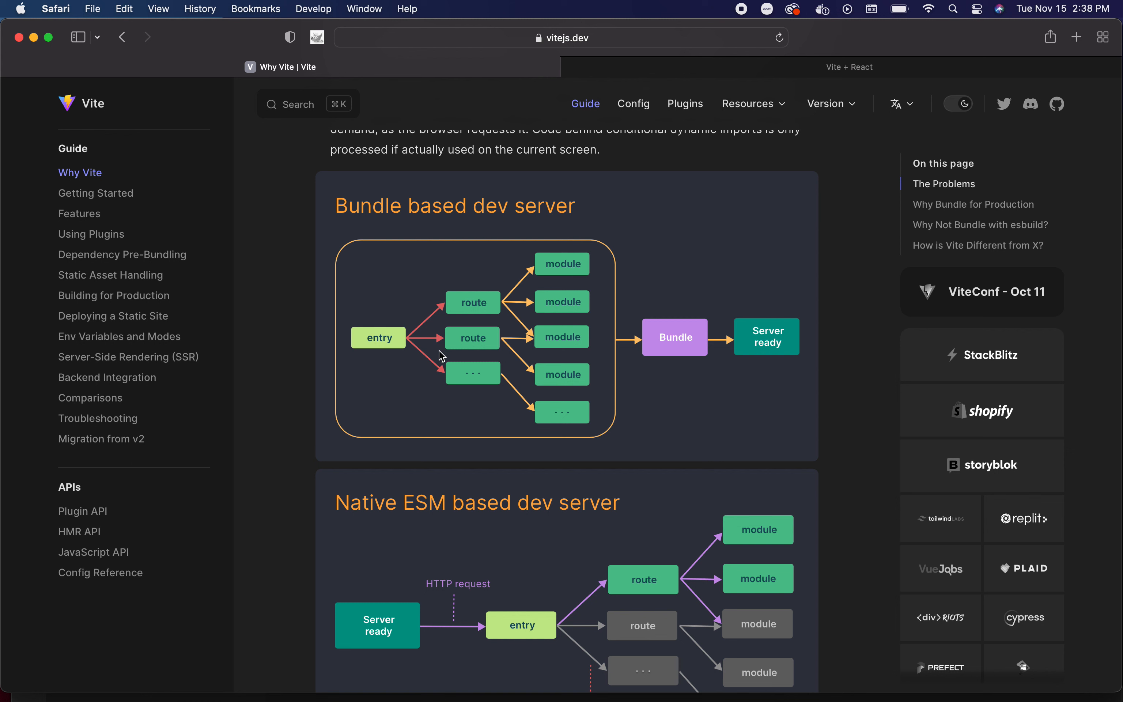
mouse_move(425, 364)
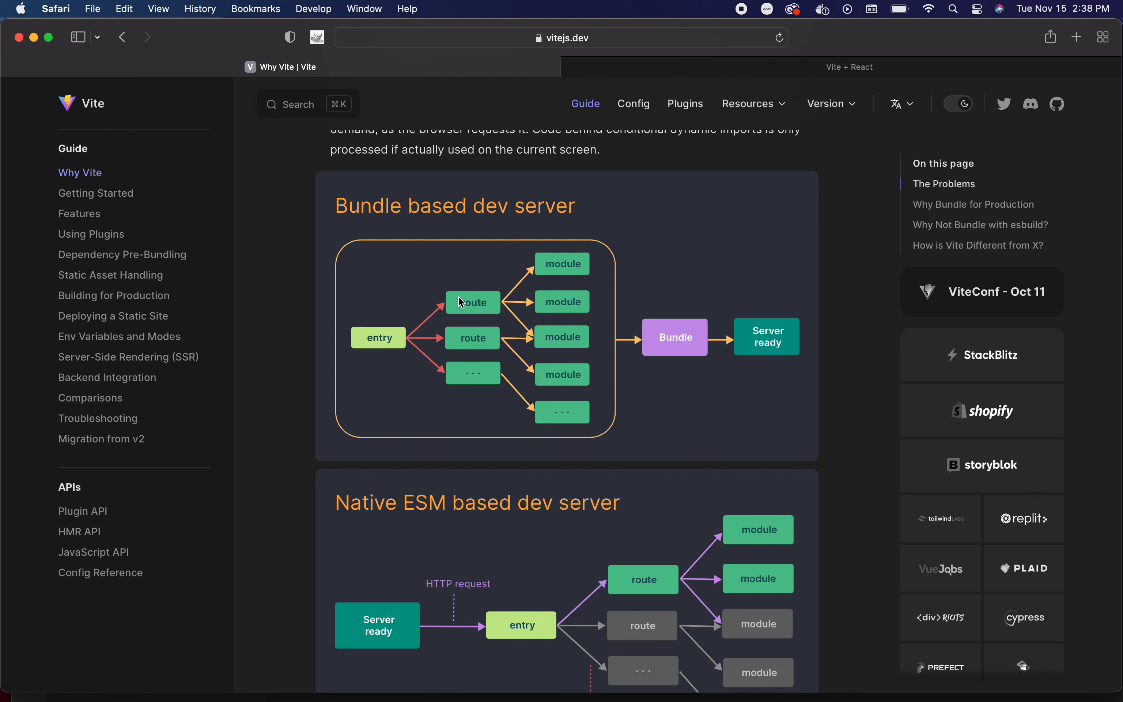
mouse_move(384, 343)
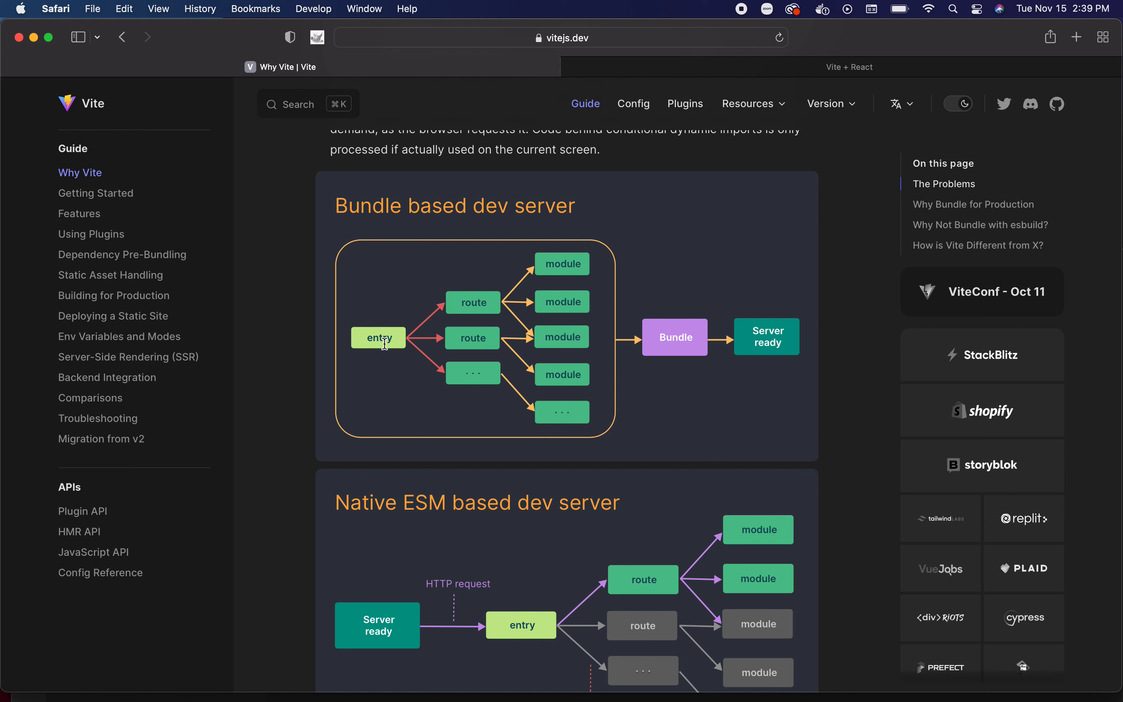
mouse_move(547, 277)
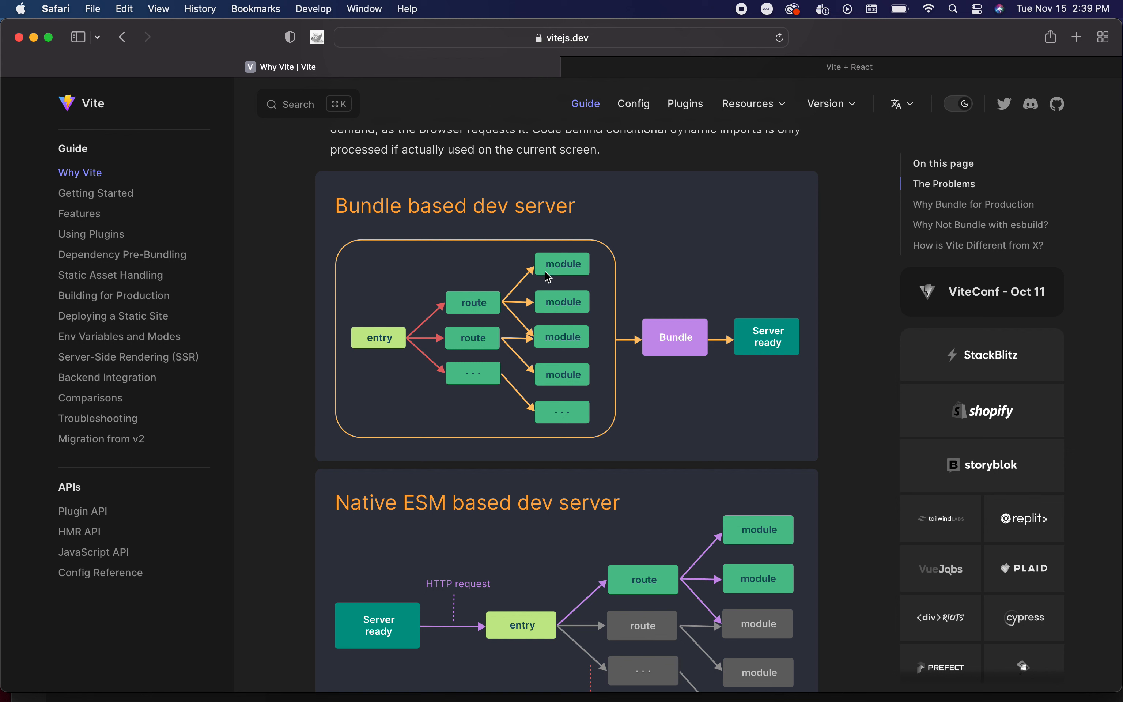
mouse_move(683, 340)
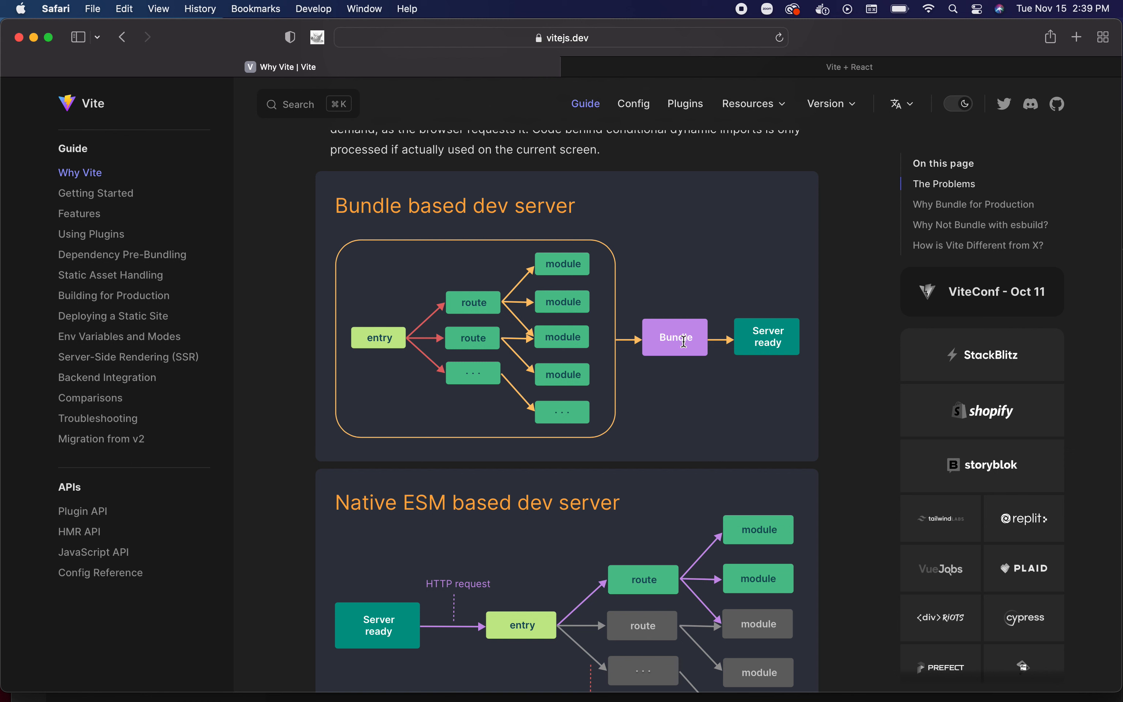
mouse_move(685, 360)
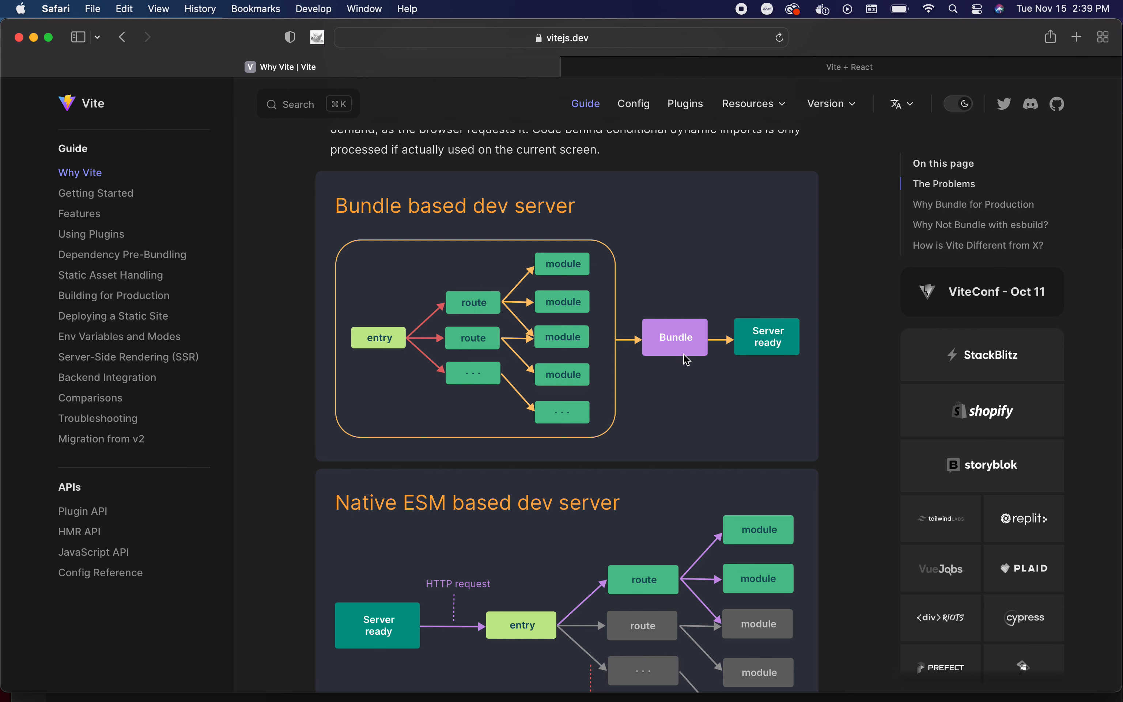
scroll(down, 3)
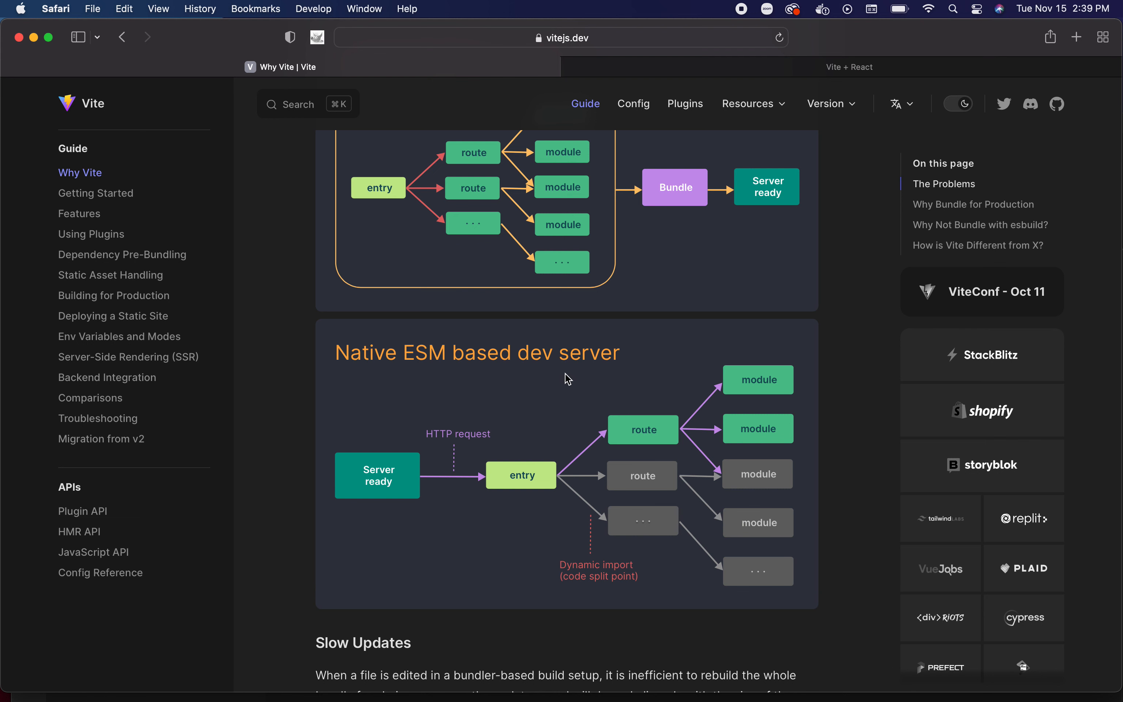
scroll(down, 3)
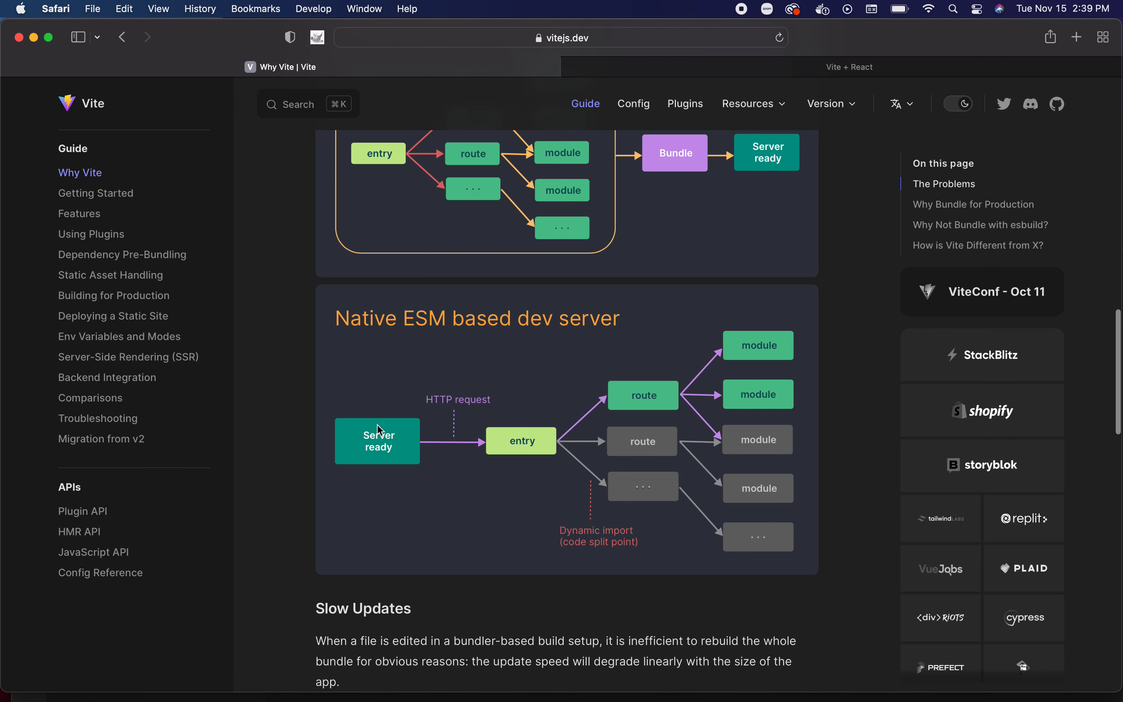
mouse_move(427, 435)
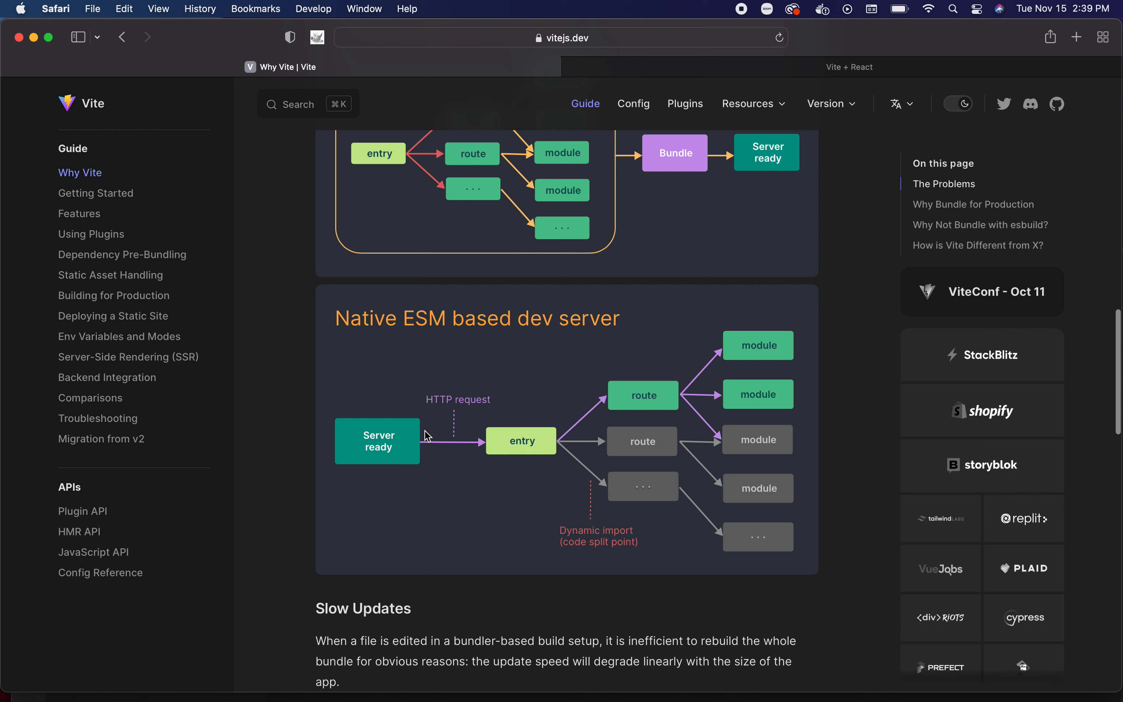
mouse_move(457, 447)
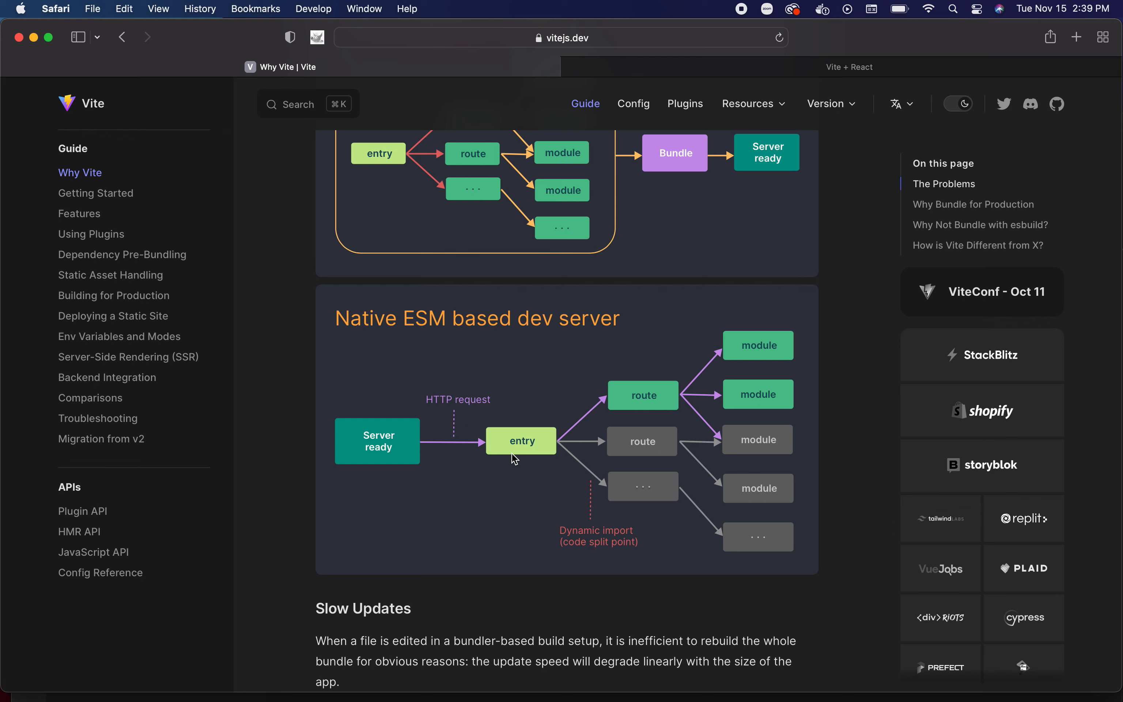
mouse_move(739, 382)
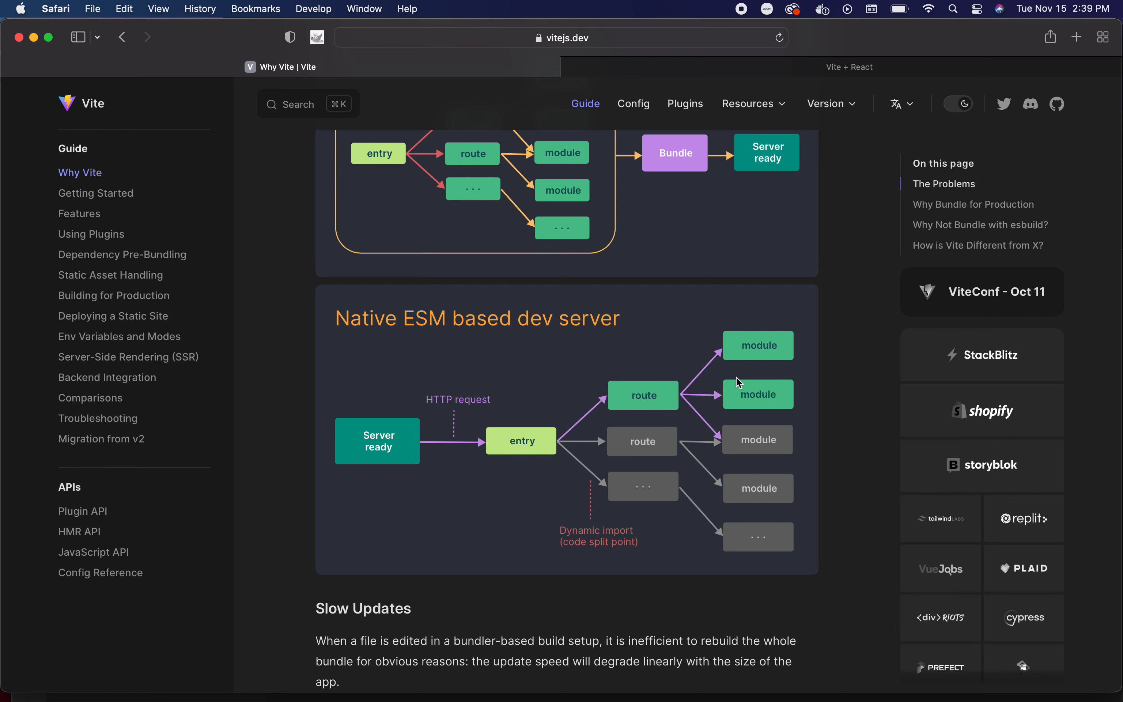
scroll(down, 3)
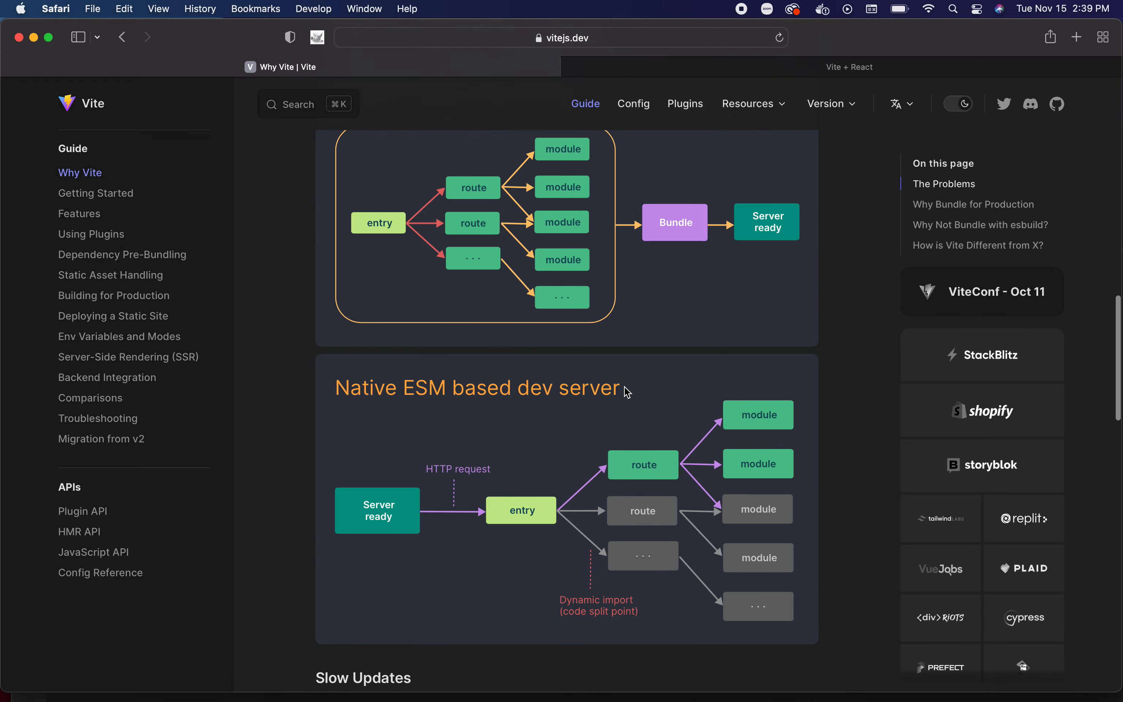
scroll(down, 3)
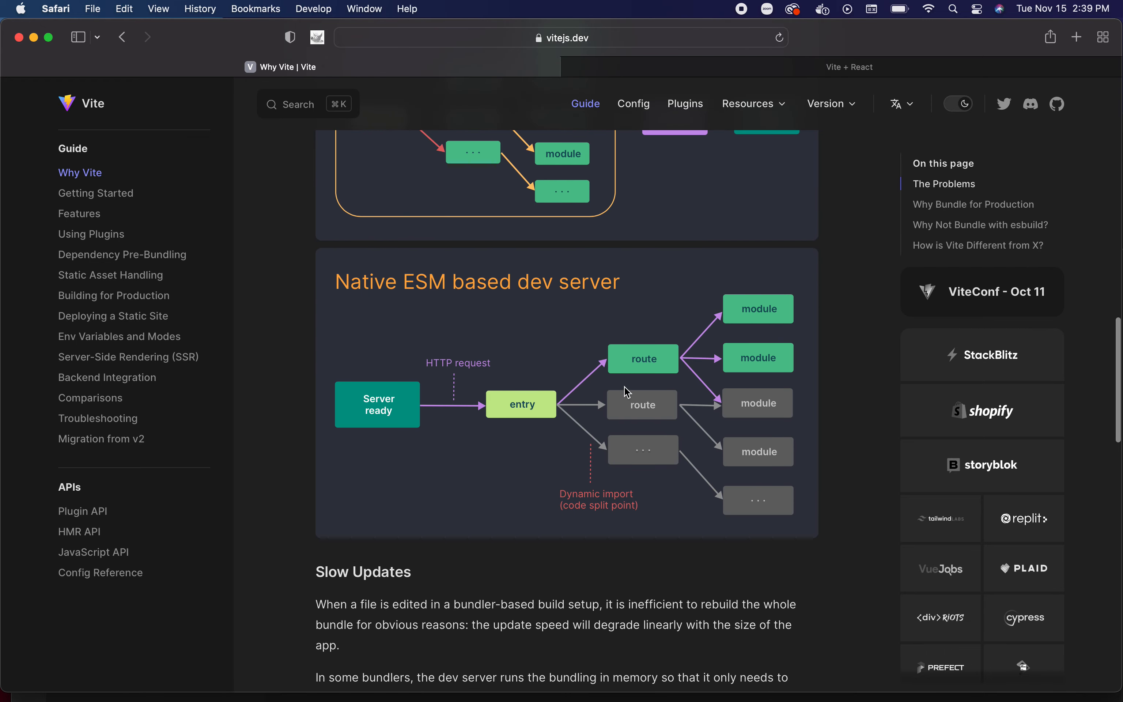
scroll(down, 3)
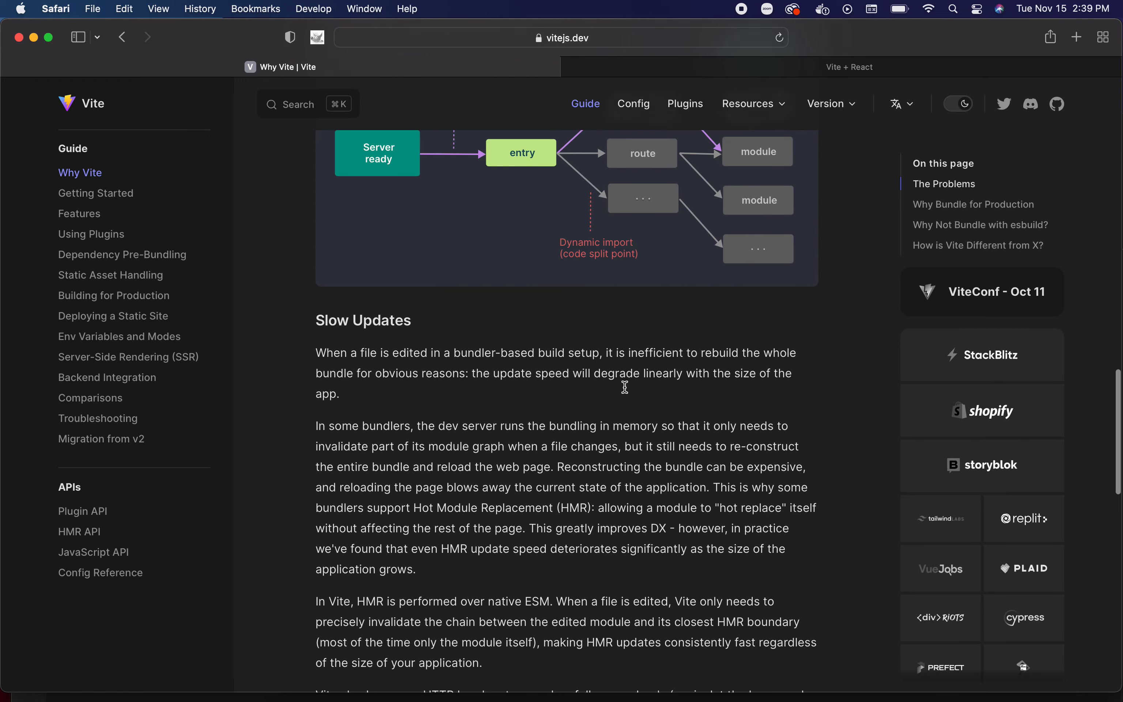
scroll(down, 3)
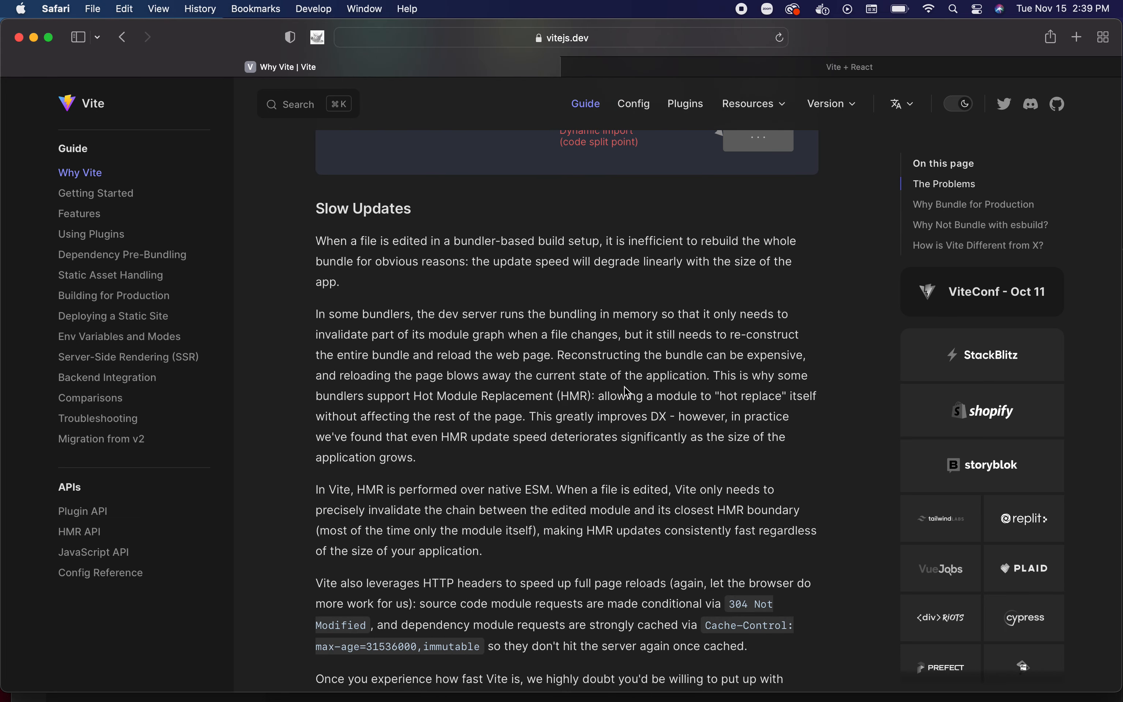
scroll(down, 3)
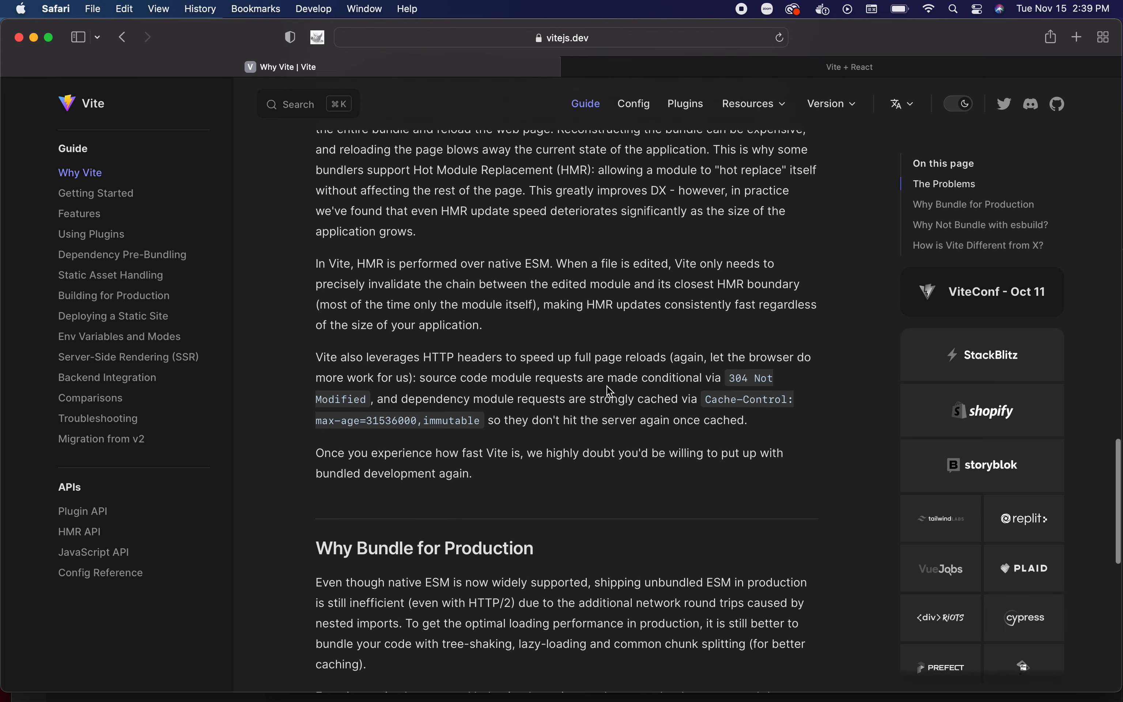
scroll(down, 3)
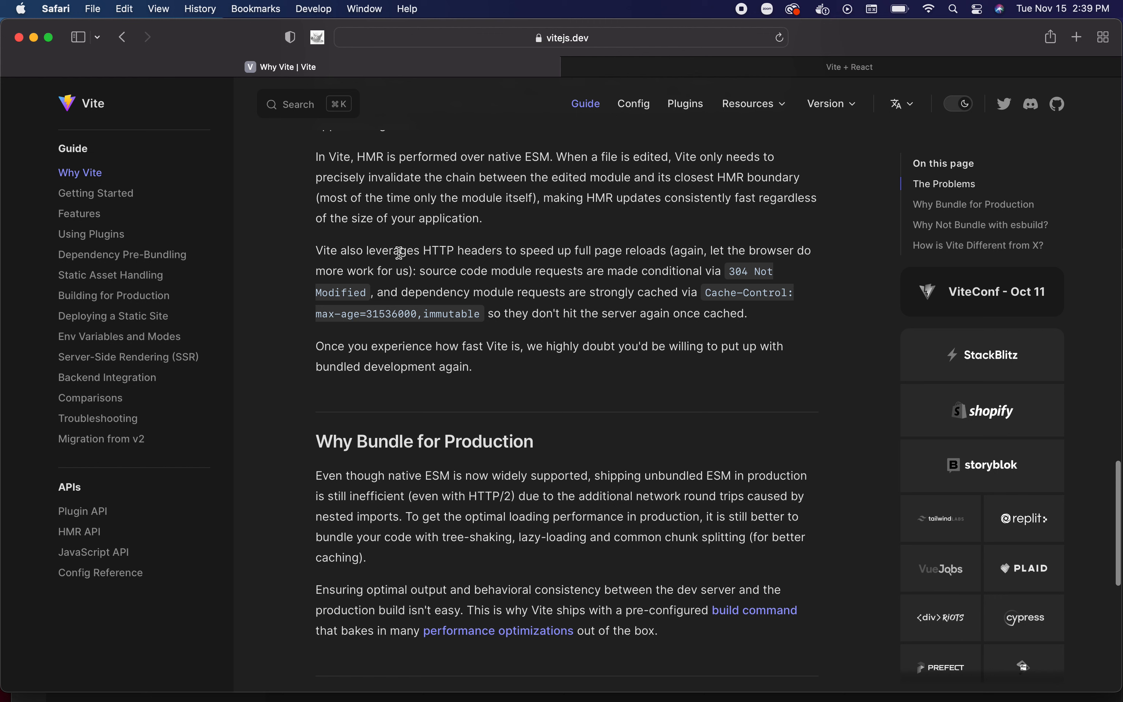
mouse_move(573, 256)
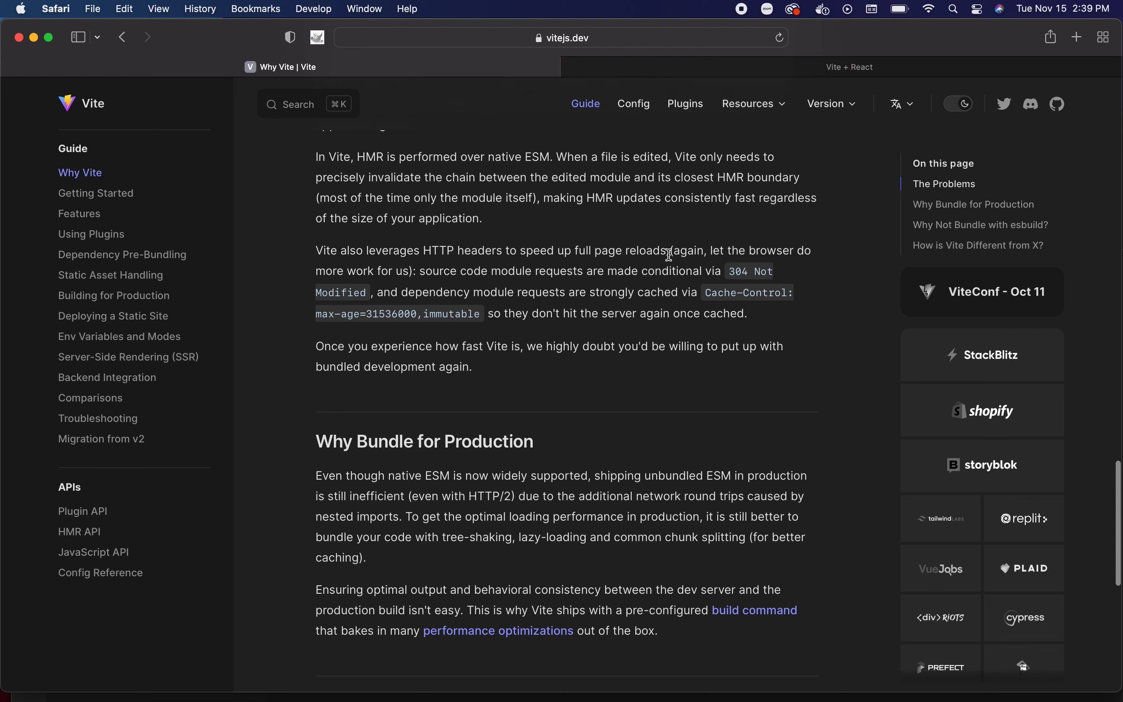
mouse_move(523, 287)
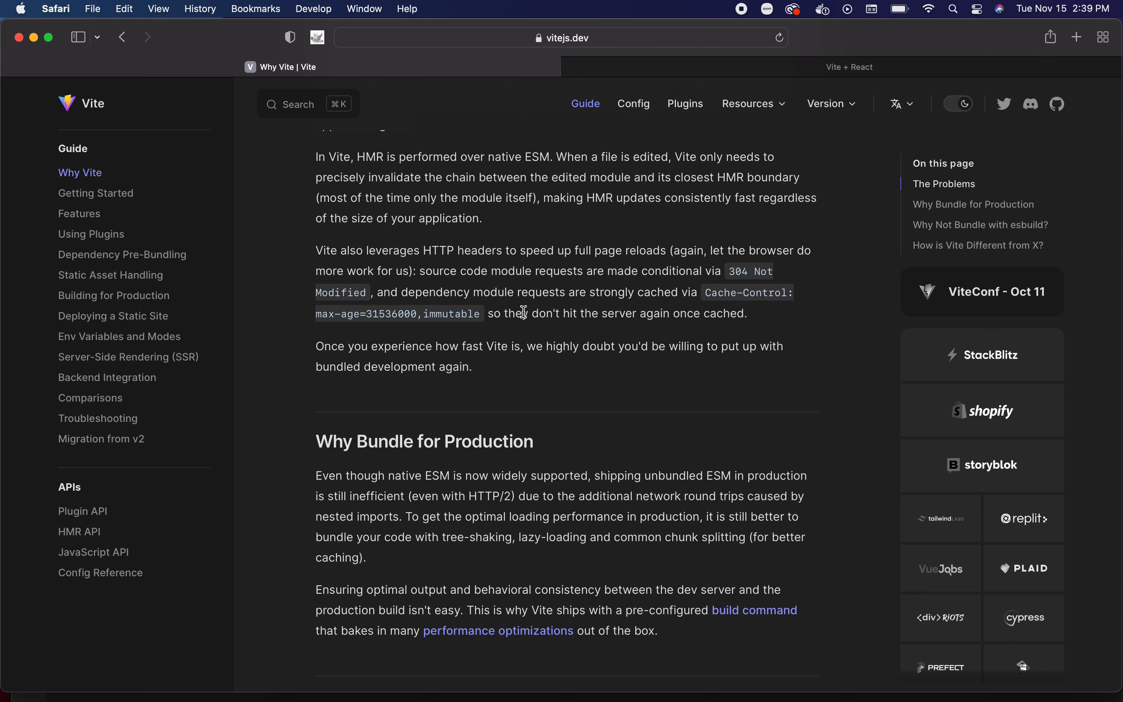
scroll(down, 3)
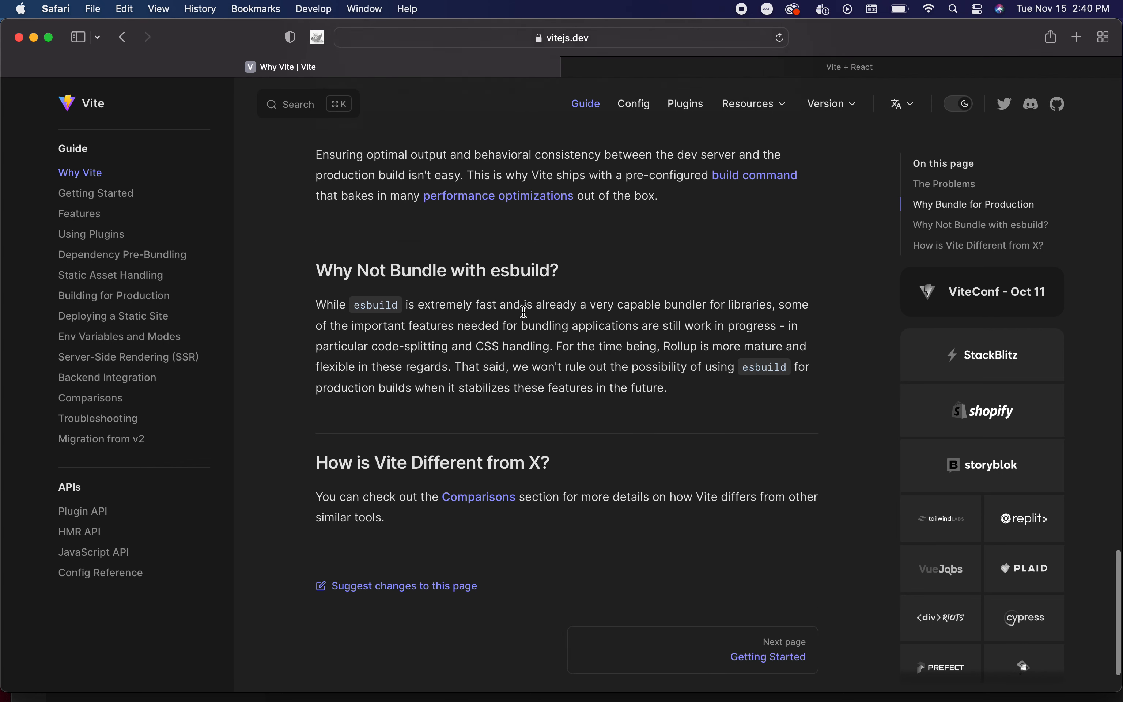
scroll(up, 3)
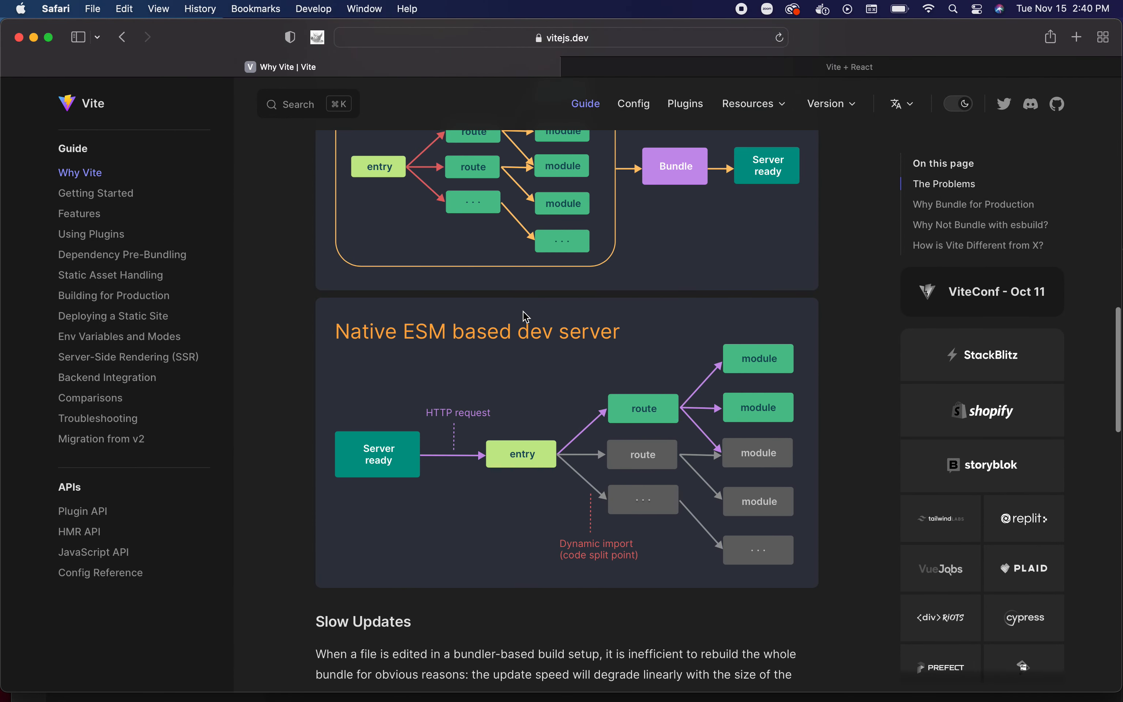
mouse_move(493, 316)
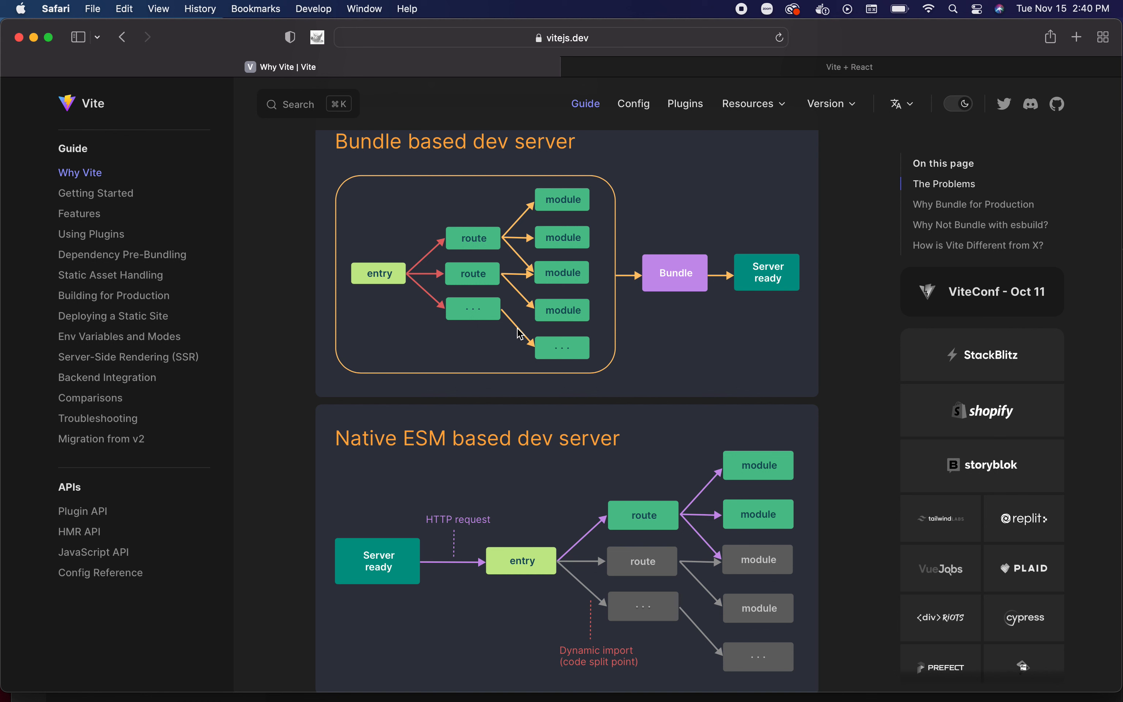
mouse_move(421, 330)
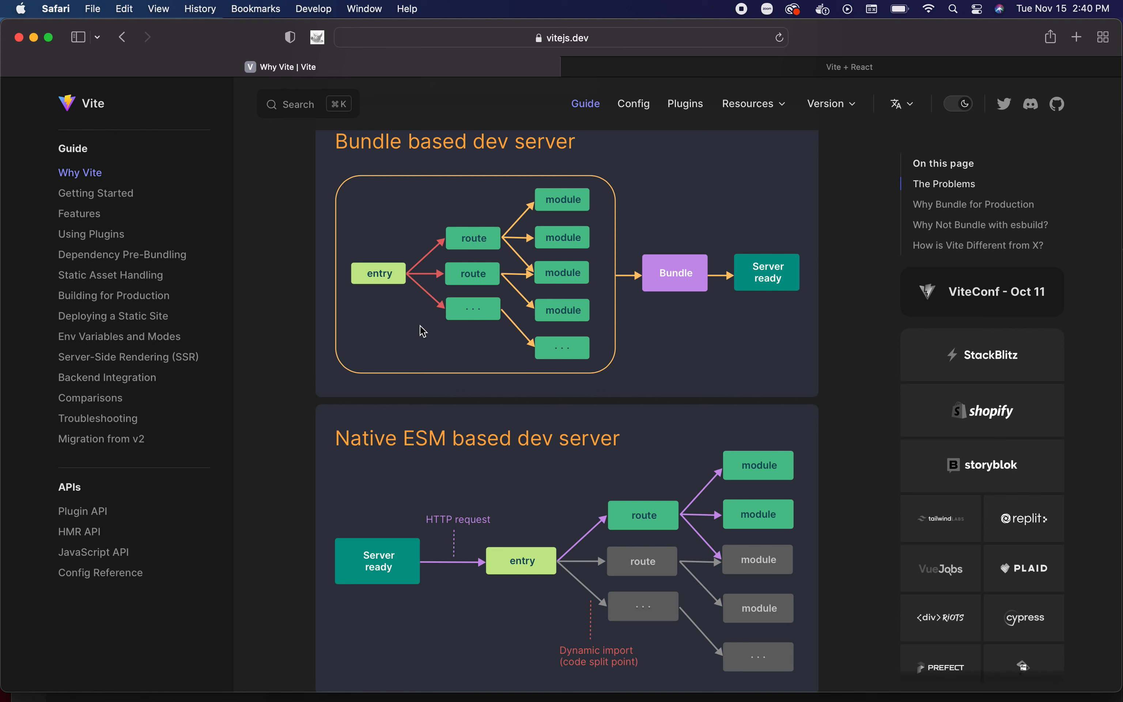
mouse_move(577, 298)
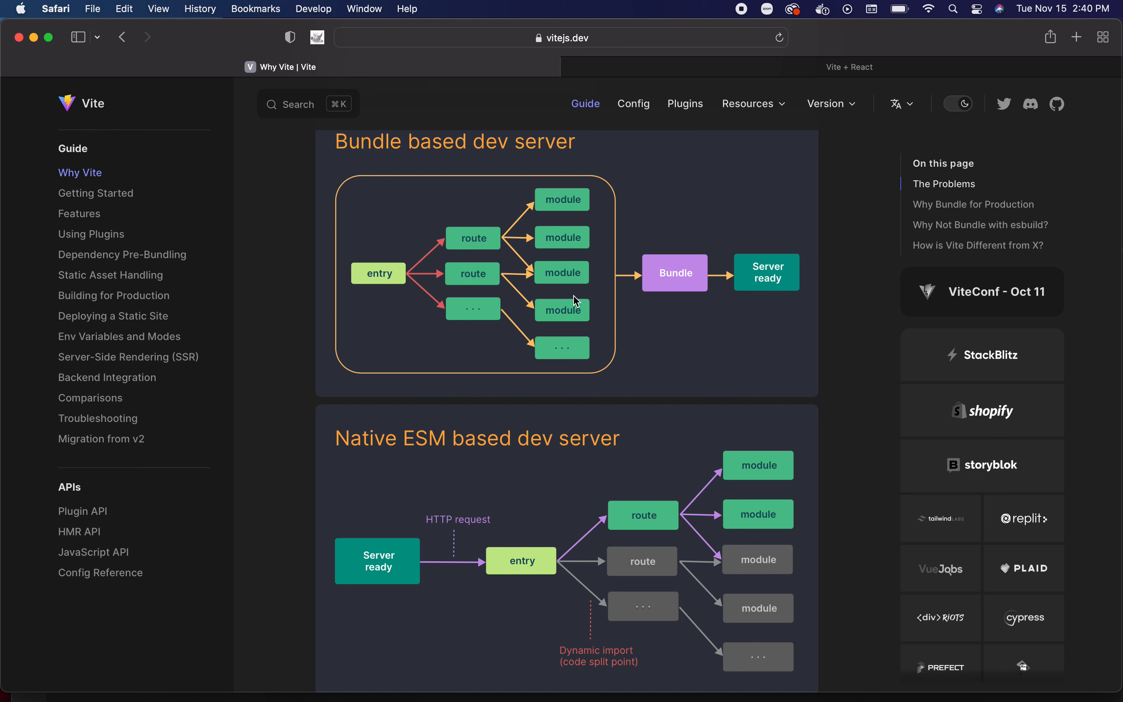
mouse_move(424, 202)
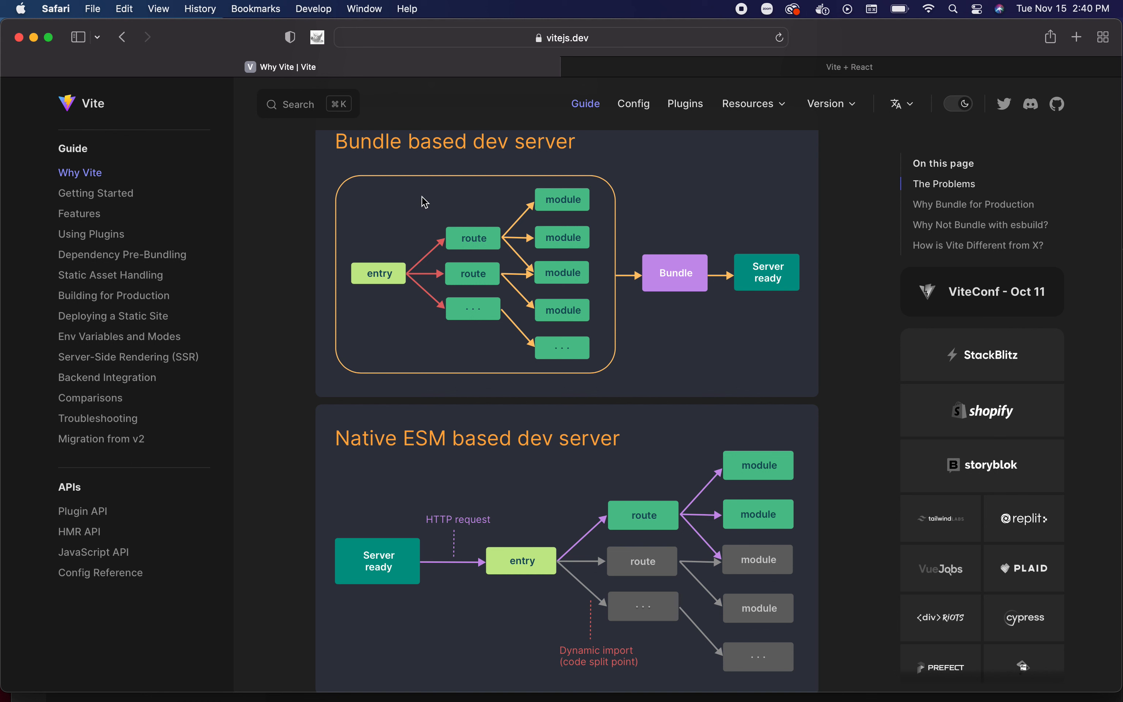
mouse_move(440, 193)
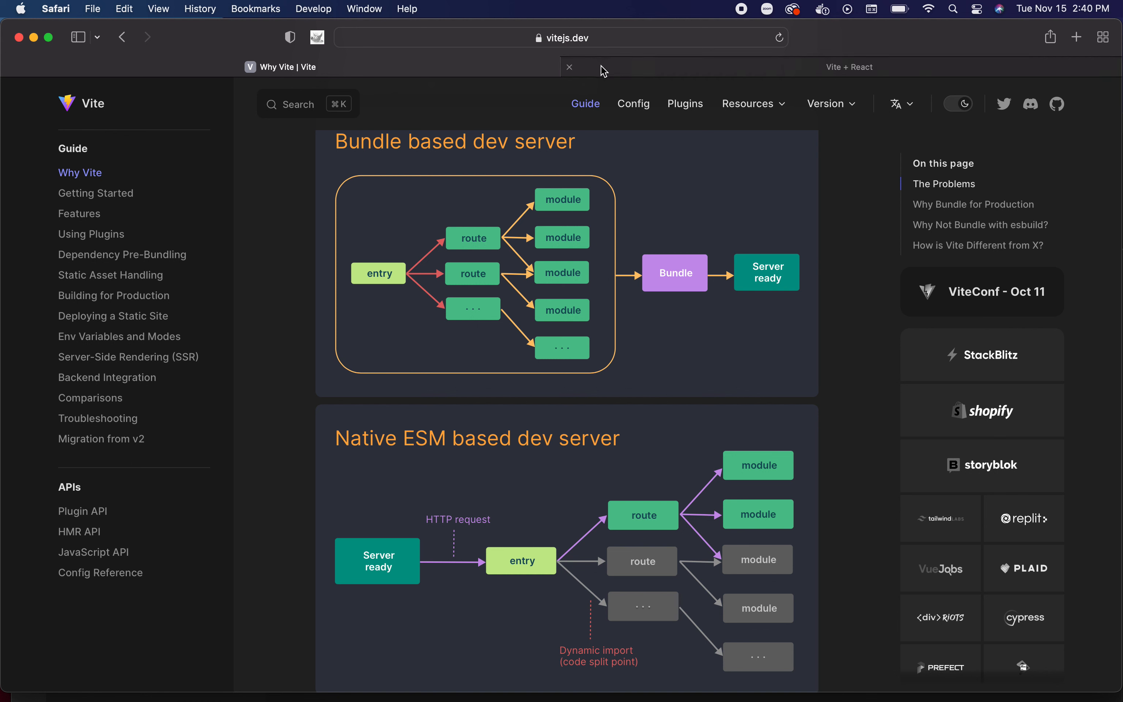
mouse_move(849, 66)
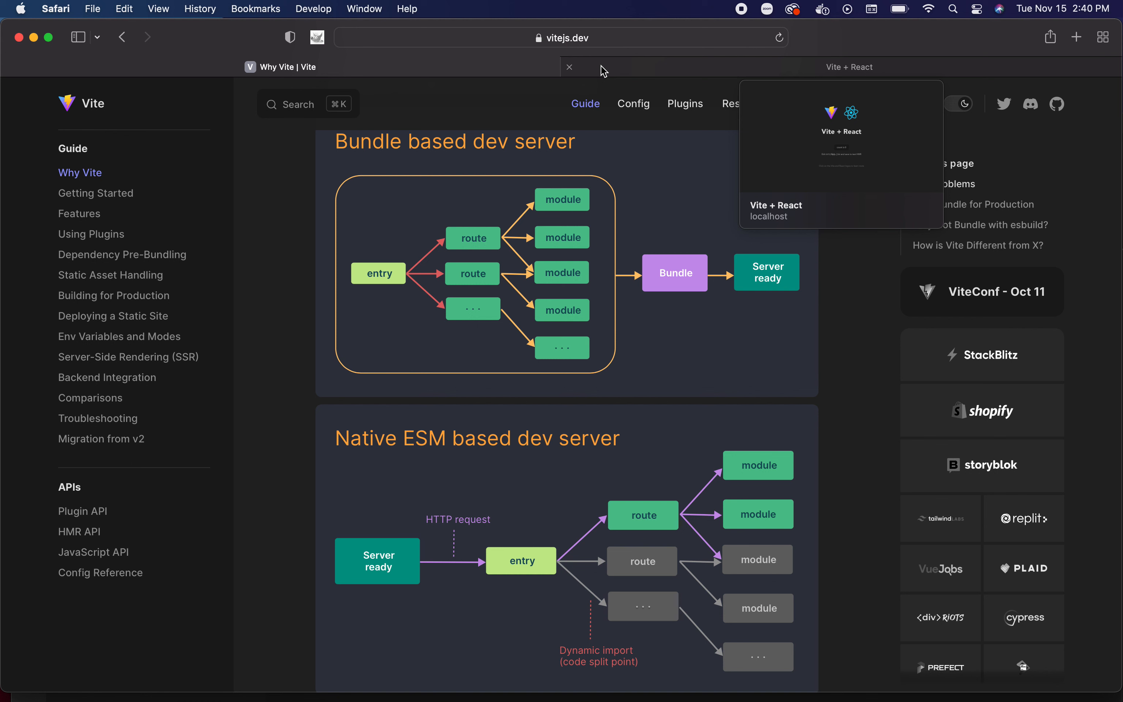
mouse_move(614, 74)
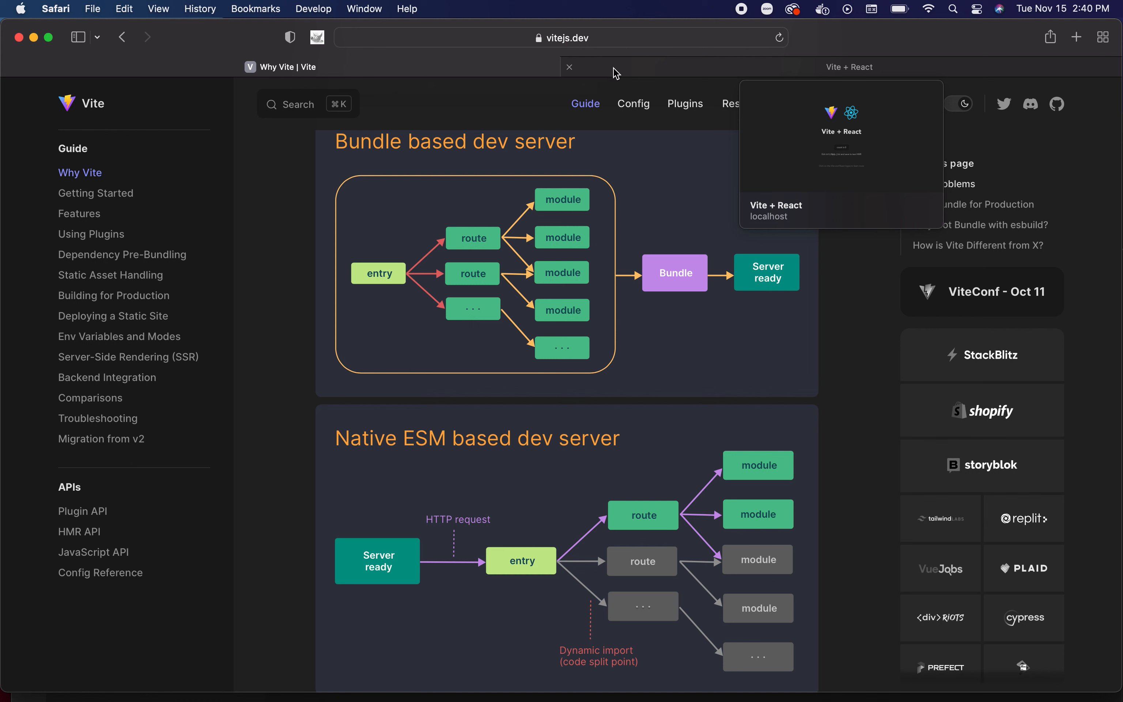
mouse_move(596, 125)
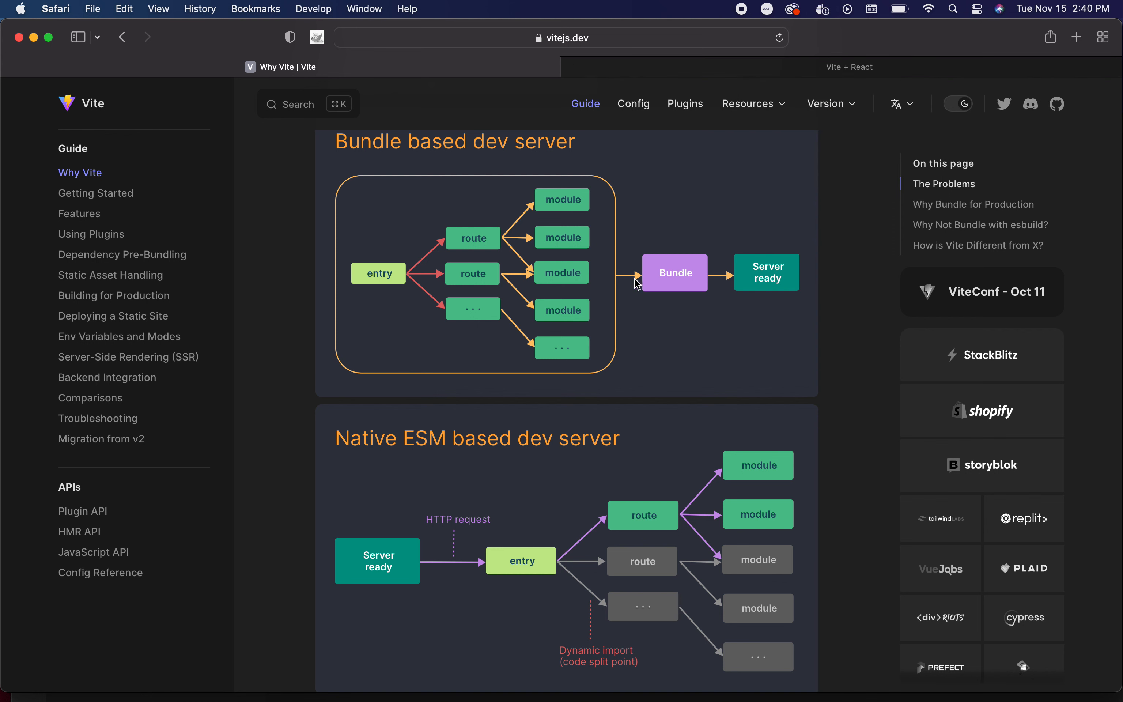
mouse_move(313, 166)
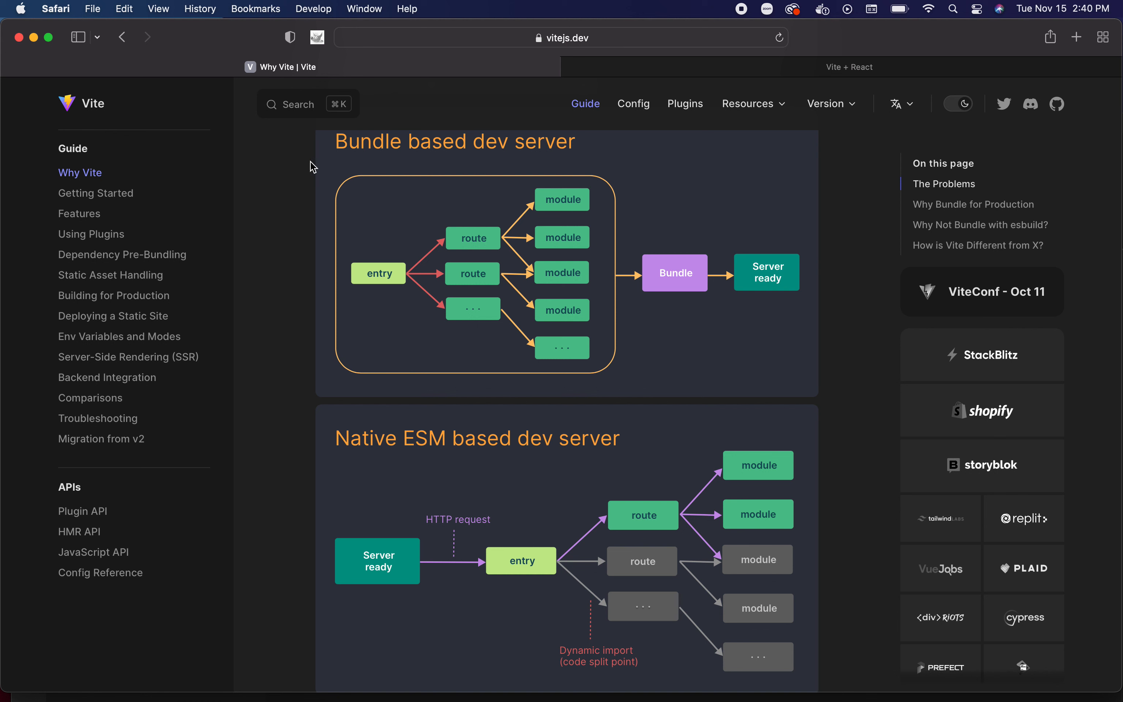
mouse_move(241, 101)
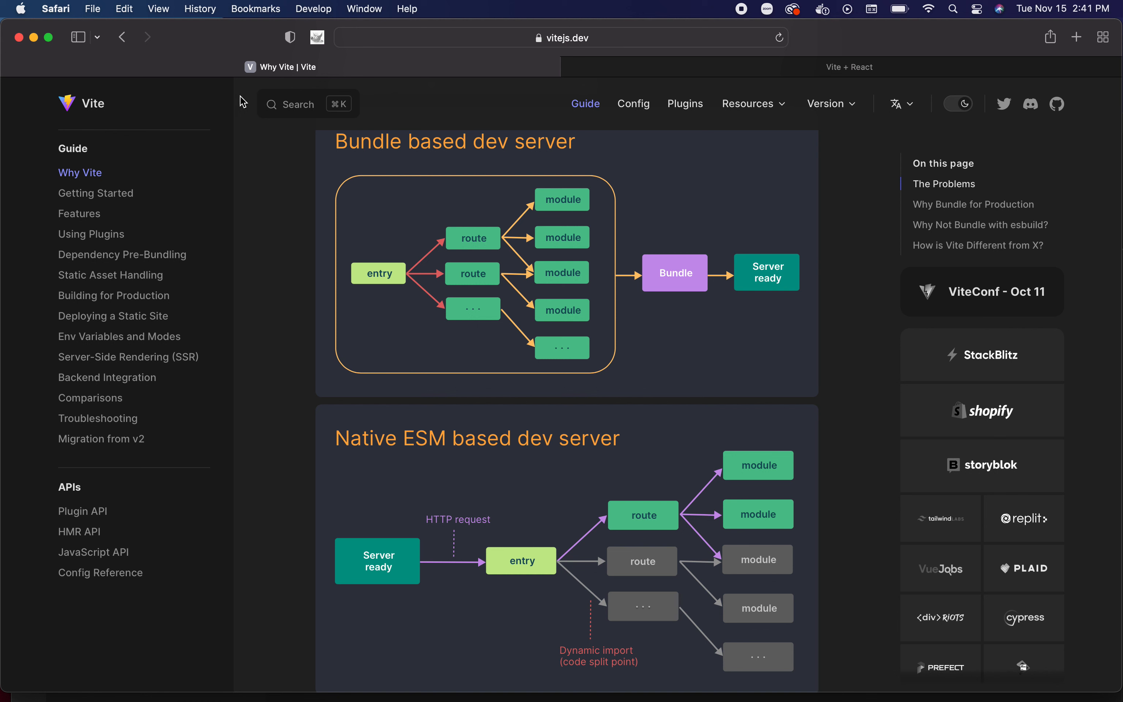
mouse_move(223, 51)
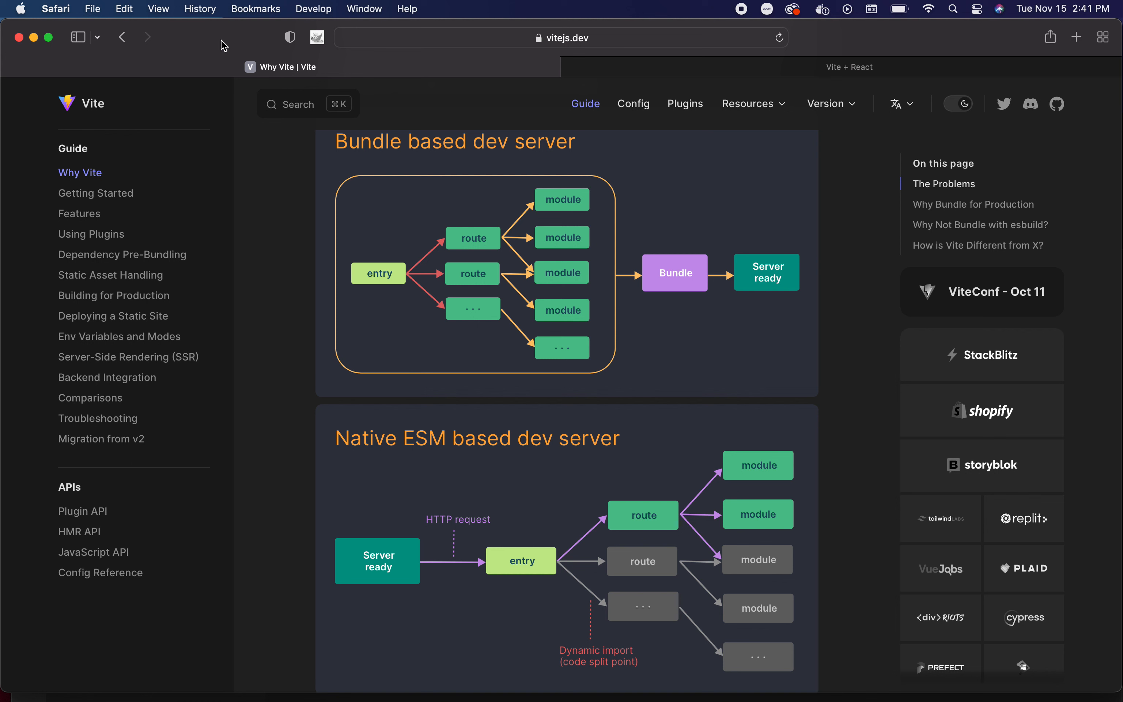
mouse_move(217, 44)
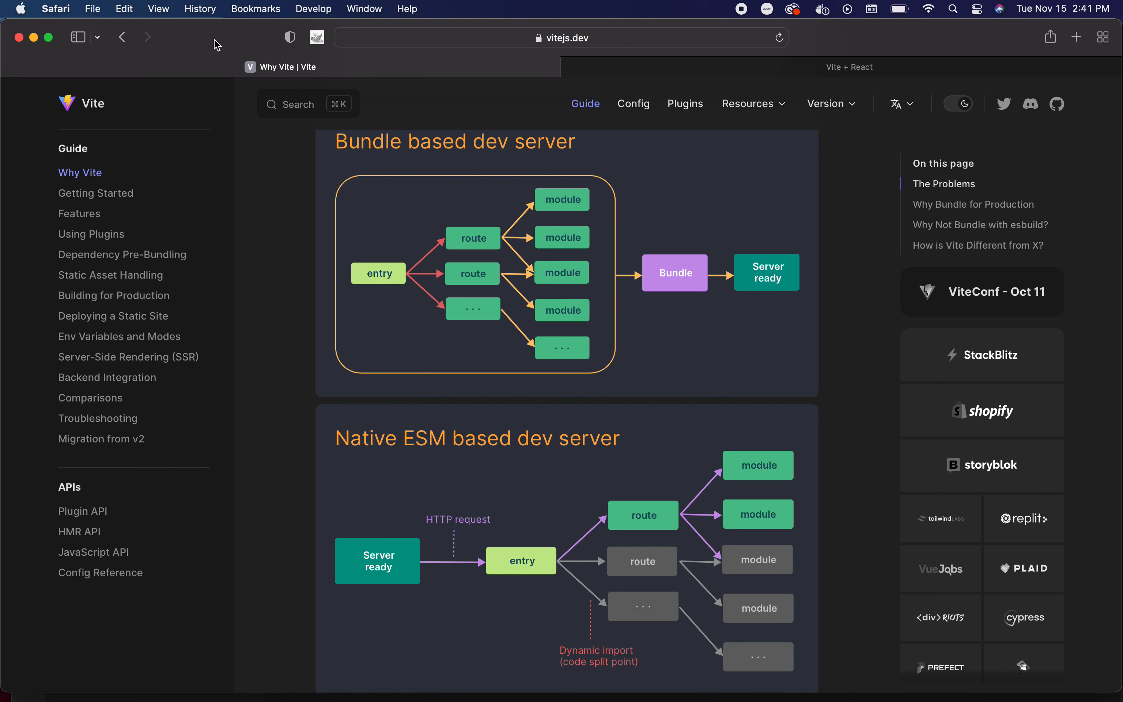